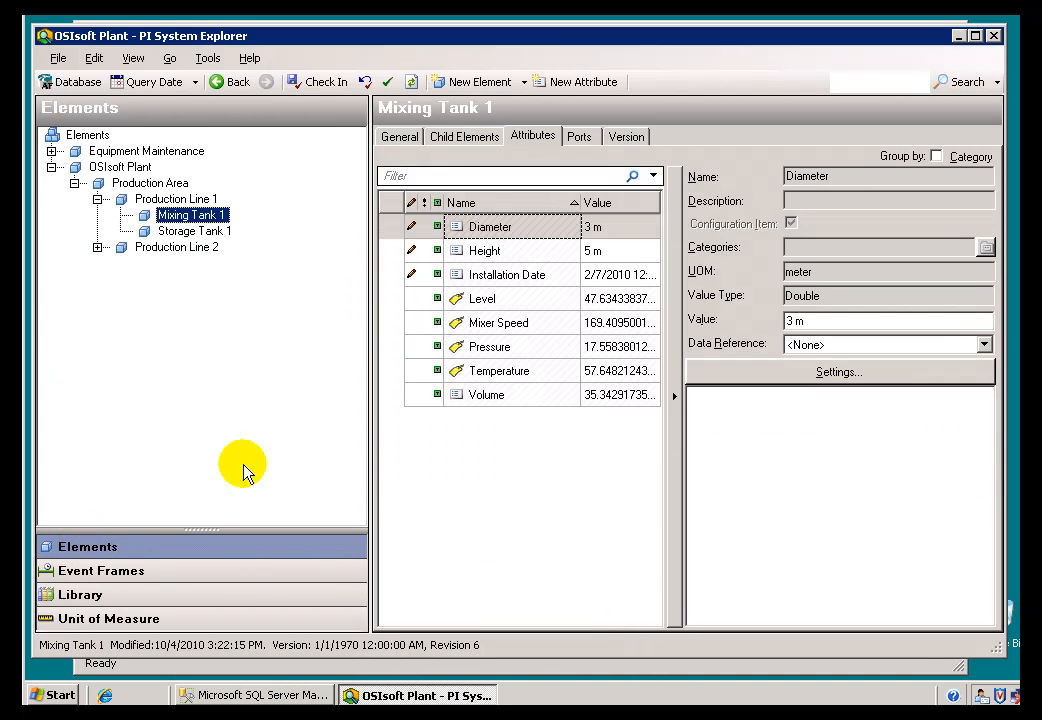
{"action": "mouse_move", "coordinate": [480, 428]}
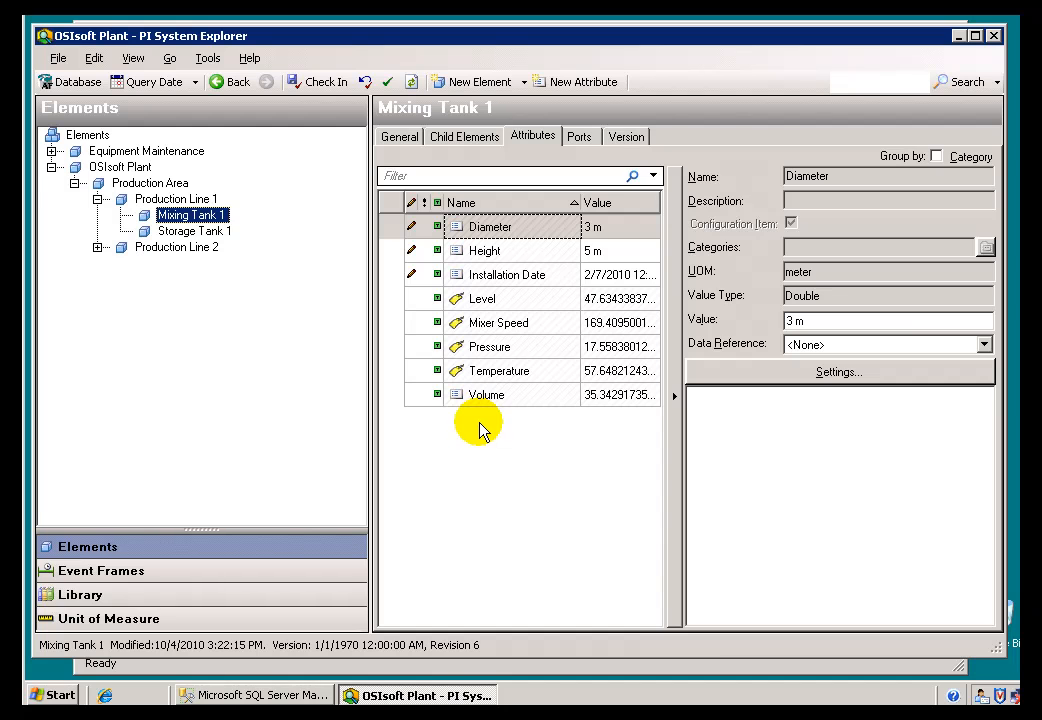
{"action": "mouse_move", "coordinate": [615, 420]}
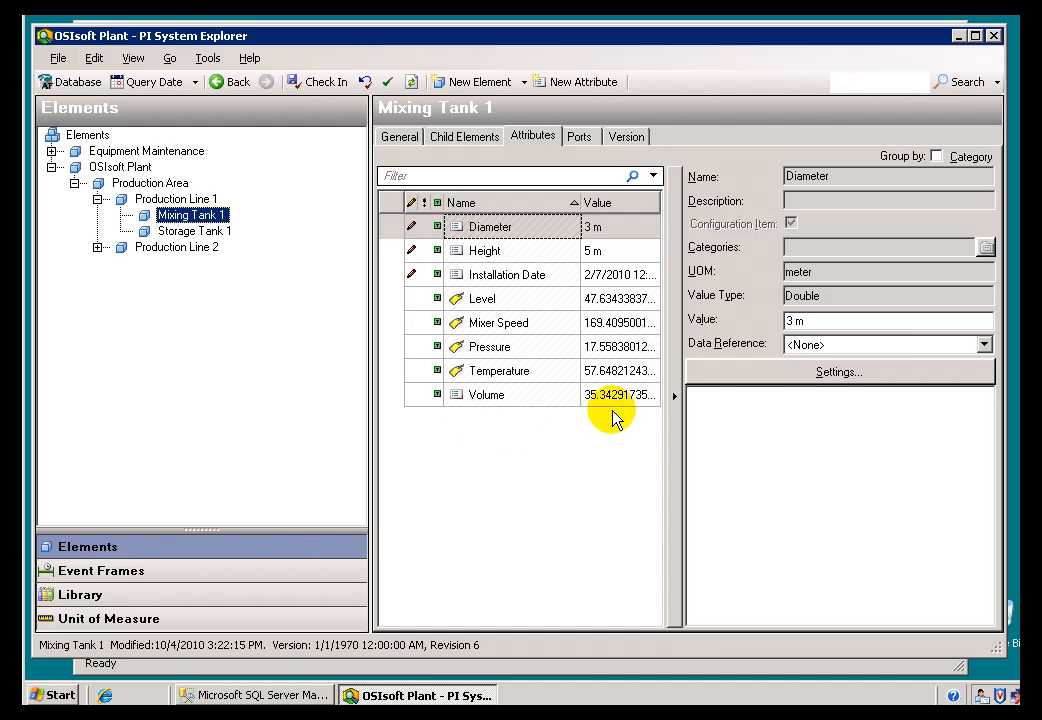
View the 'Table still in SQL' library table's rows of materialid, density and viscosity
{"action": "left_click", "coordinate": [984, 344]}
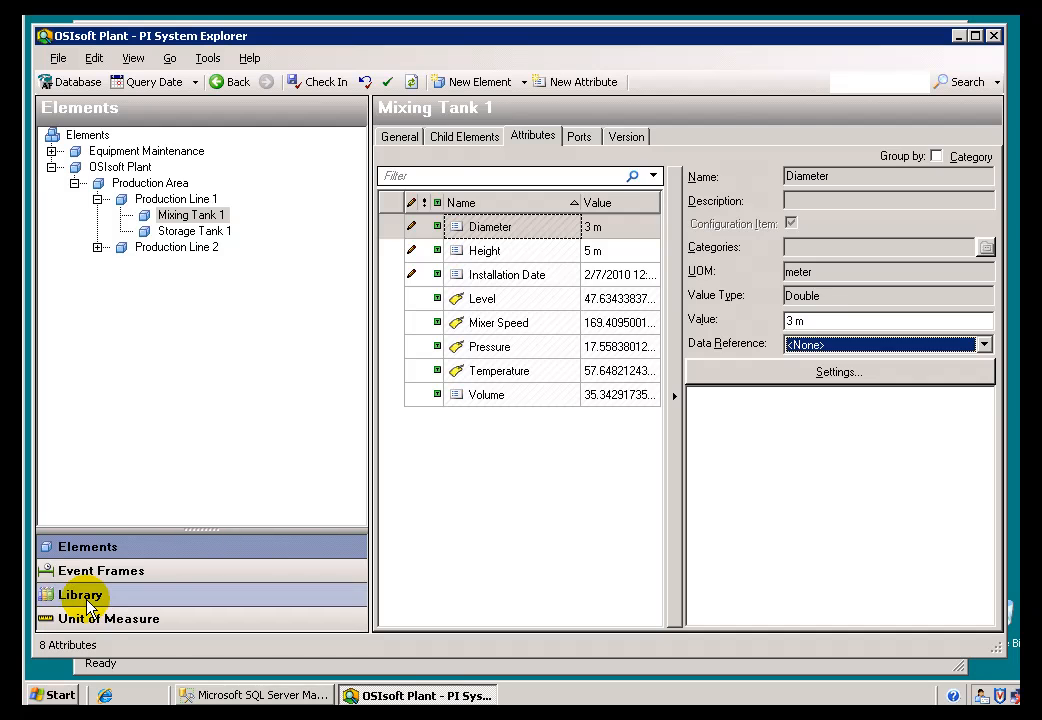
{"action": "left_click", "coordinate": [78, 594]}
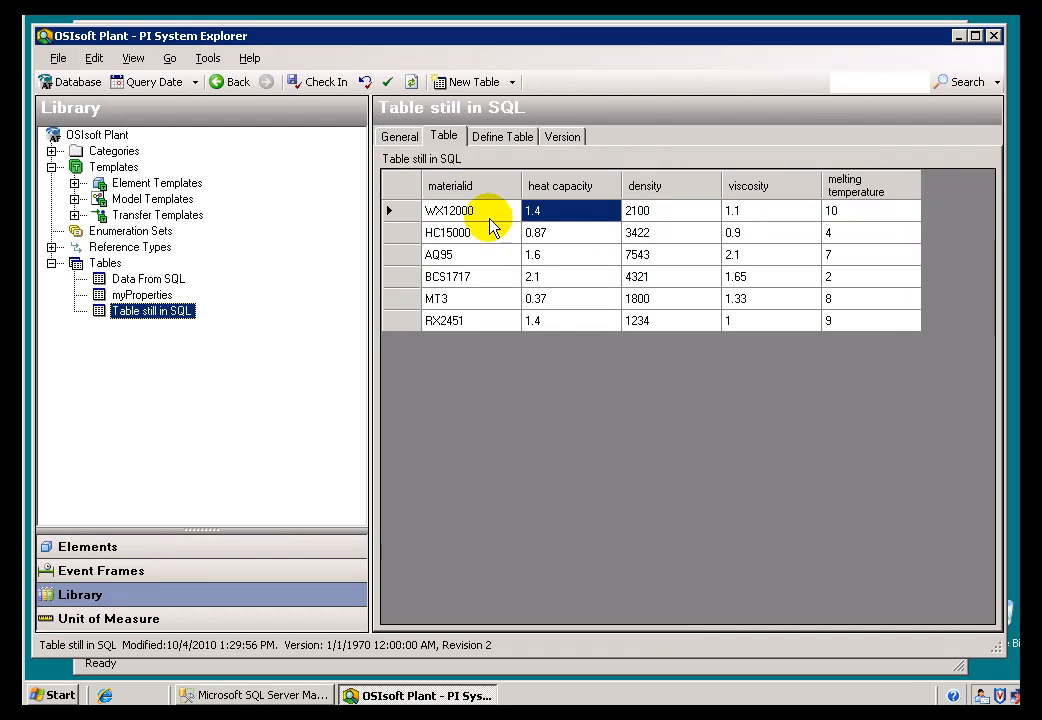
{"action": "mouse_move", "coordinate": [453, 215]}
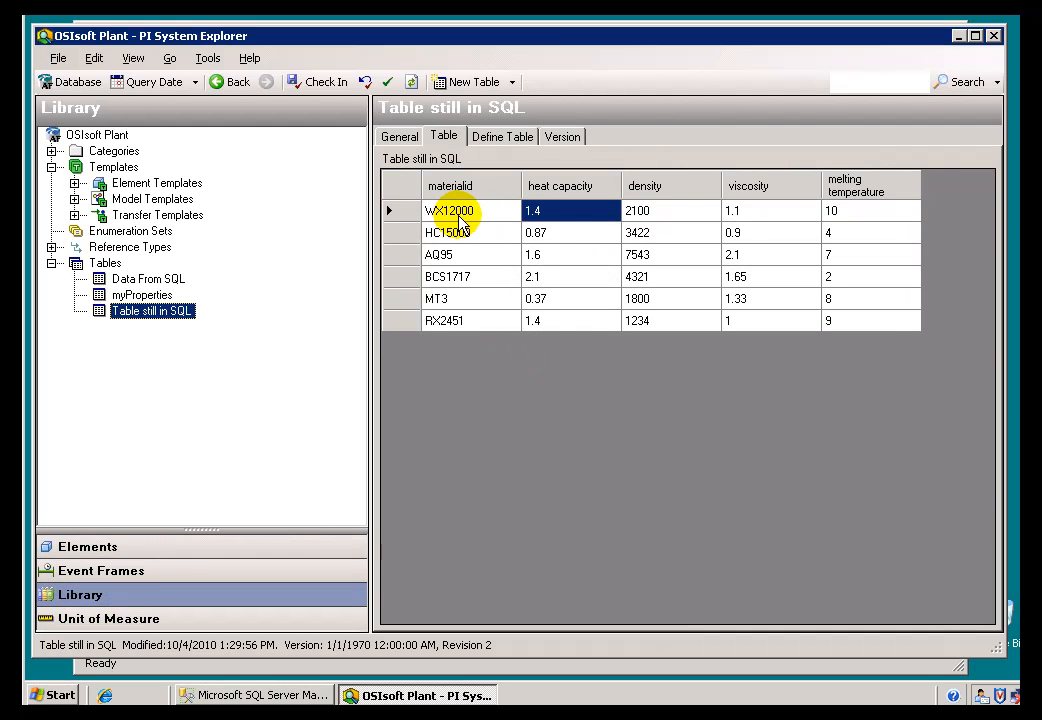
{"action": "mouse_move", "coordinate": [470, 224]}
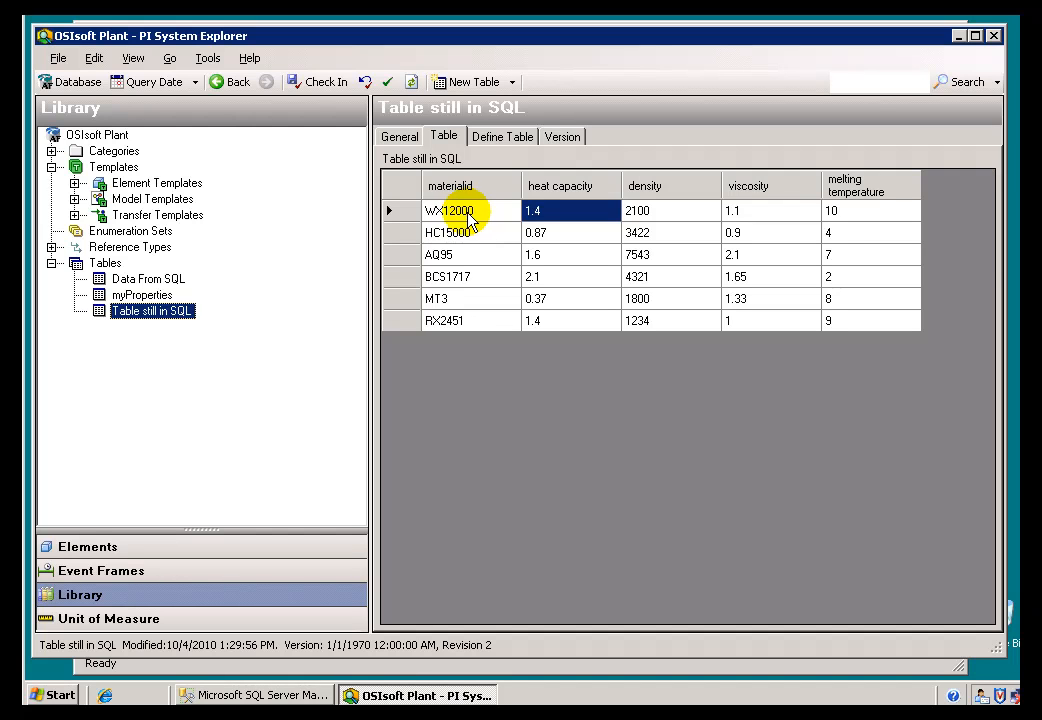
{"action": "left_click", "coordinate": [570, 210]}
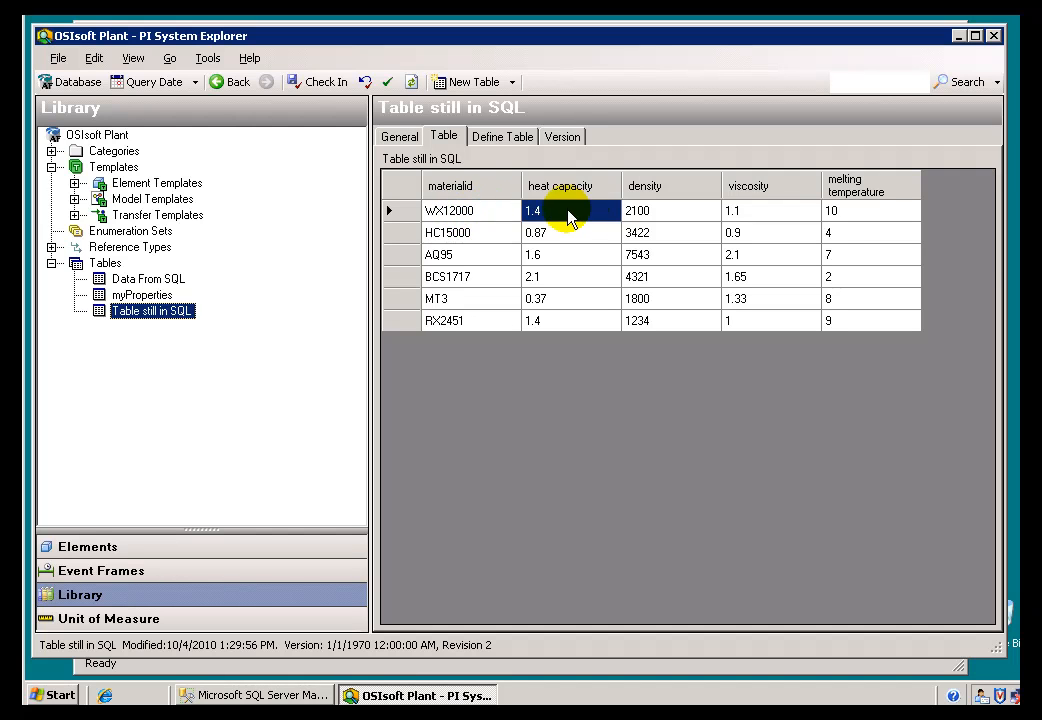
{"action": "mouse_move", "coordinate": [557, 218]}
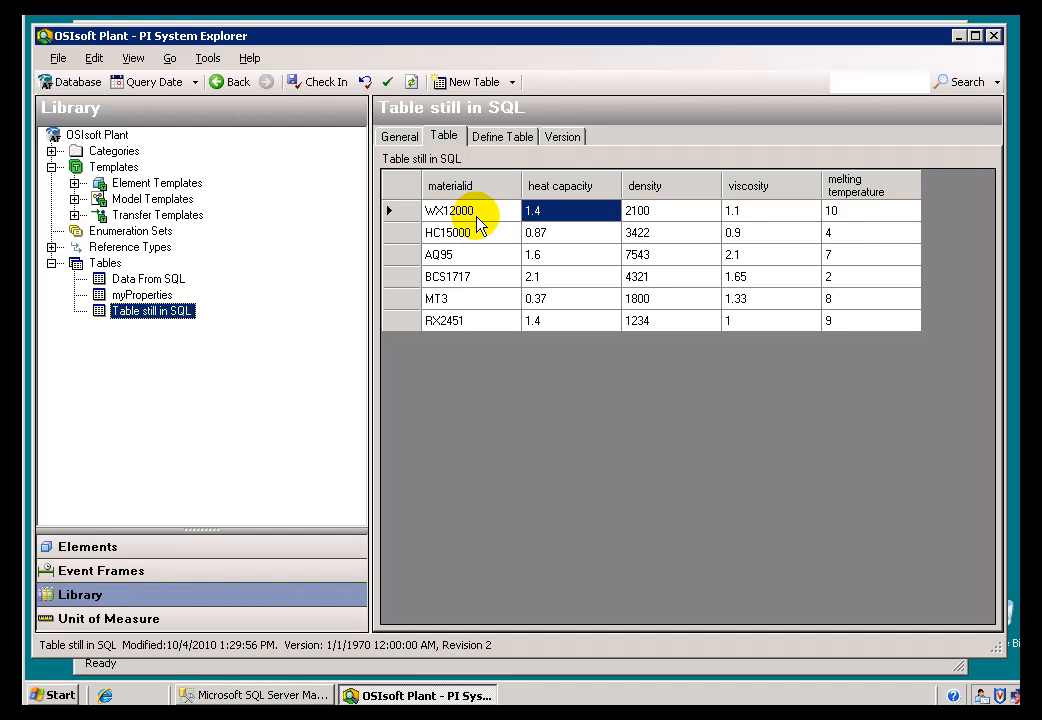
{"action": "mouse_move", "coordinate": [488, 218]}
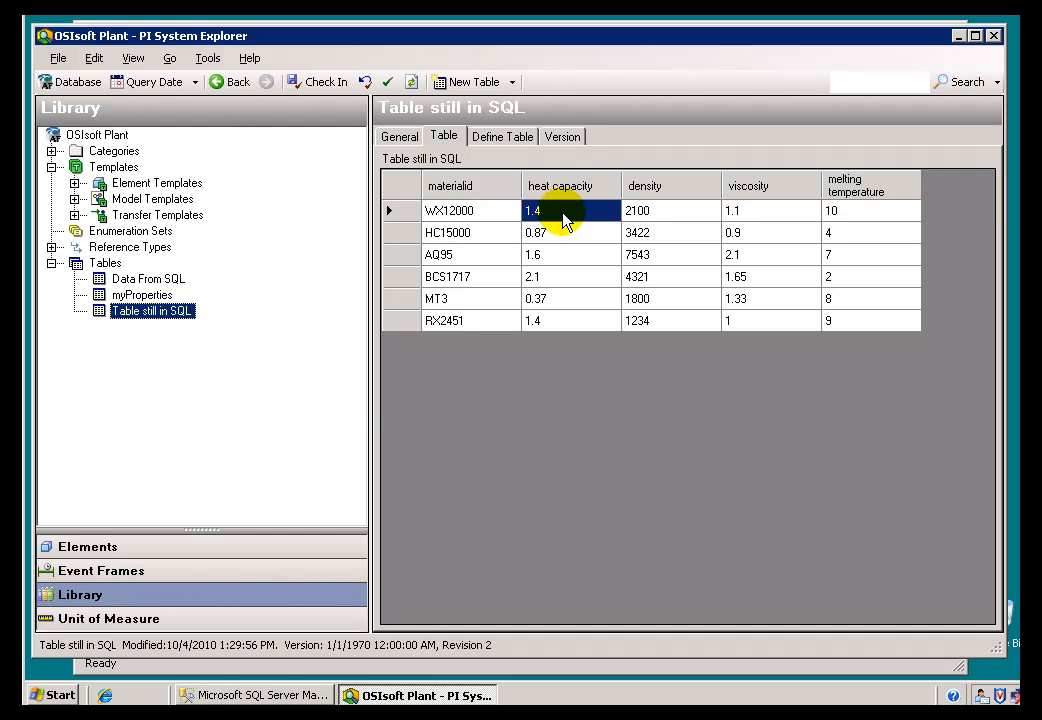
Return to Mixing Tank 1's eight attributes and dismiss the attribute list's context menu
{"action": "left_click", "coordinate": [90, 546]}
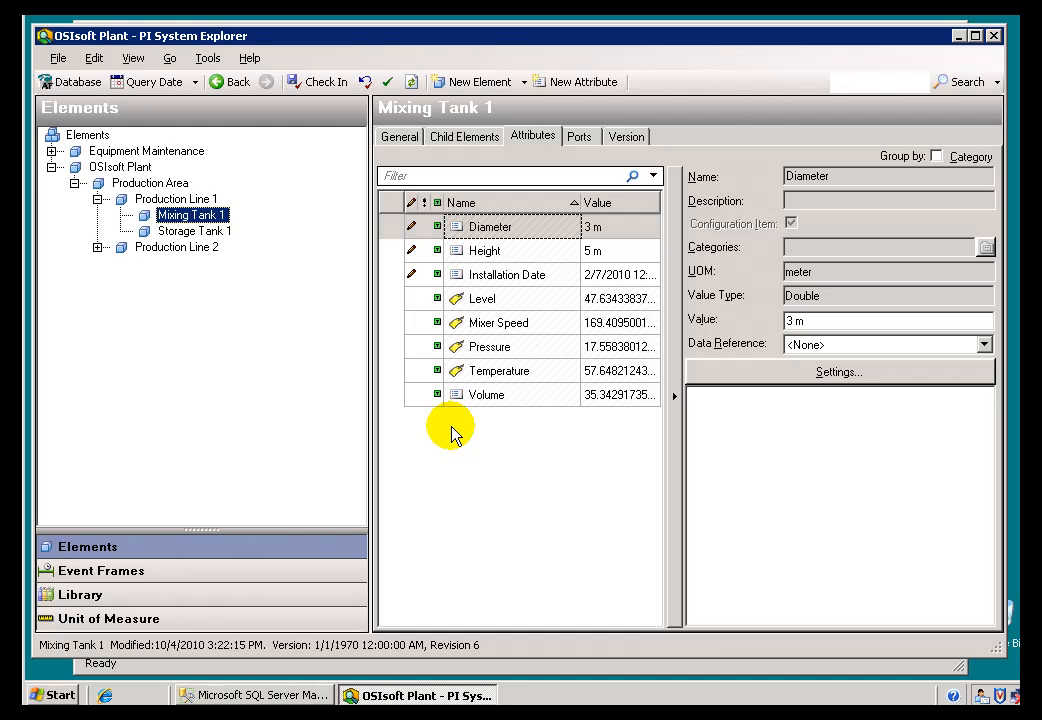
{"action": "mouse_move", "coordinate": [447, 430]}
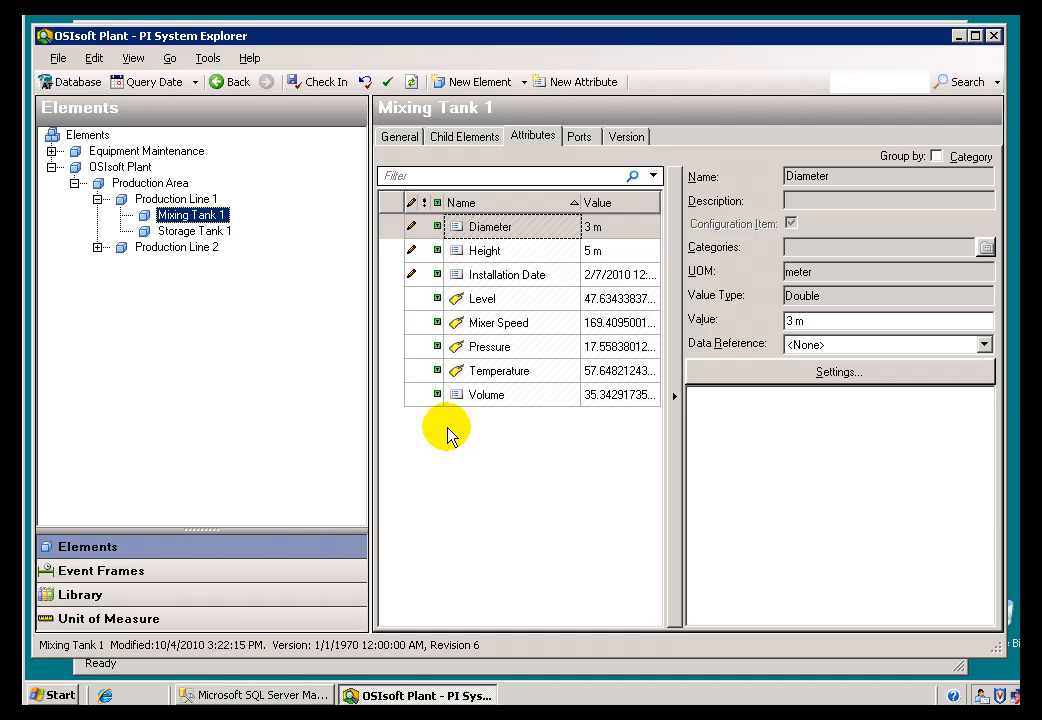
{"action": "mouse_move", "coordinate": [489, 411]}
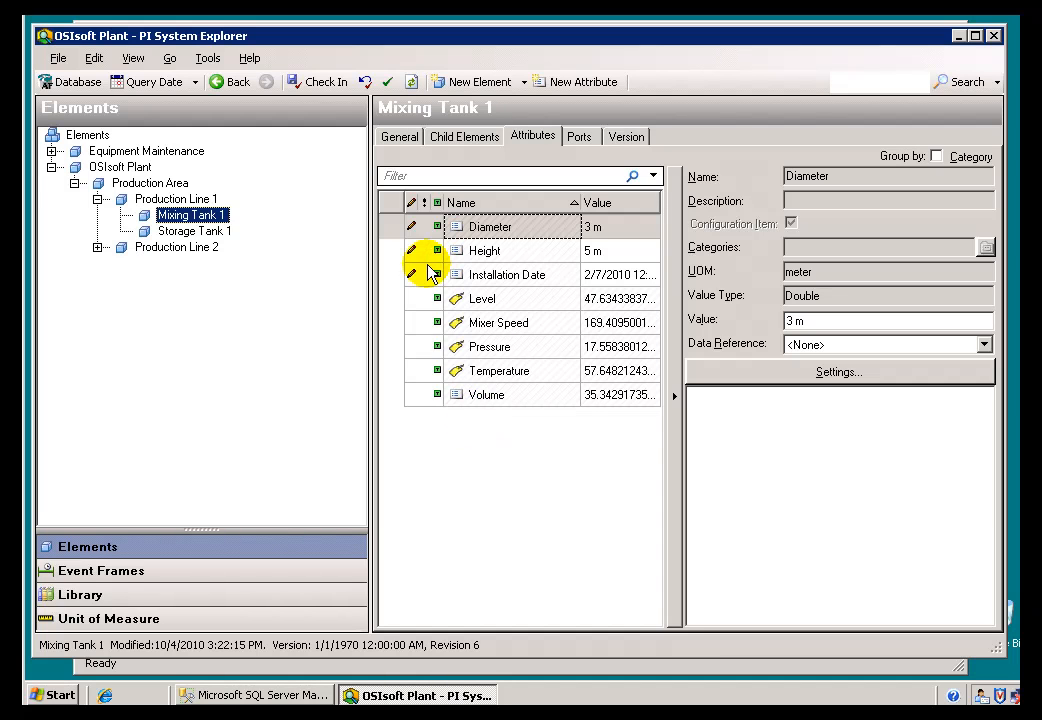
{"action": "mouse_move", "coordinate": [486, 395]}
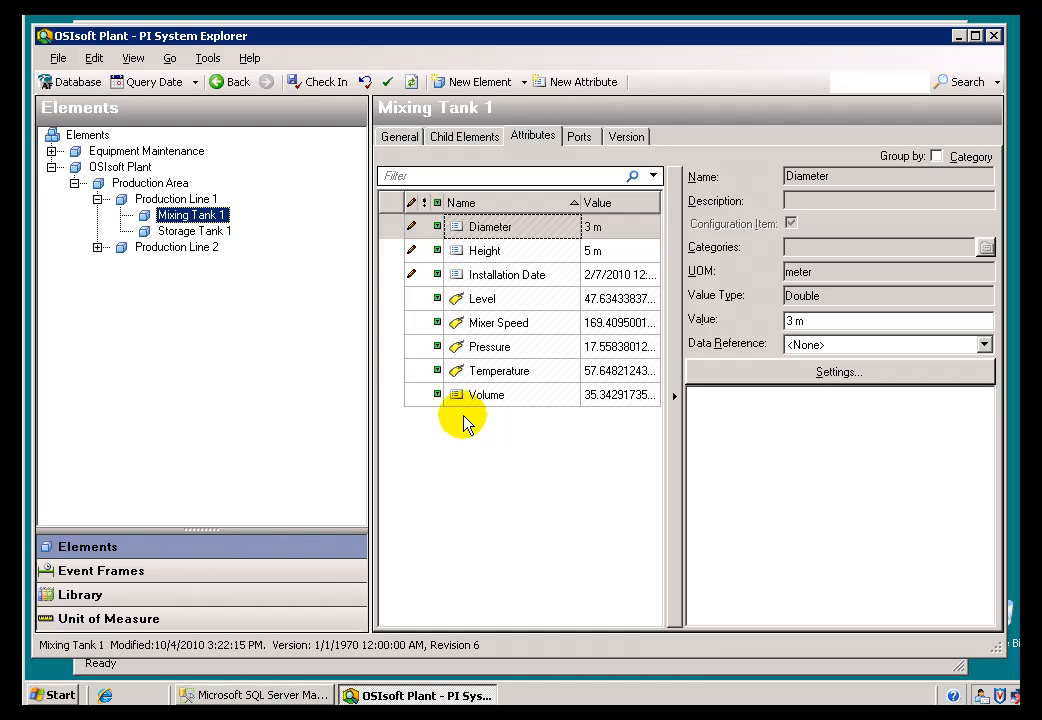
{"action": "mouse_move", "coordinate": [470, 442]}
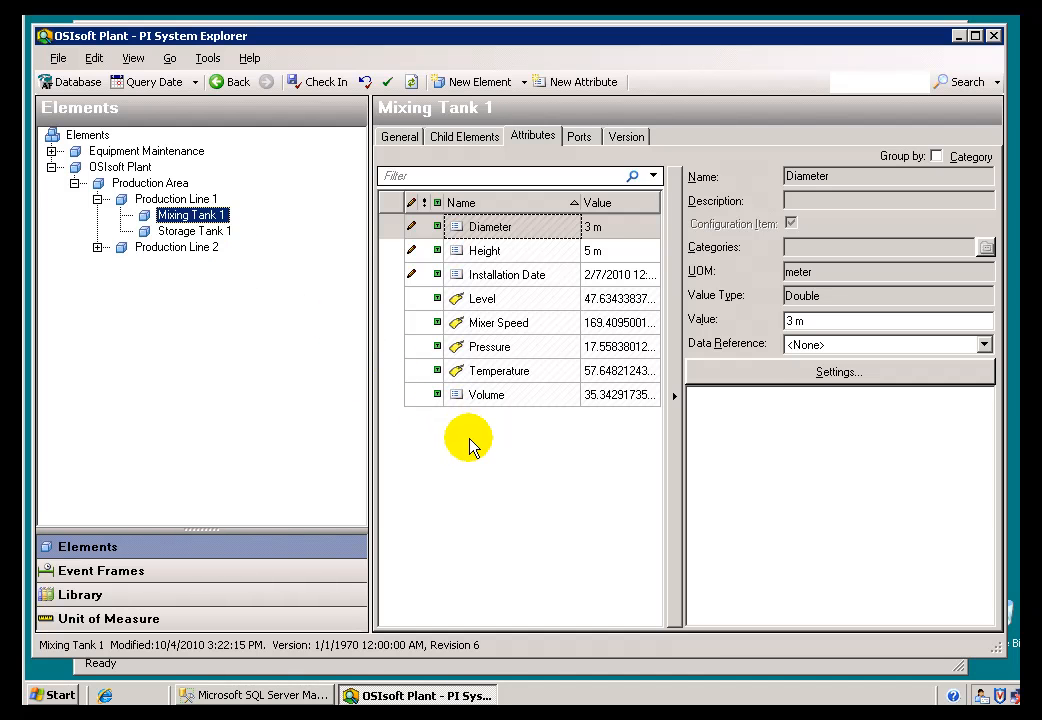
{"action": "right_click", "coordinate": [468, 438]}
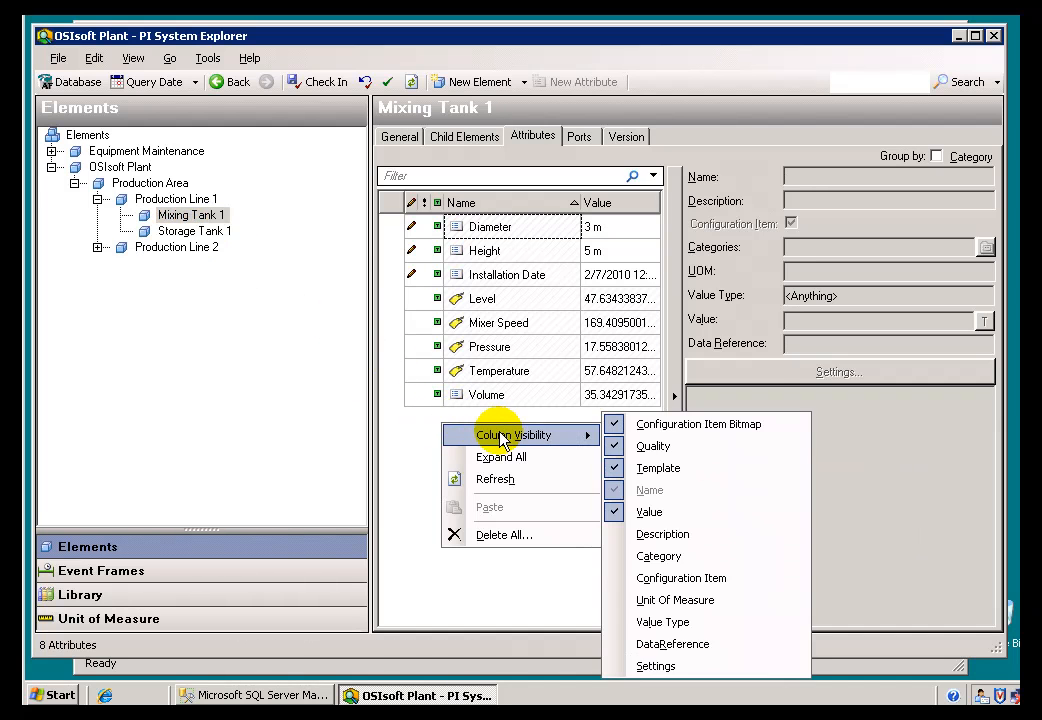
{"action": "left_click", "coordinate": [423, 426]}
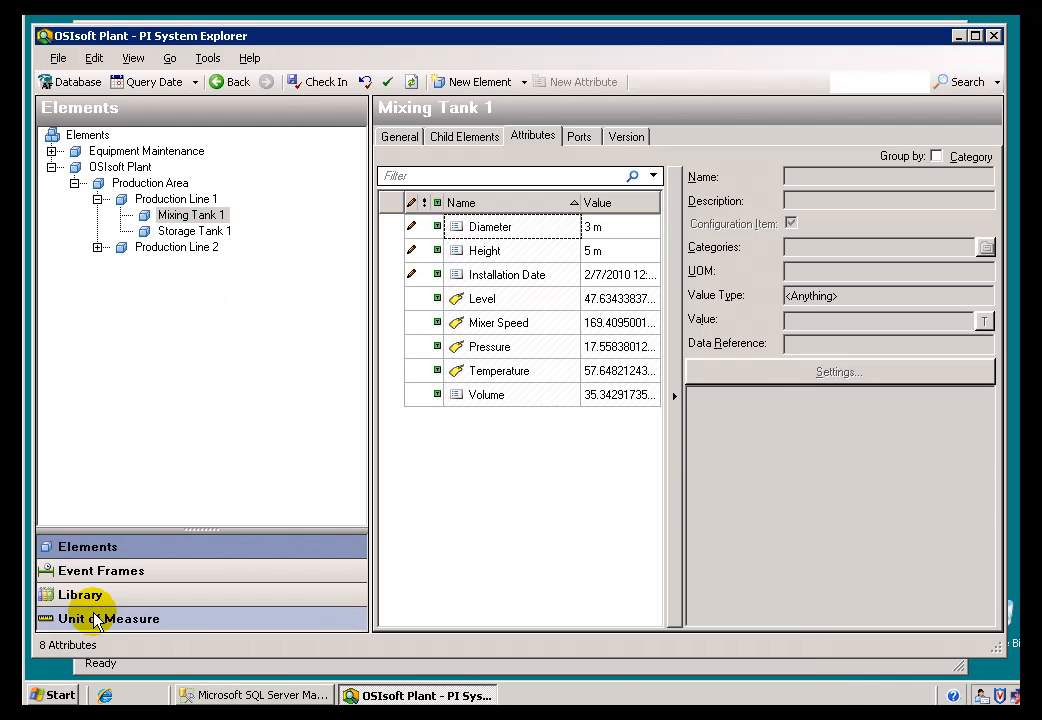
Enable Allow Extensions on the Mixing Tank Template2 element template
{"action": "left_click", "coordinate": [78, 594]}
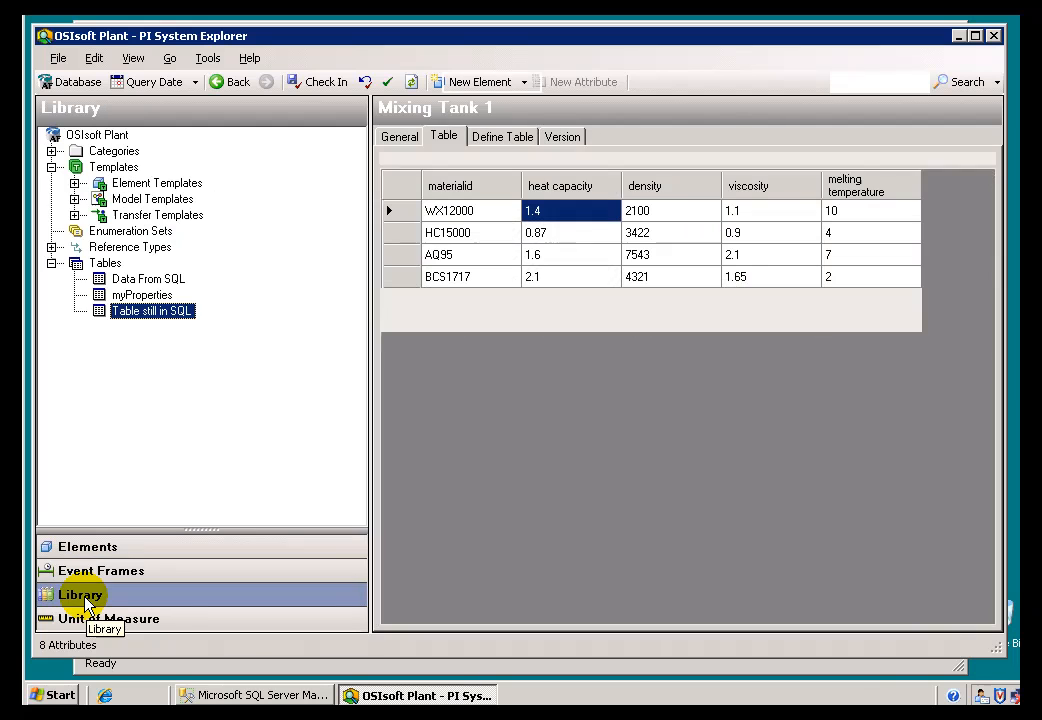
{"action": "left_click", "coordinate": [152, 311]}
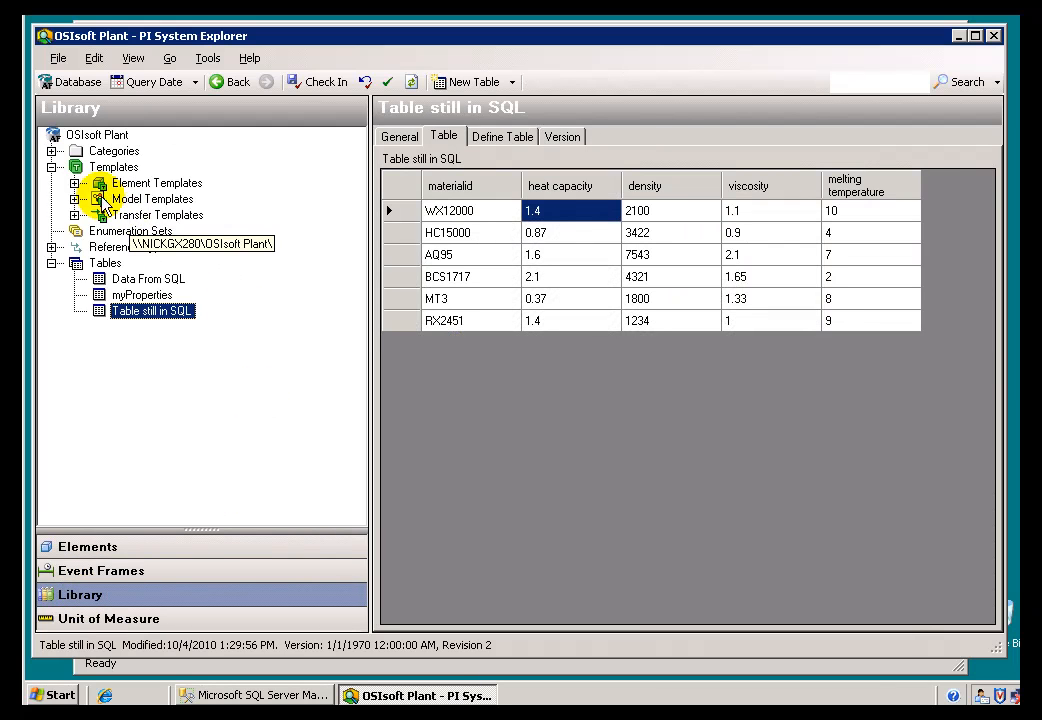
{"action": "left_click", "coordinate": [75, 182]}
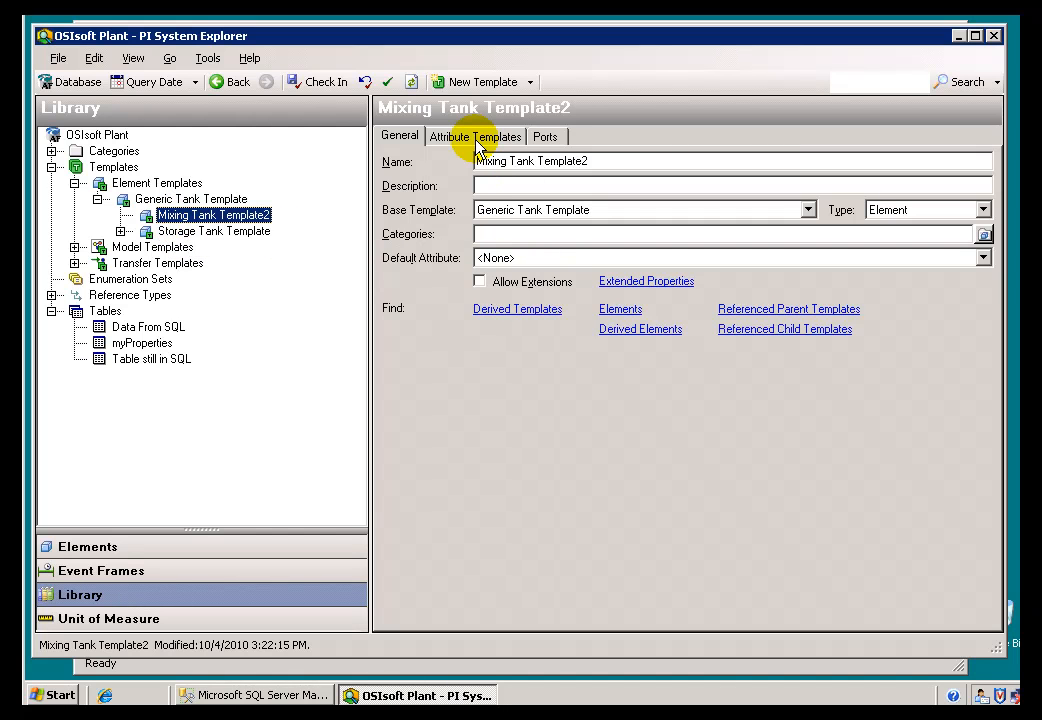
{"action": "mouse_move", "coordinate": [213, 216]}
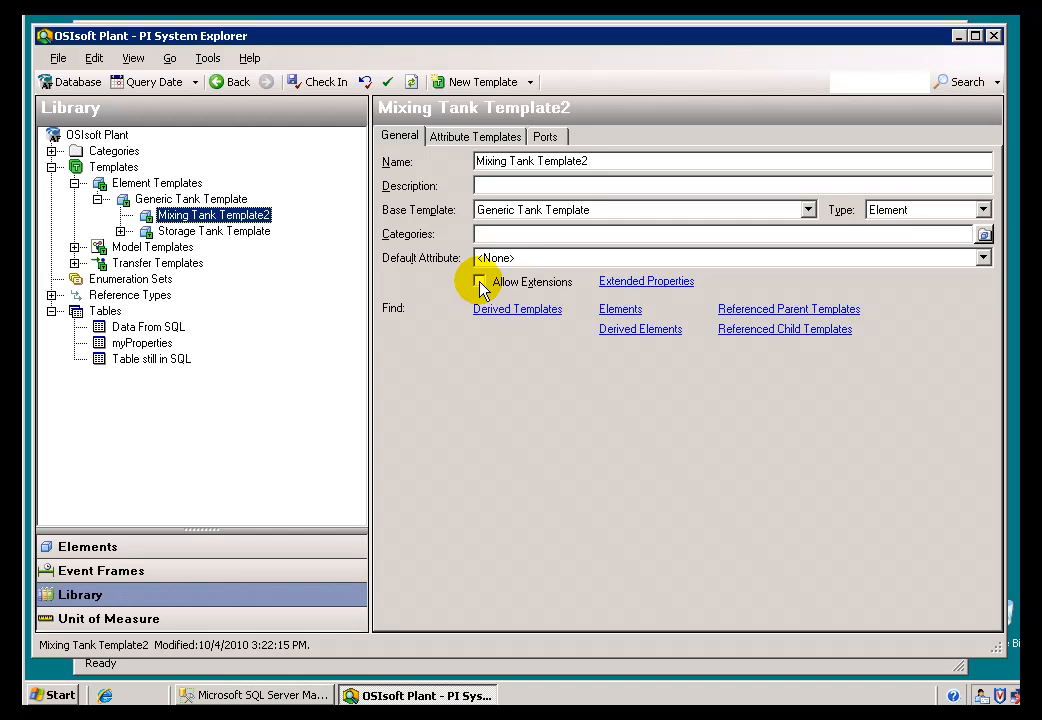
{"action": "left_click", "coordinate": [480, 281]}
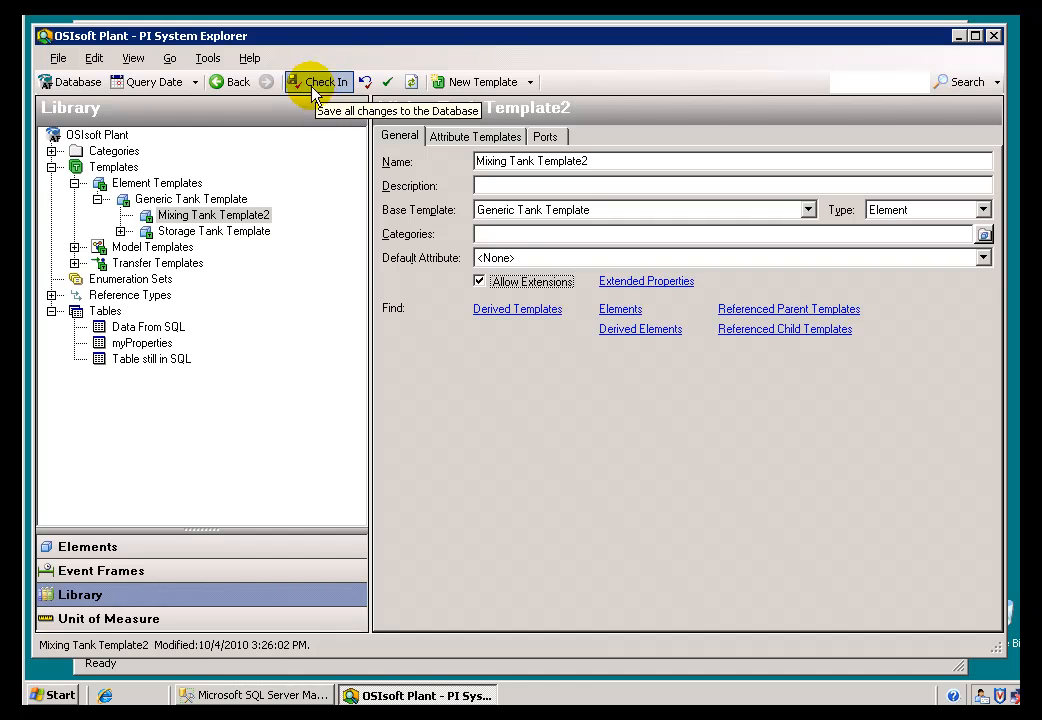
Bring up the add-attribute context menu on Mixing Tank 1's Attributes tab
{"action": "left_click", "coordinate": [90, 547]}
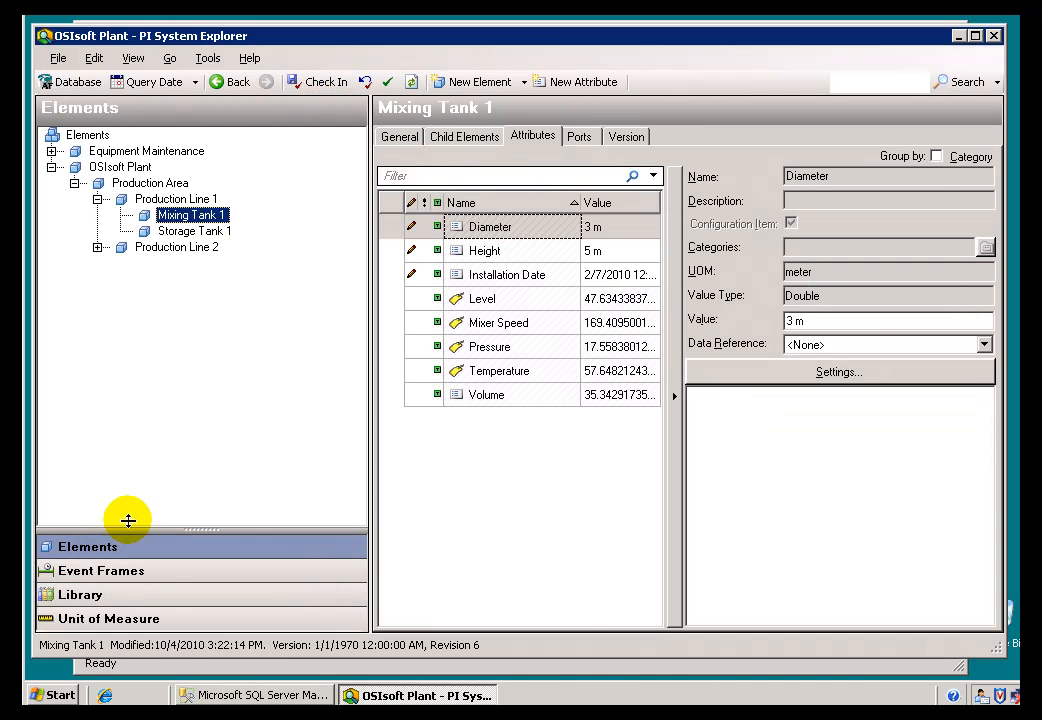
{"action": "mouse_move", "coordinate": [190, 214]}
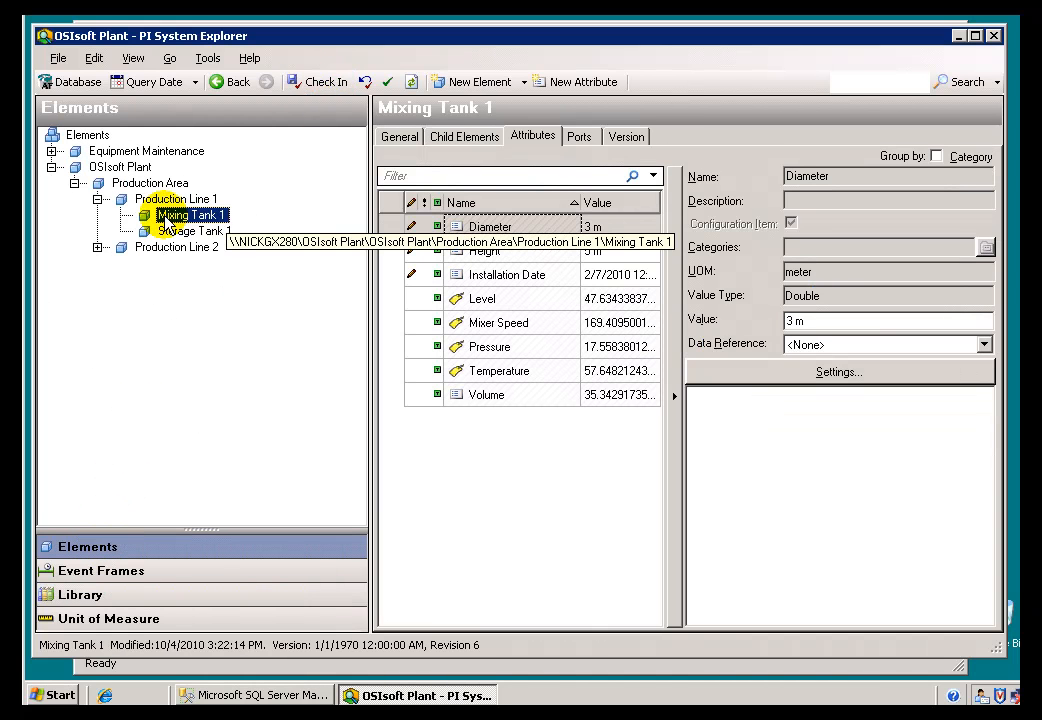
{"action": "left_click", "coordinate": [399, 136]}
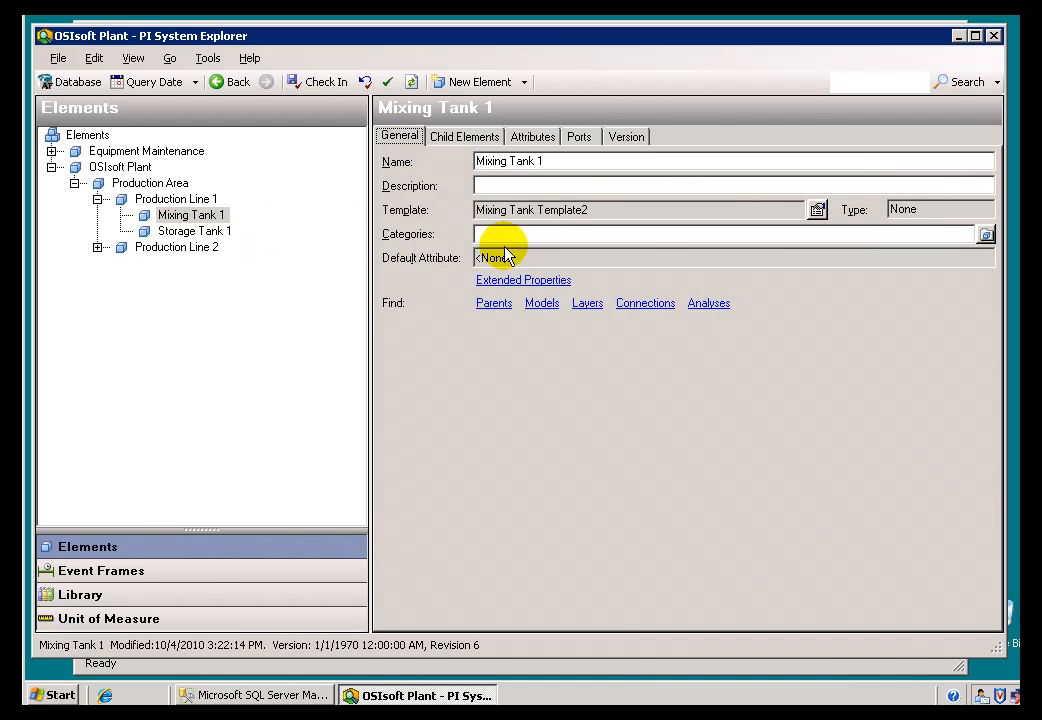
{"action": "mouse_move", "coordinate": [558, 210]}
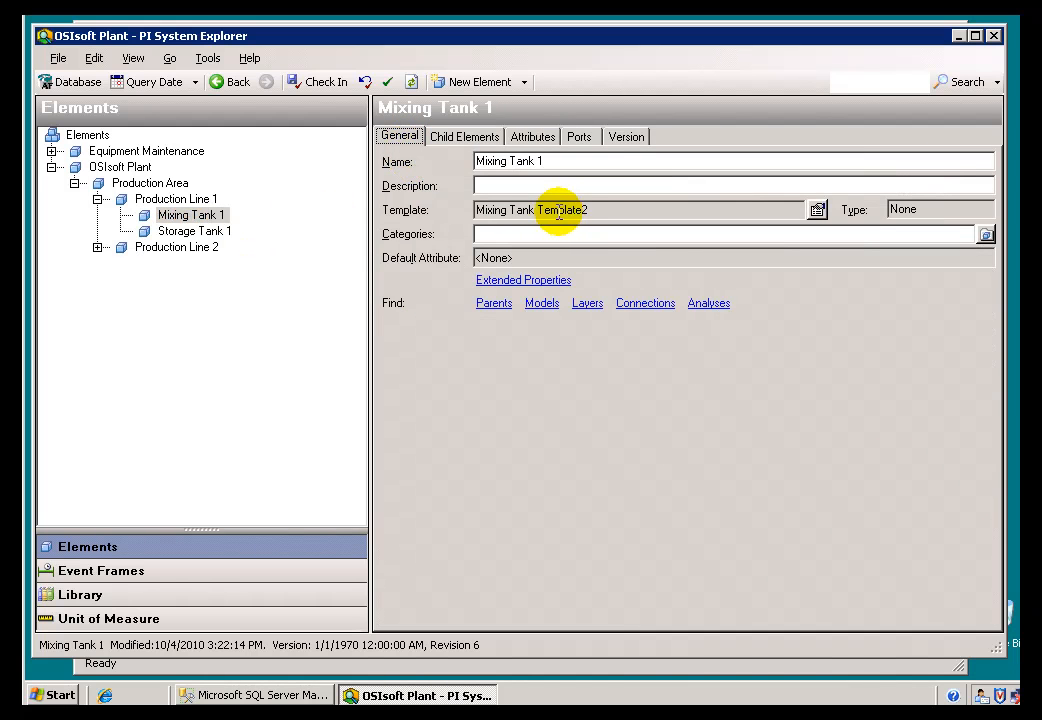
{"action": "left_click", "coordinate": [532, 136]}
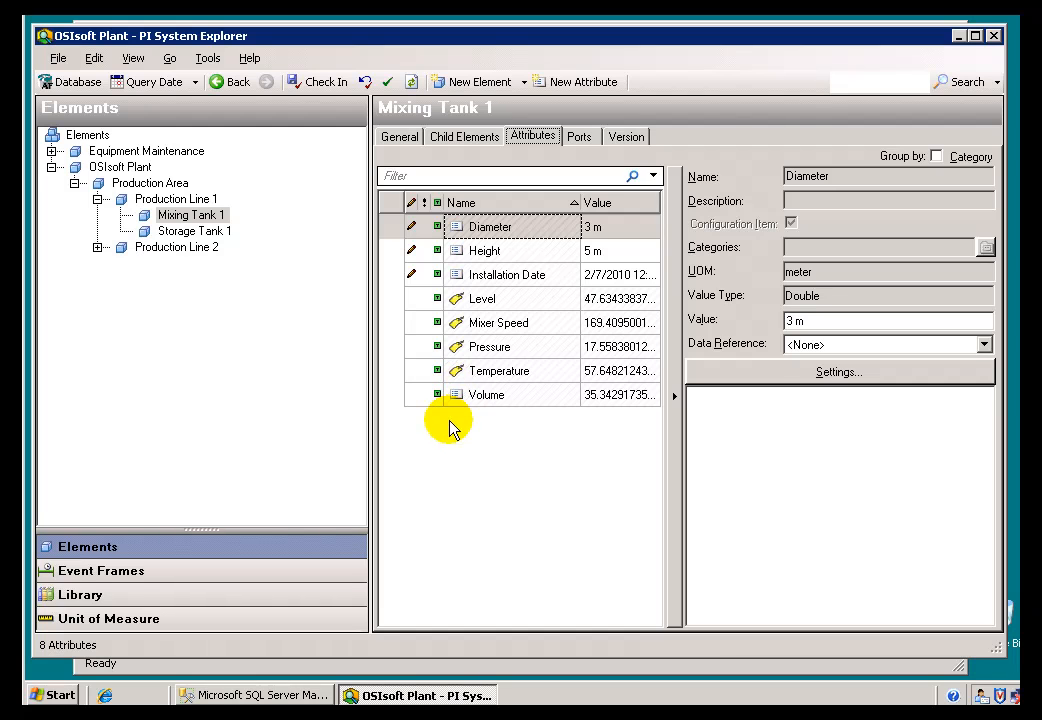
{"action": "right_click", "coordinate": [448, 428]}
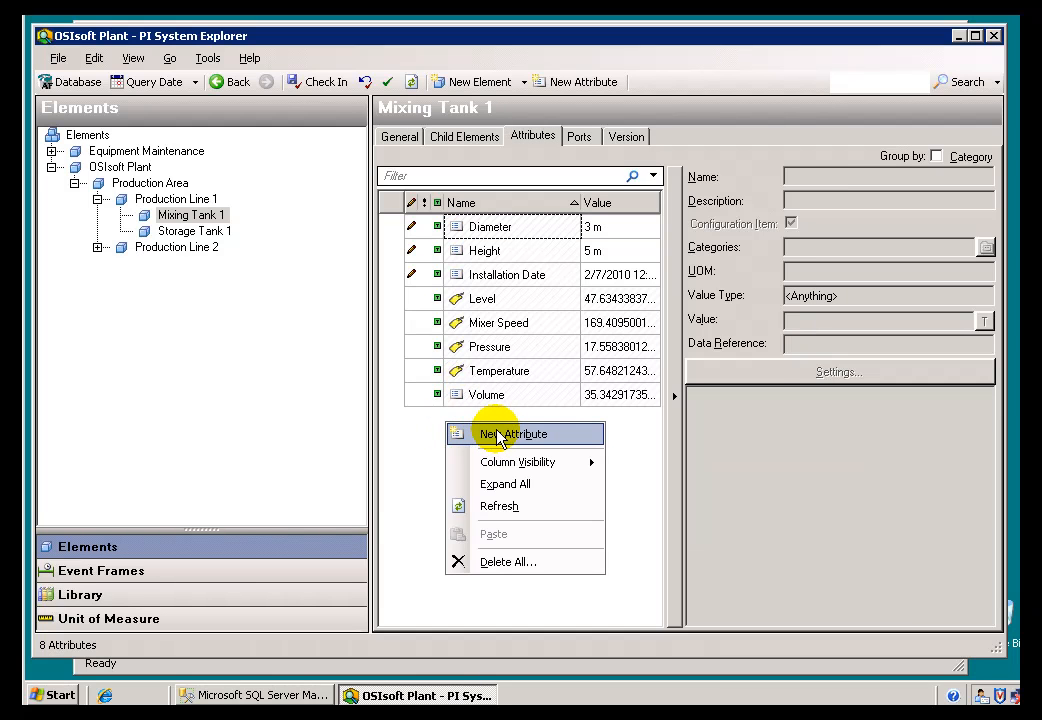
{"action": "mouse_move", "coordinate": [513, 440]}
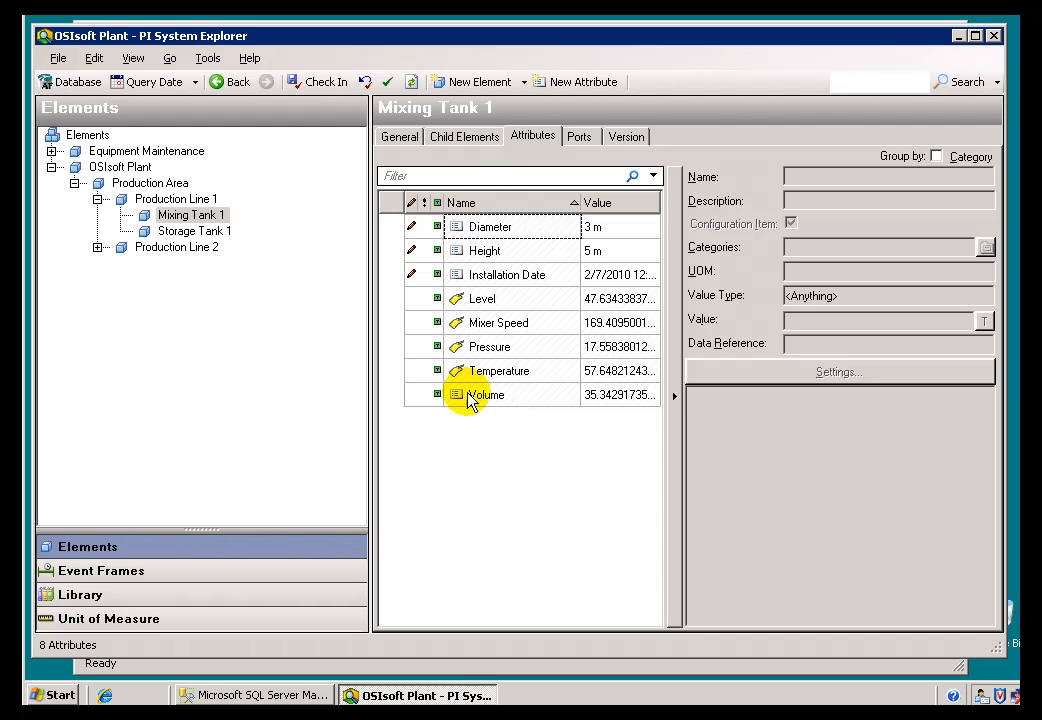
{"action": "mouse_move", "coordinate": [443, 445]}
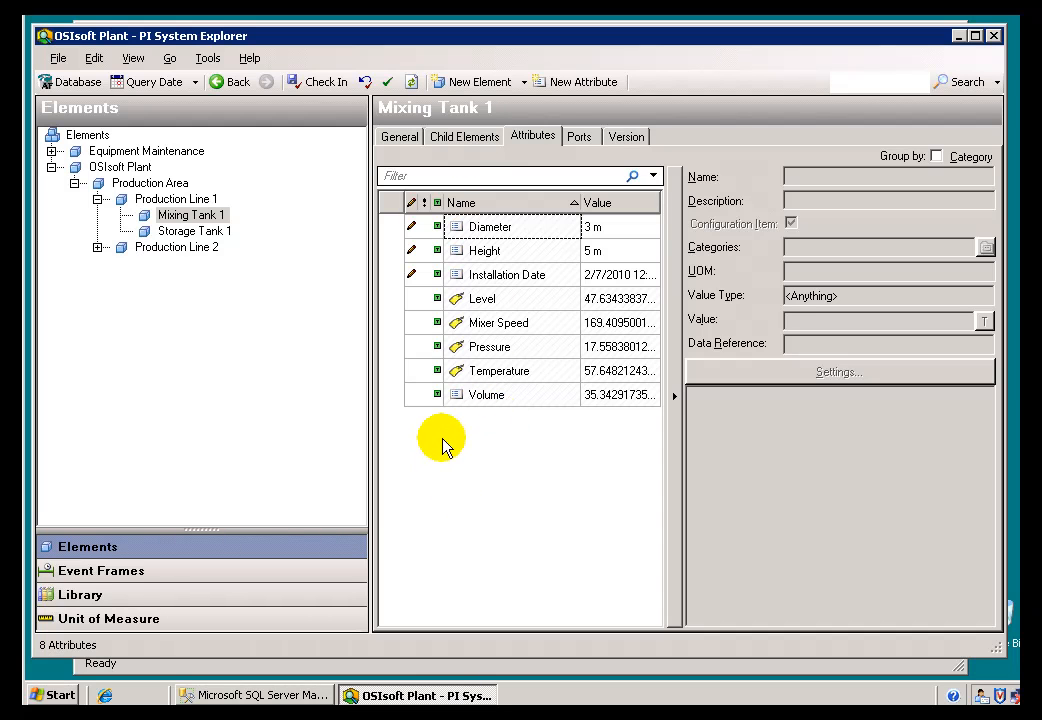
{"action": "mouse_move", "coordinate": [432, 427]}
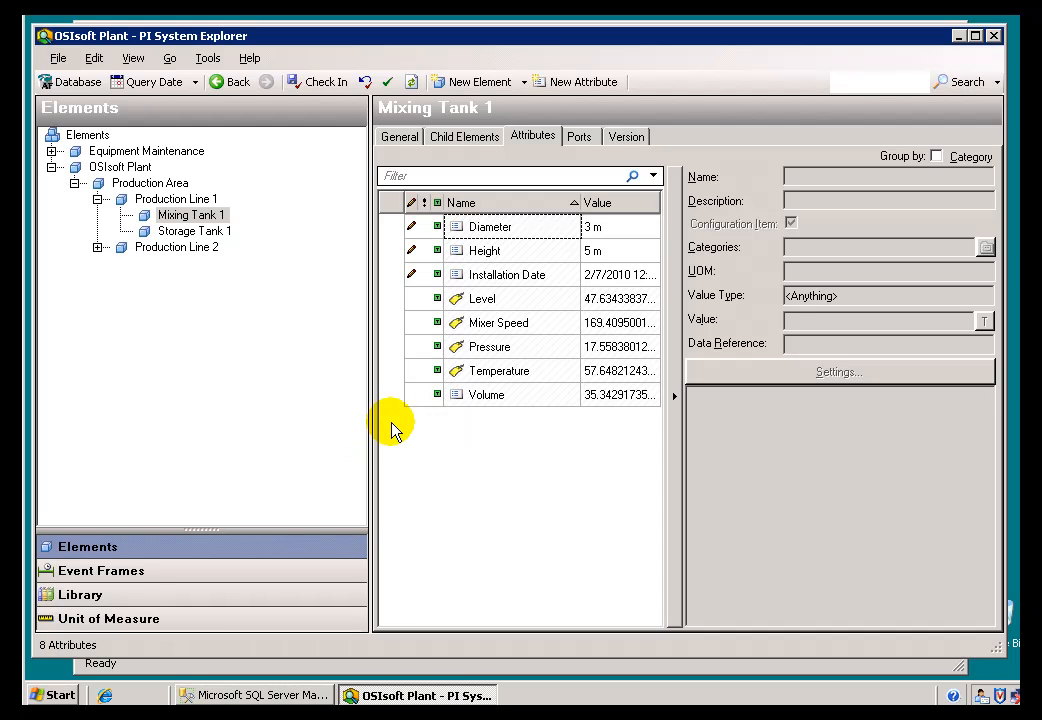
{"action": "mouse_move", "coordinate": [120, 588]}
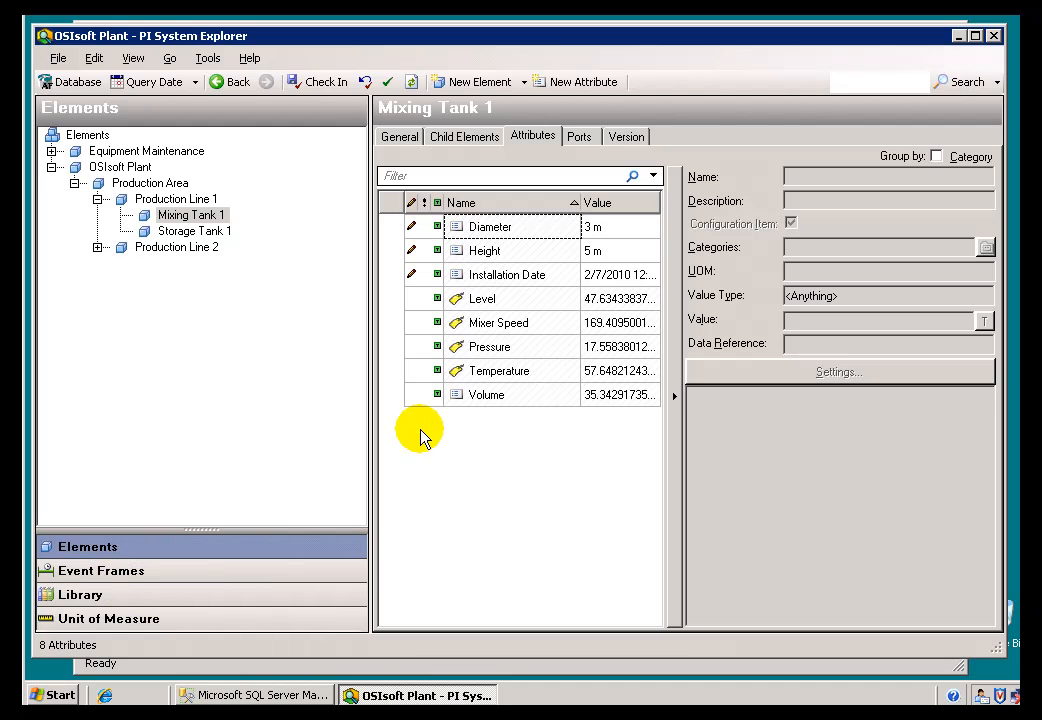
{"action": "right_click", "coordinate": [420, 430]}
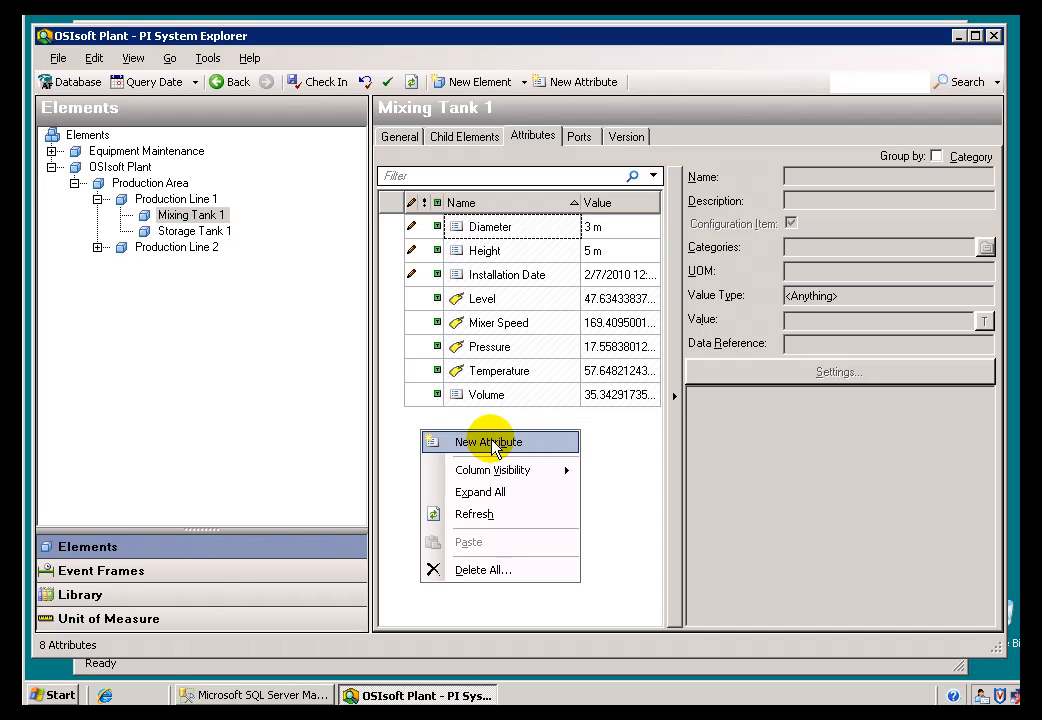
{"action": "mouse_move", "coordinate": [460, 455]}
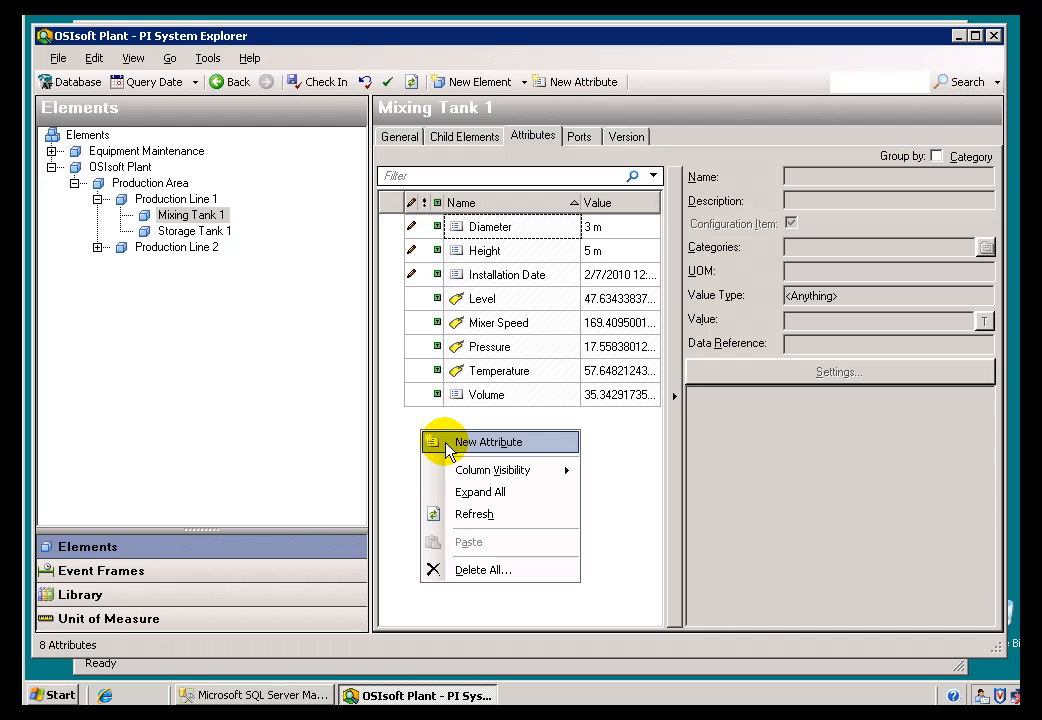
{"action": "mouse_move", "coordinate": [437, 425]}
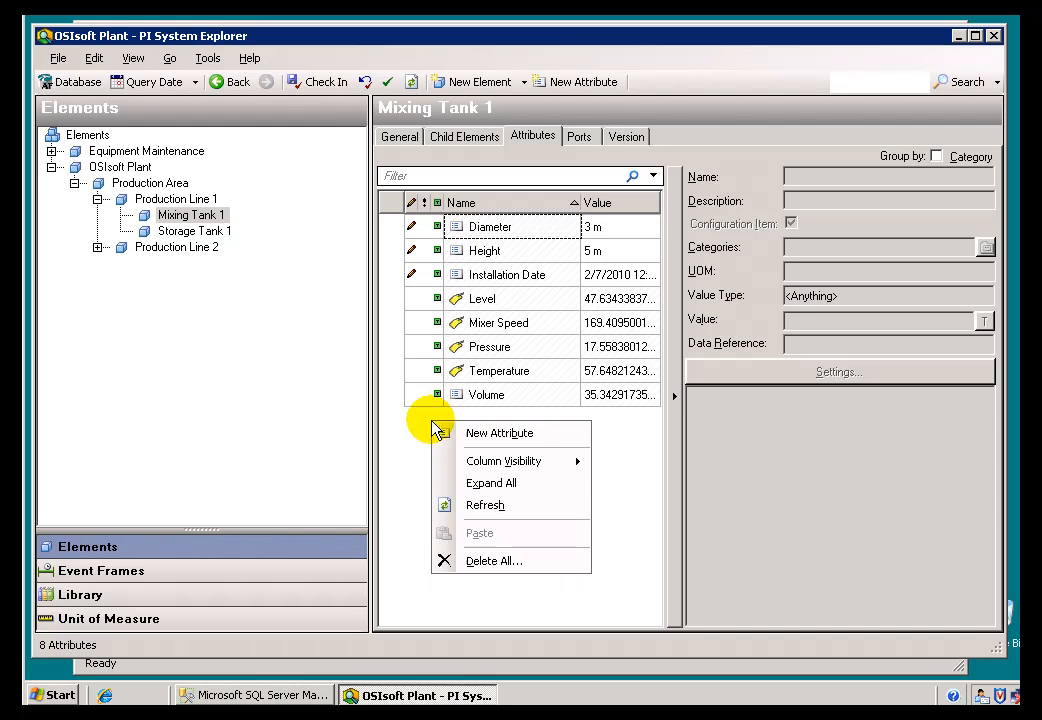
Add a String attribute 'Product' with value wx12000 to Mixing Tank 1
{"action": "left_click", "coordinate": [499, 433]}
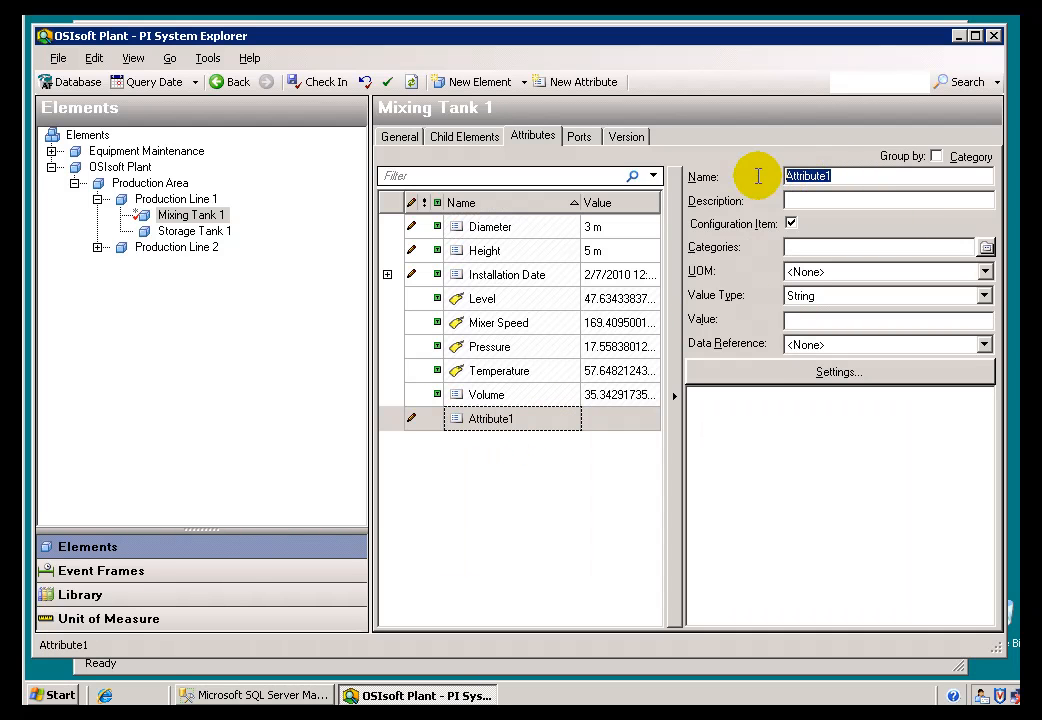
{"action": "mouse_move", "coordinate": [731, 185]}
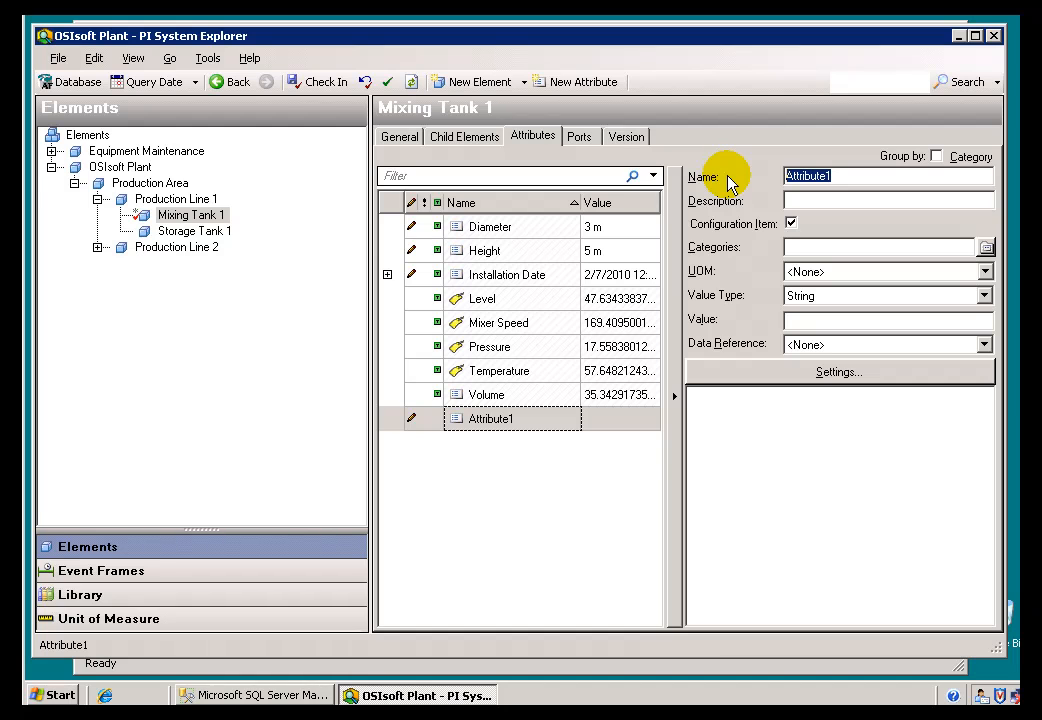
{"action": "type", "text": "Product"}
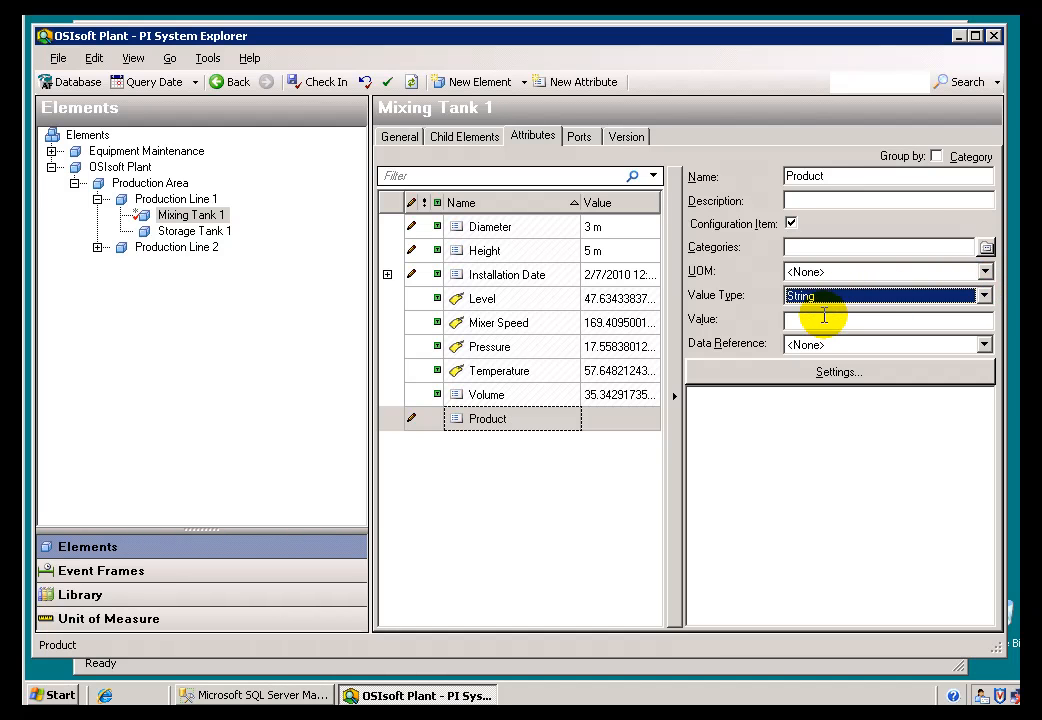
{"action": "left_click", "coordinate": [885, 318]}
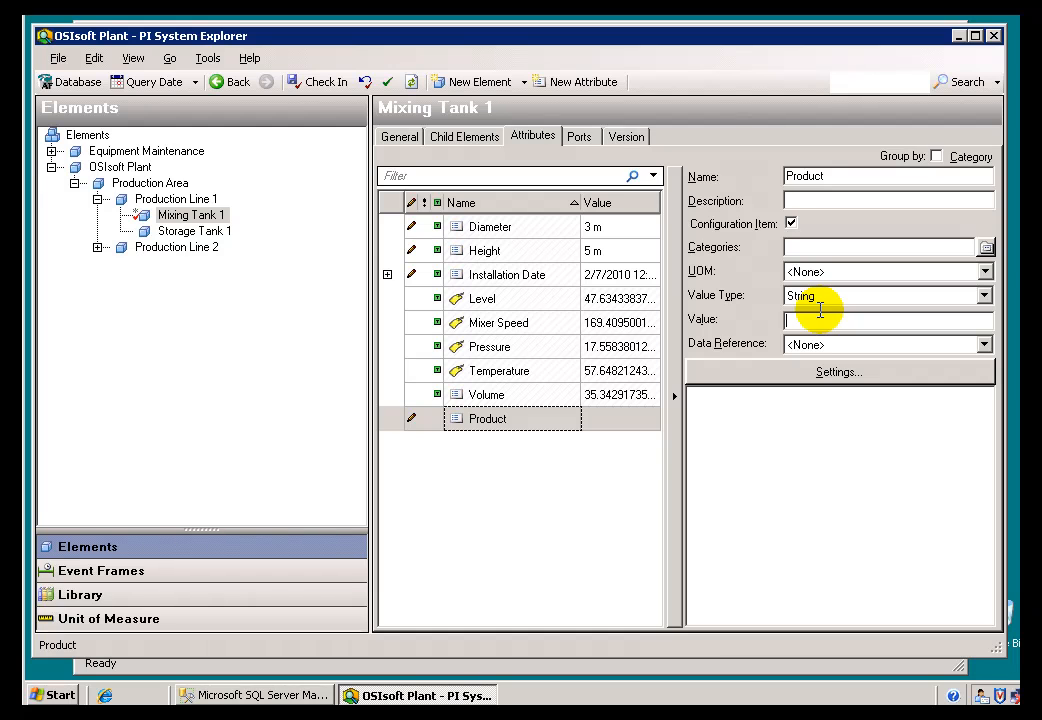
{"action": "type", "text": "w"}
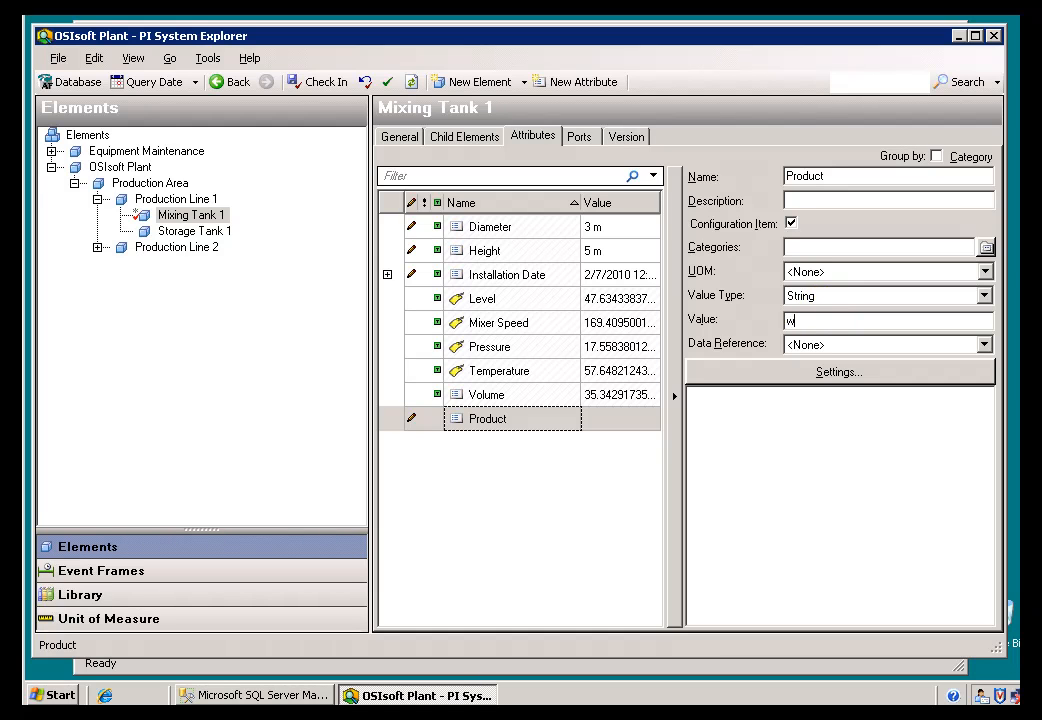
{"action": "type", "text": "x12000"}
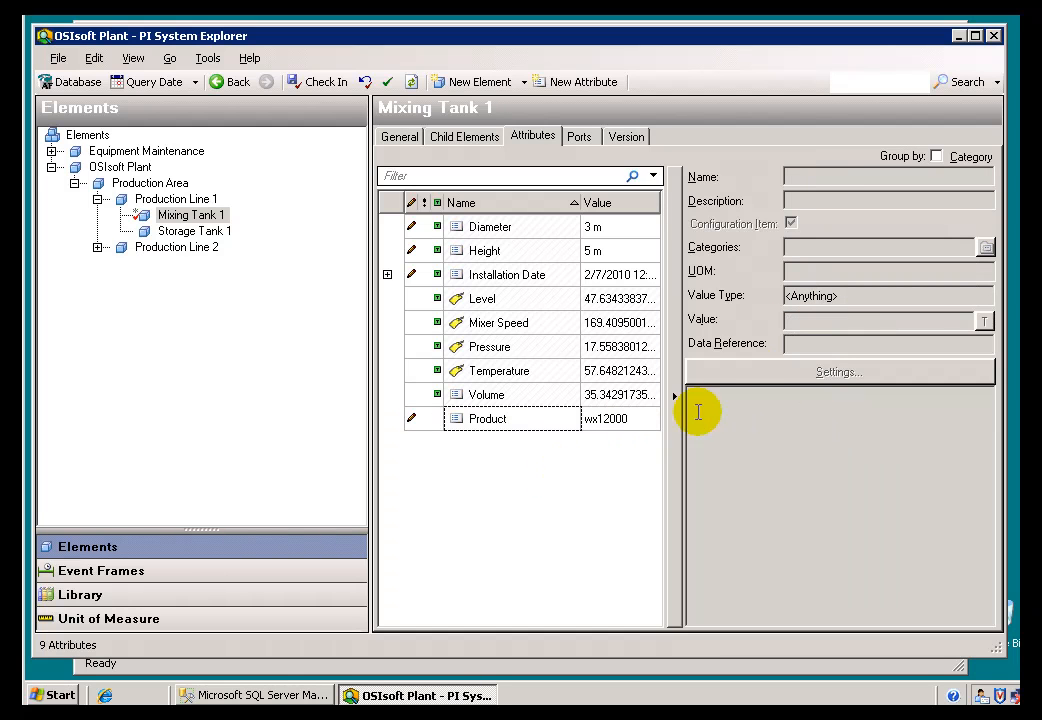
{"action": "left_click", "coordinate": [484, 418]}
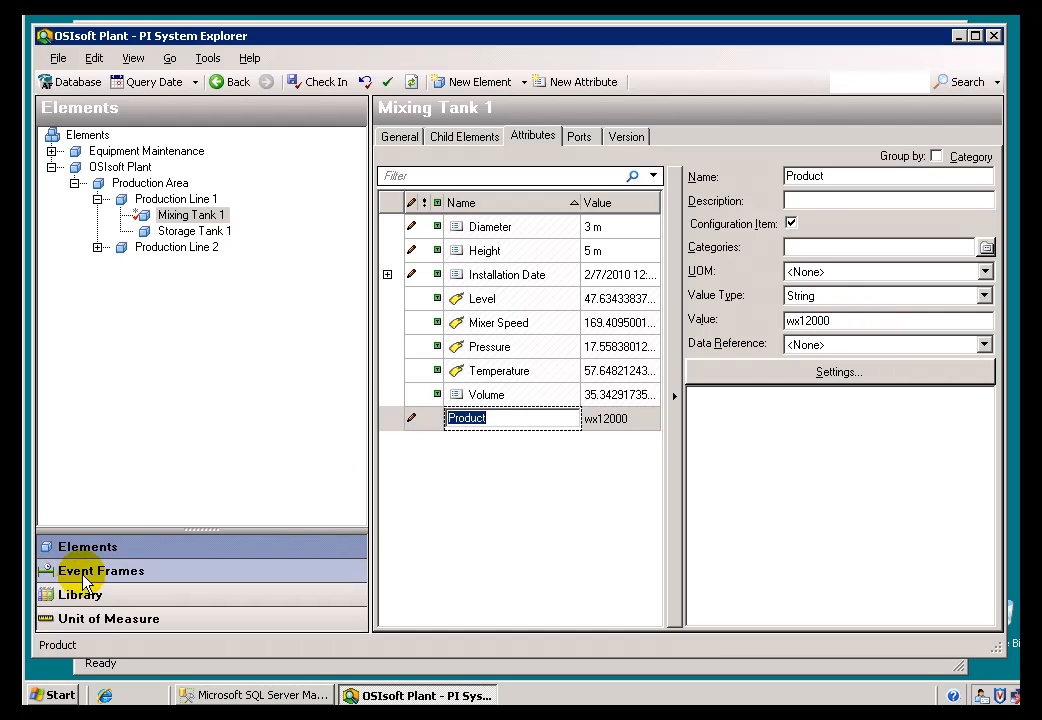
Show the 'Table still in SQL' rows again, including material WX12000
{"action": "left_click", "coordinate": [74, 594]}
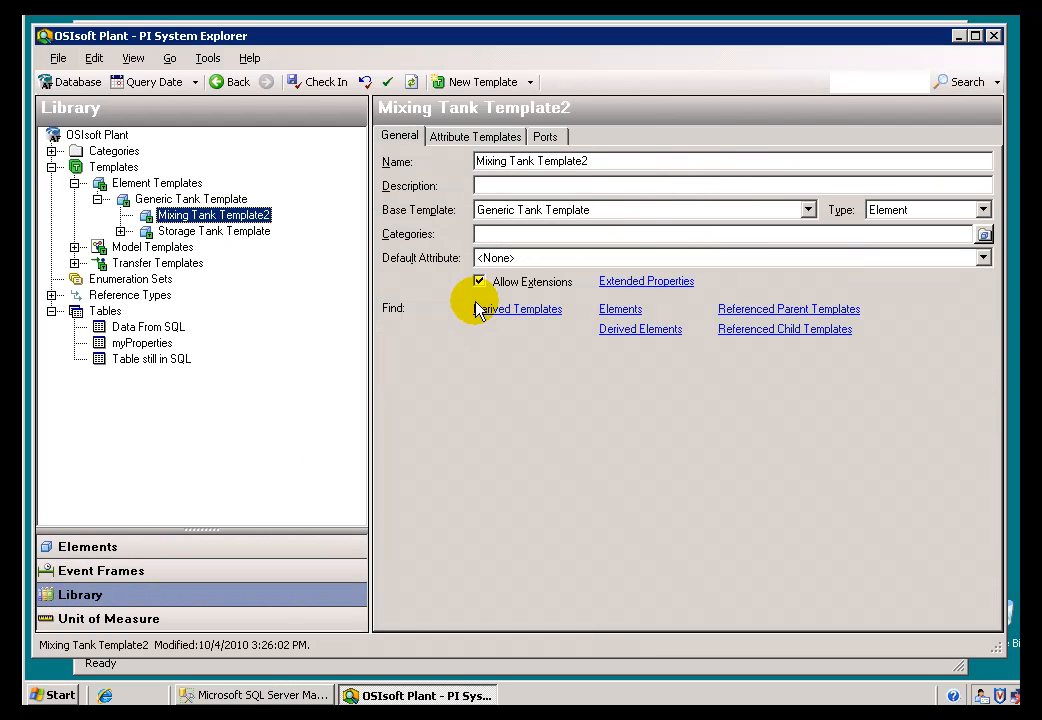
{"action": "mouse_move", "coordinate": [144, 360]}
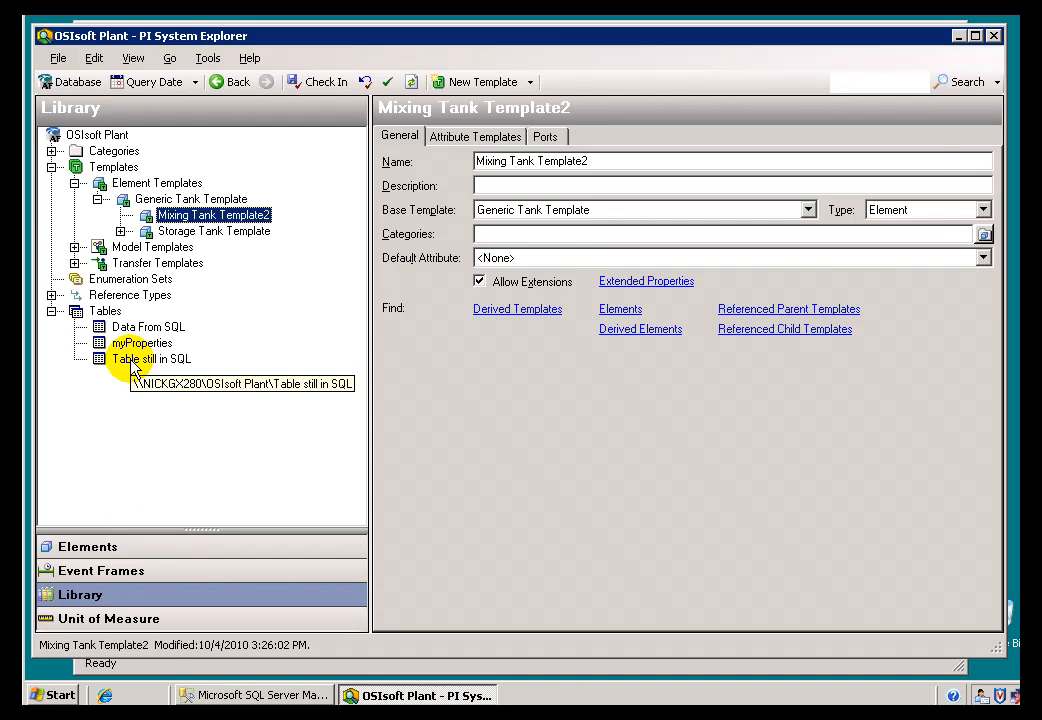
{"action": "left_click", "coordinate": [149, 358]}
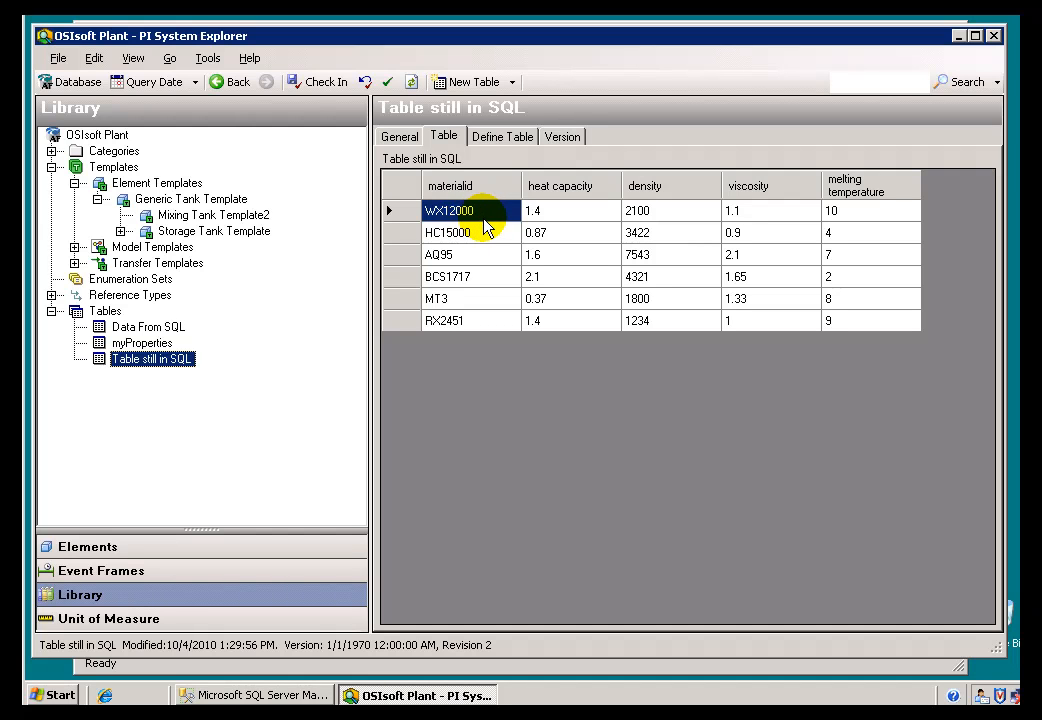
{"action": "mouse_move", "coordinate": [486, 225]}
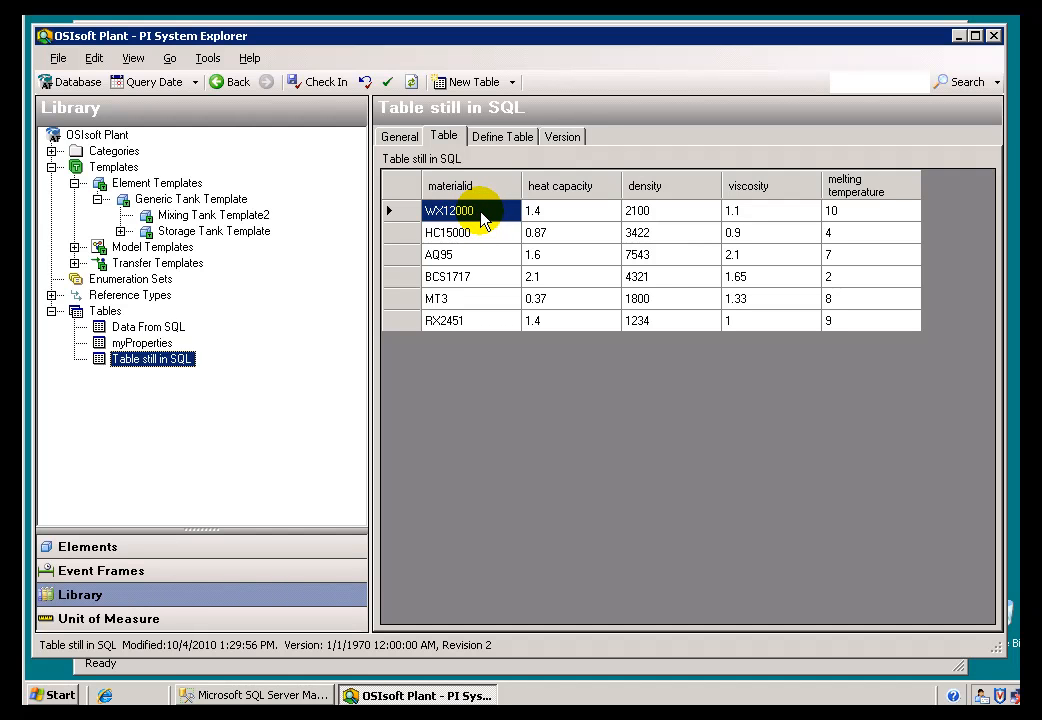
{"action": "mouse_move", "coordinate": [473, 228]}
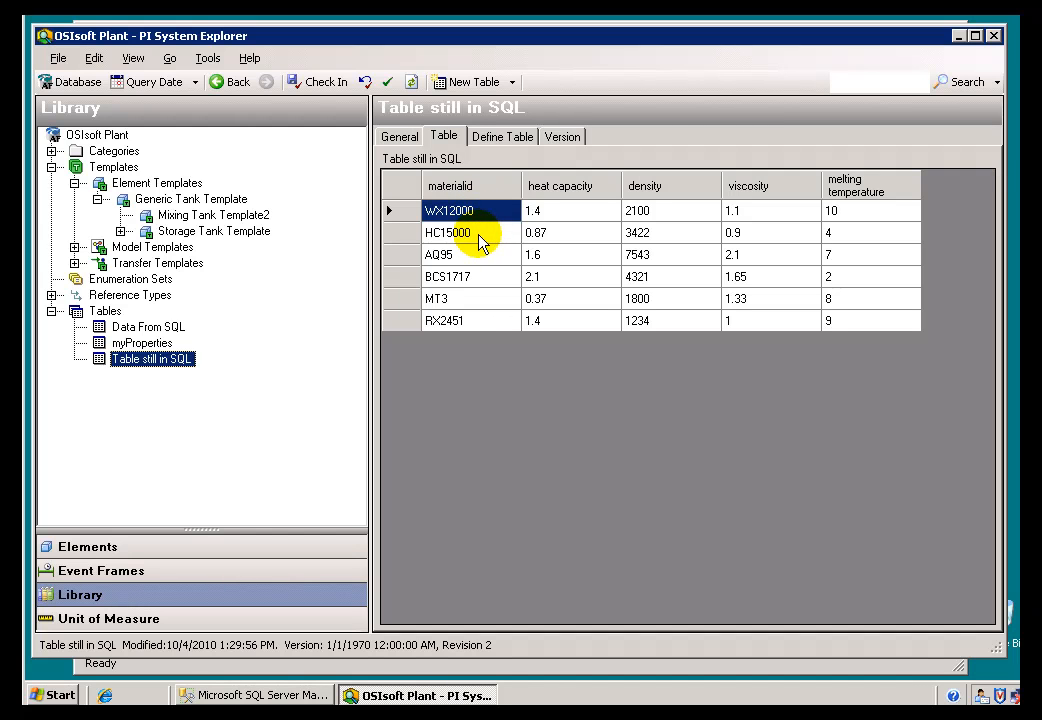
{"action": "mouse_move", "coordinate": [570, 218]}
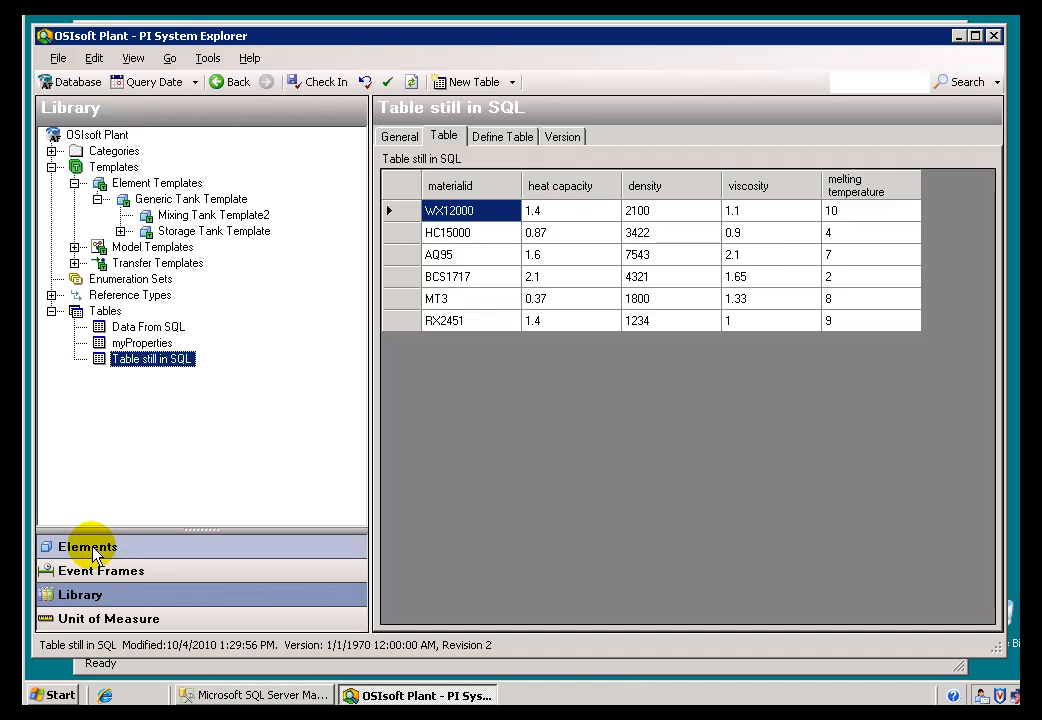
Add a 'Heat Capacity' attribute to Mixing Tank 1 using a Table Lookup data reference
{"action": "left_click", "coordinate": [87, 546]}
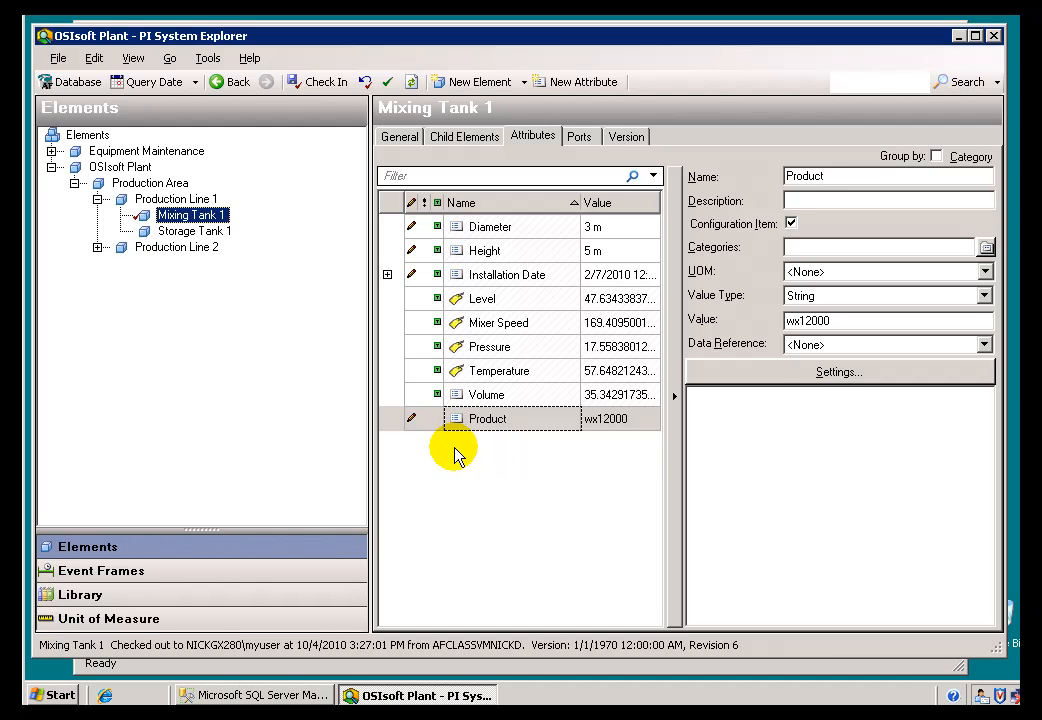
{"action": "right_click", "coordinate": [457, 452]}
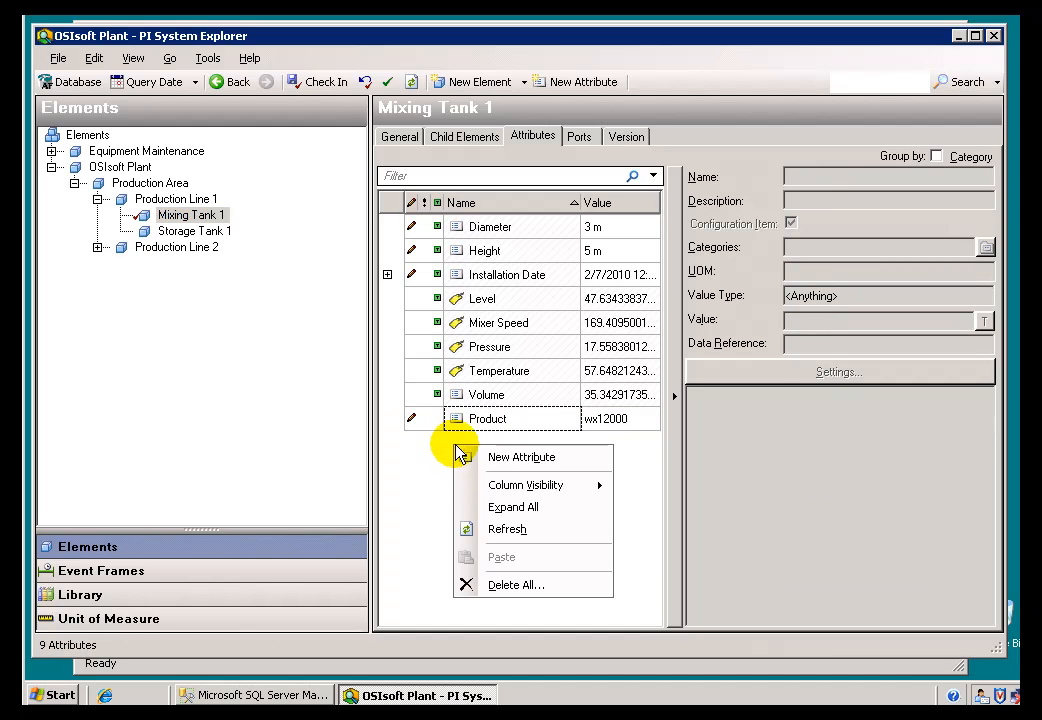
{"action": "left_click", "coordinate": [521, 457]}
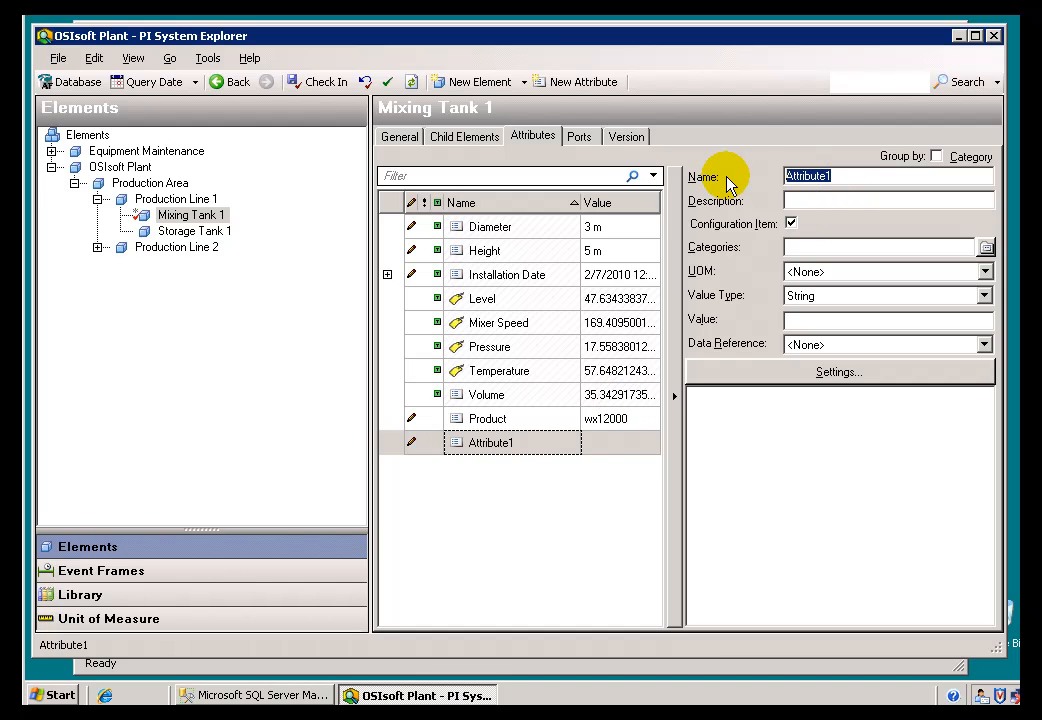
{"action": "type", "text": "Heat Capacity"}
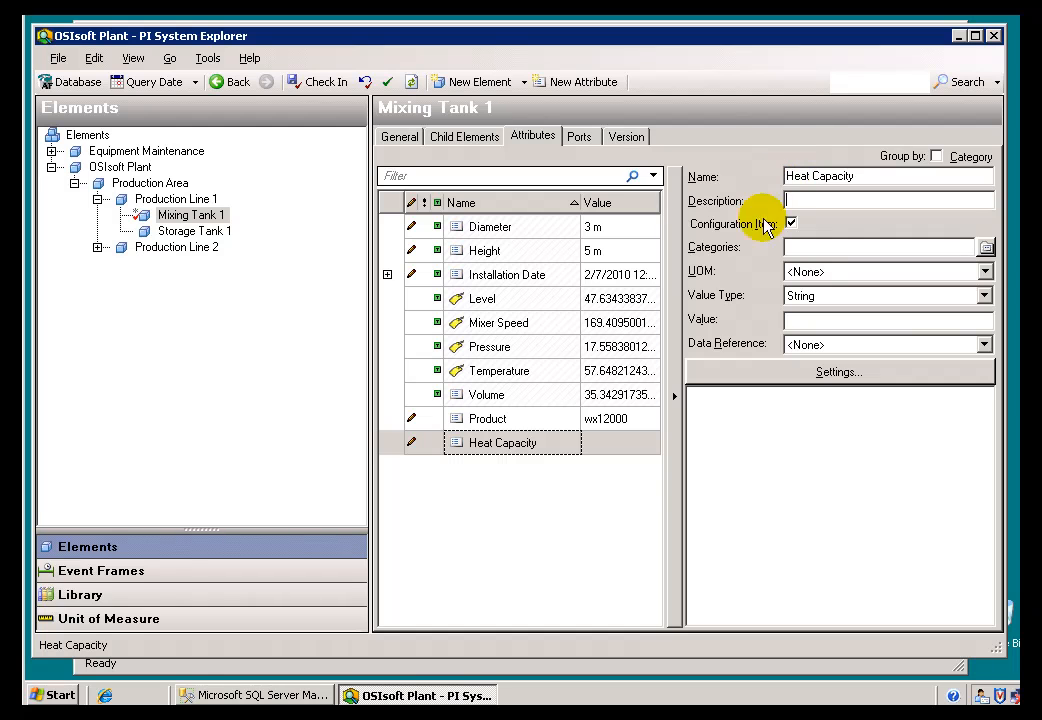
{"action": "mouse_move", "coordinate": [938, 352]}
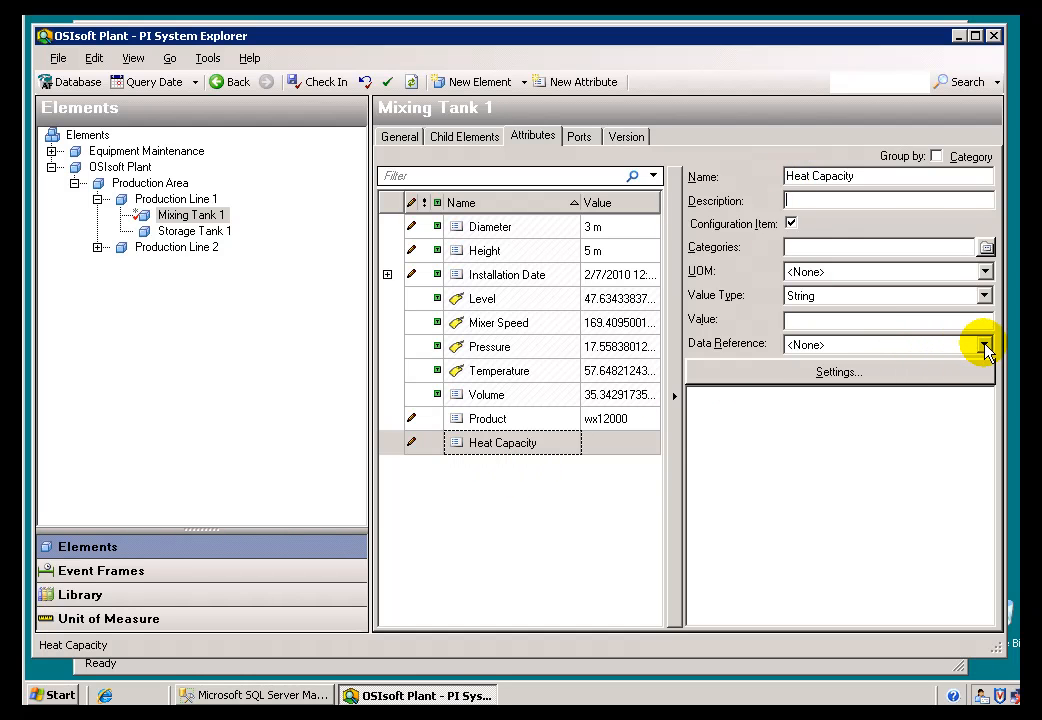
{"action": "left_click", "coordinate": [983, 344]}
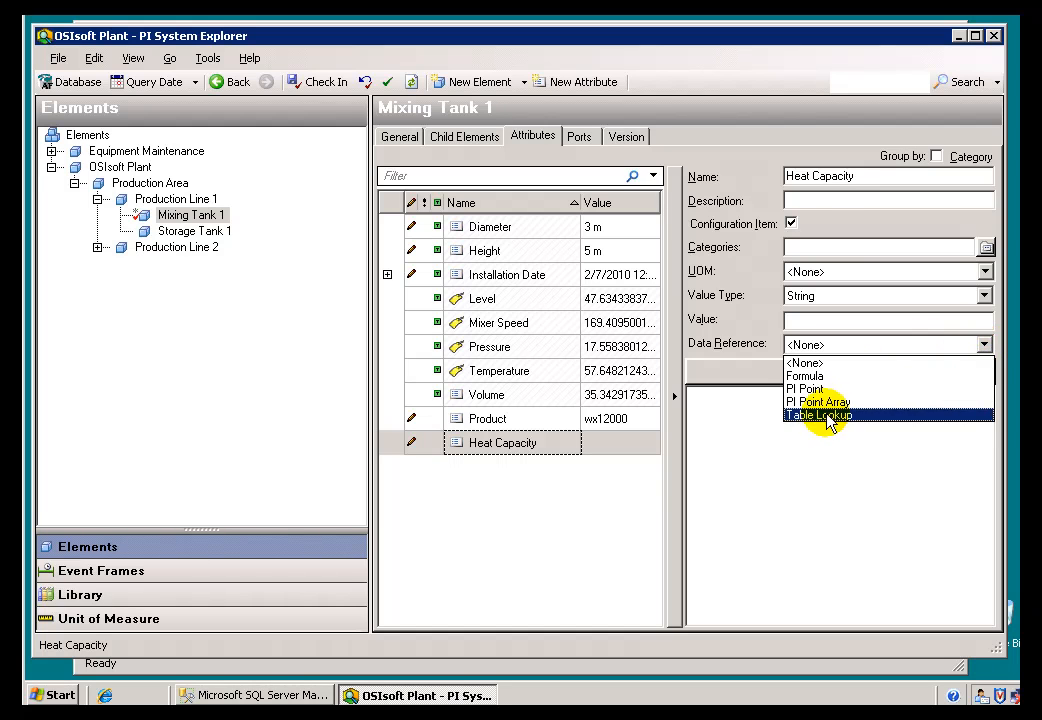
{"action": "left_click", "coordinate": [816, 414]}
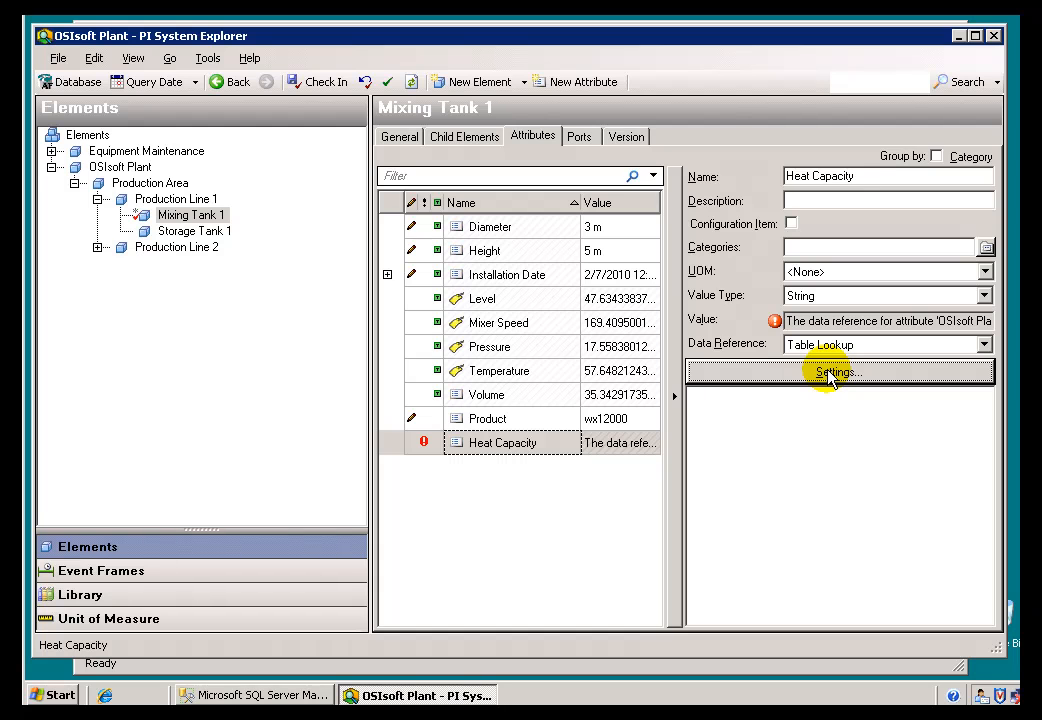
Set the lookup to table 'Table still in SQL' with heat capacity as result column
{"action": "left_click", "coordinate": [838, 371]}
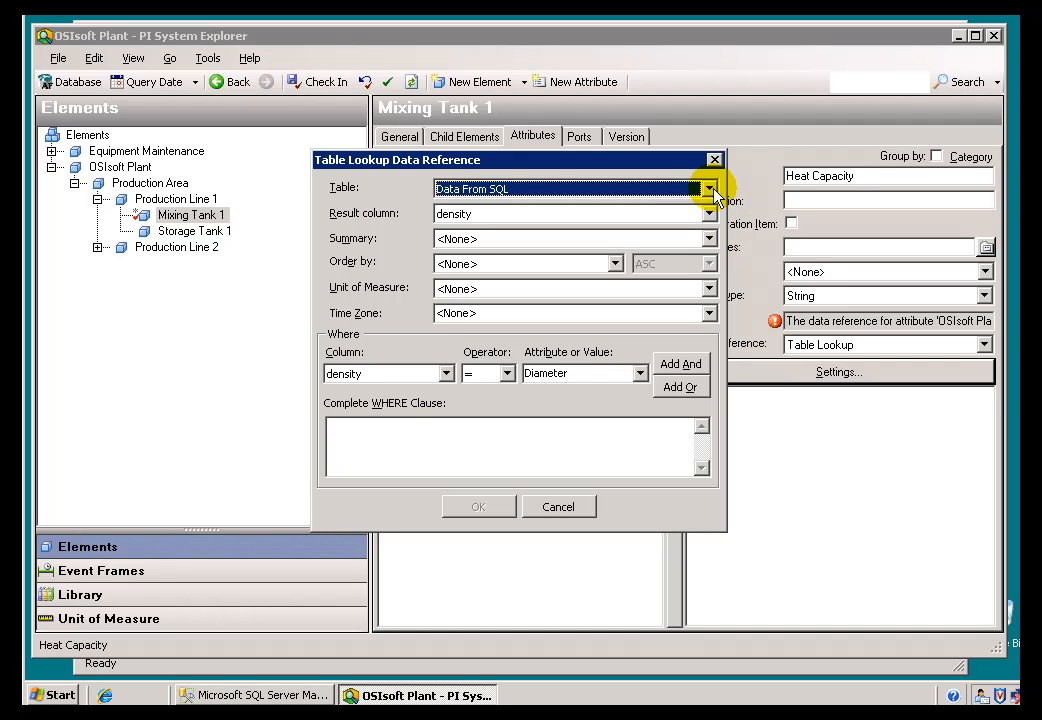
{"action": "left_click", "coordinate": [711, 188]}
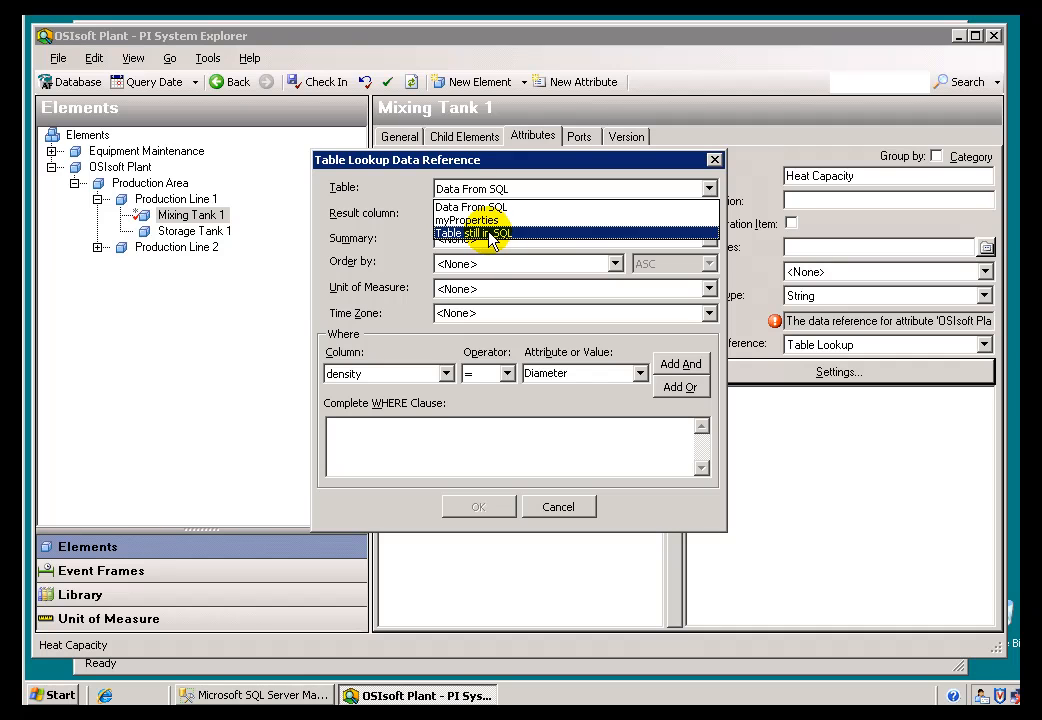
{"action": "mouse_move", "coordinate": [502, 240]}
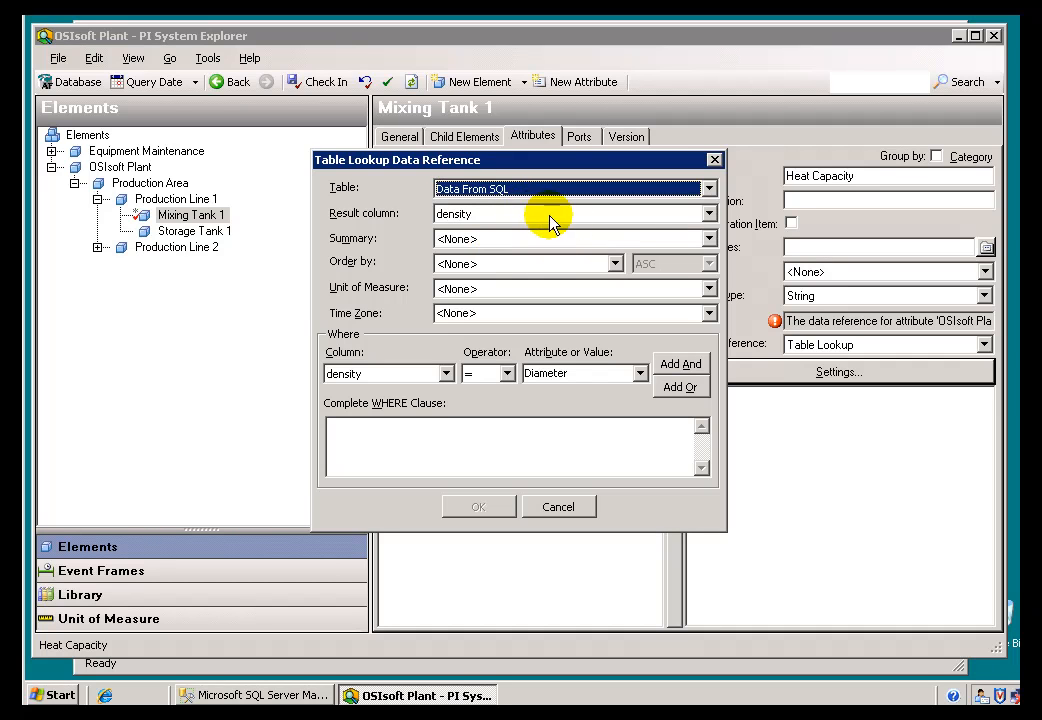
{"action": "mouse_move", "coordinate": [610, 190]}
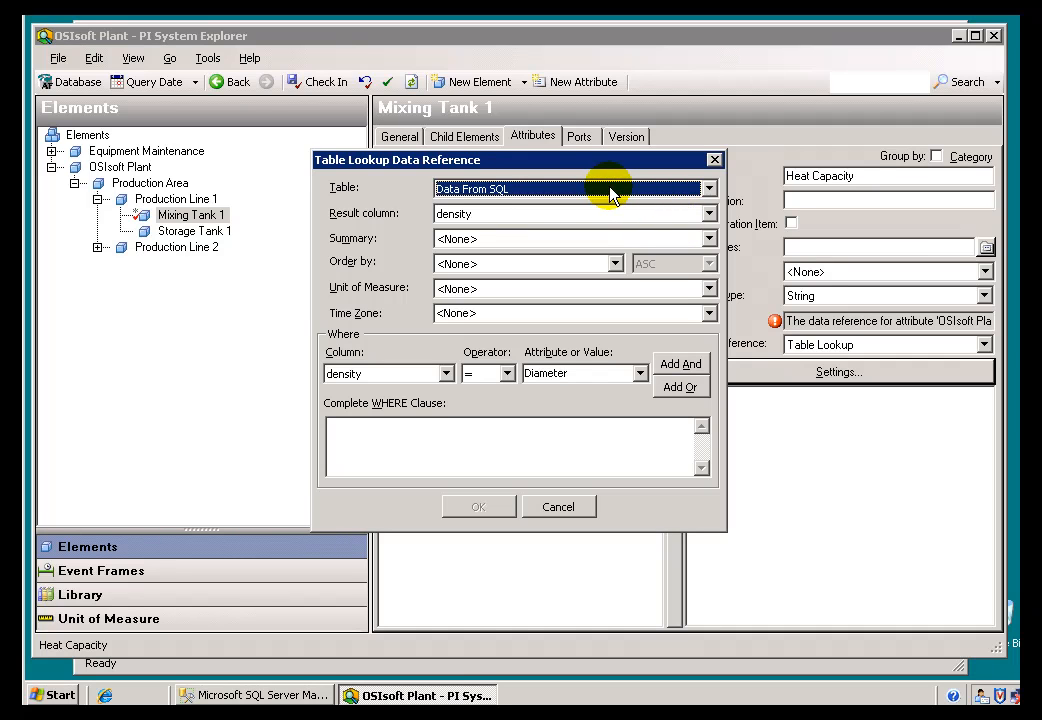
{"action": "mouse_move", "coordinate": [689, 213]}
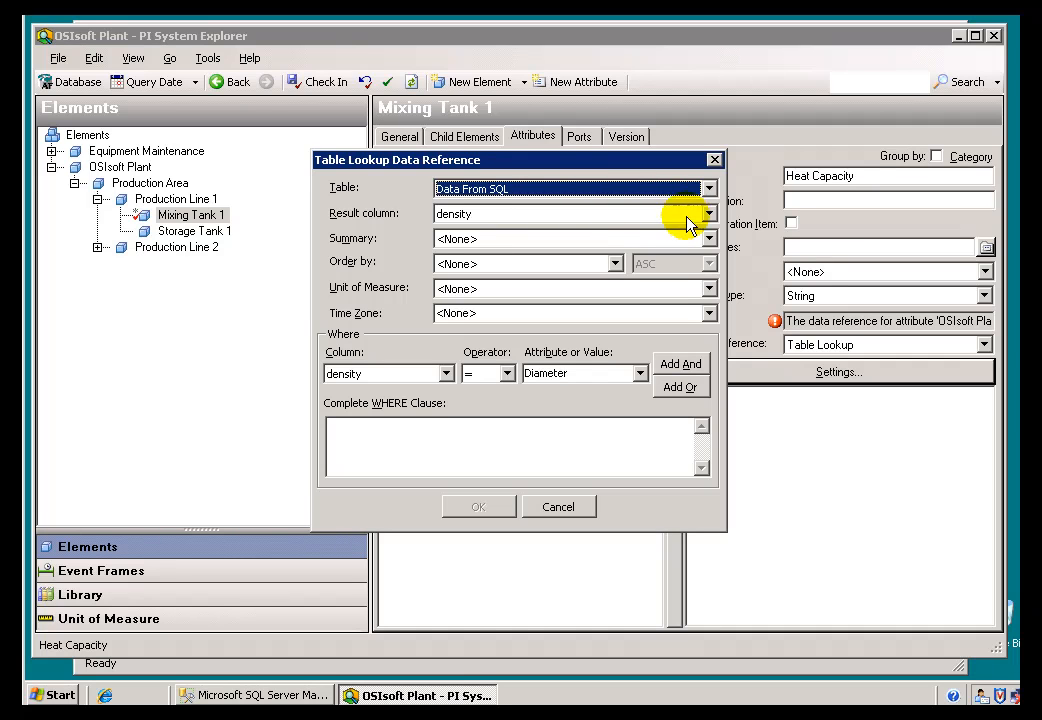
{"action": "left_click", "coordinate": [708, 213]}
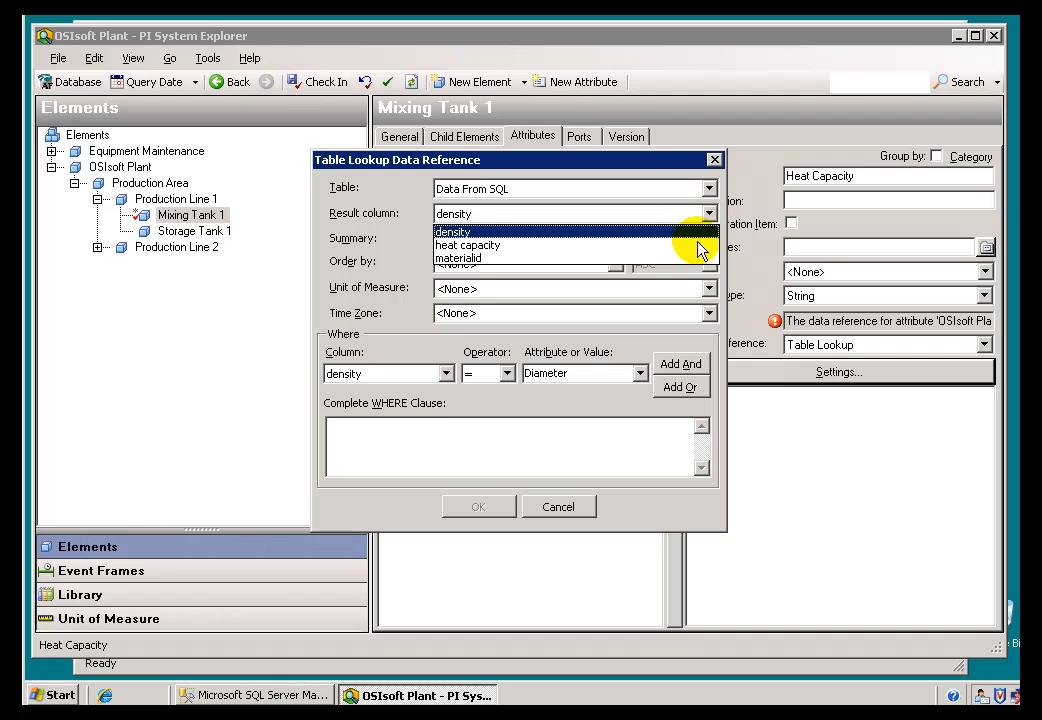
{"action": "left_click", "coordinate": [451, 231]}
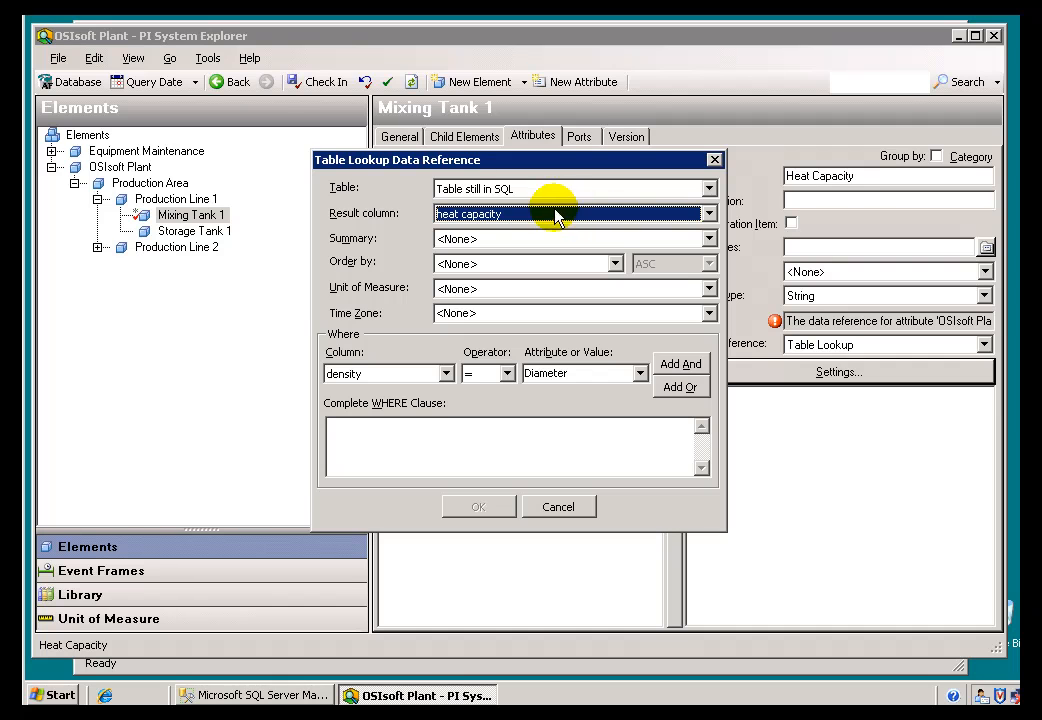
{"action": "mouse_move", "coordinate": [707, 213]}
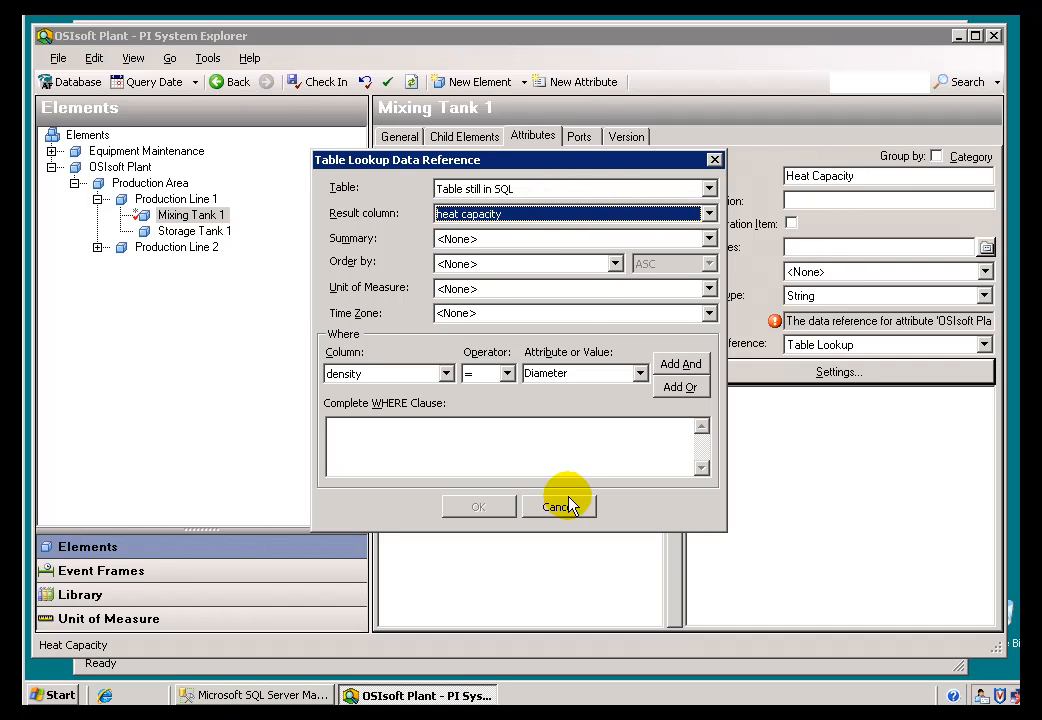
Cancel the lookup settings, rename the attribute 'my Heat Capacity', and reopen Settings
{"action": "left_click", "coordinate": [561, 506]}
{"action": "type", "text": "my "}
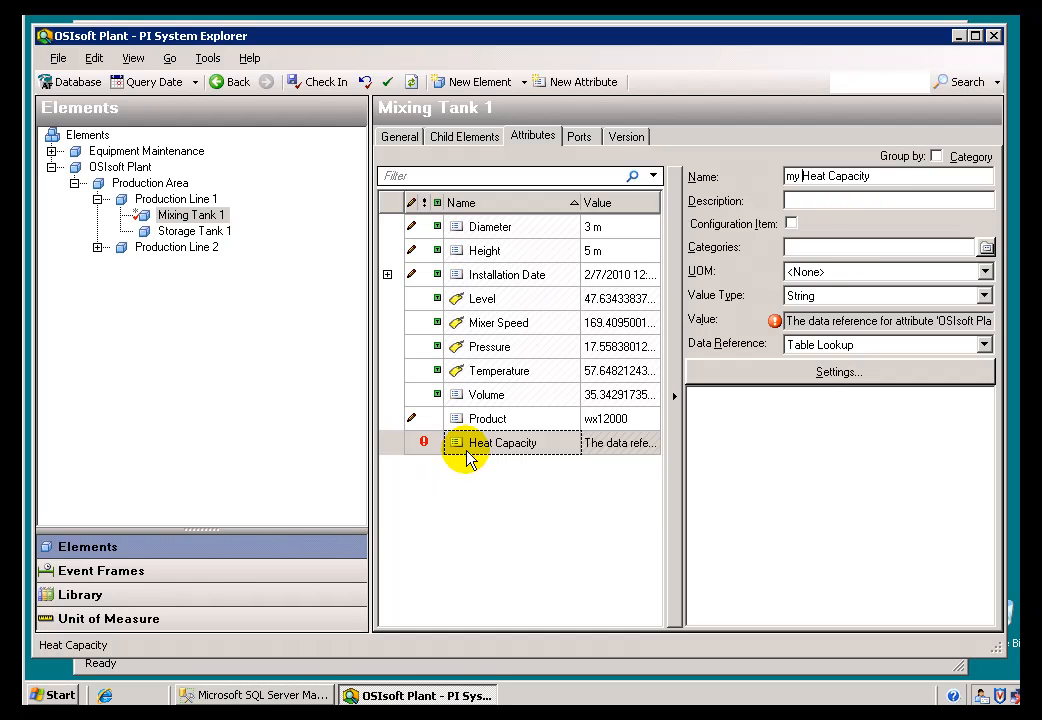
{"action": "mouse_move", "coordinate": [761, 388]}
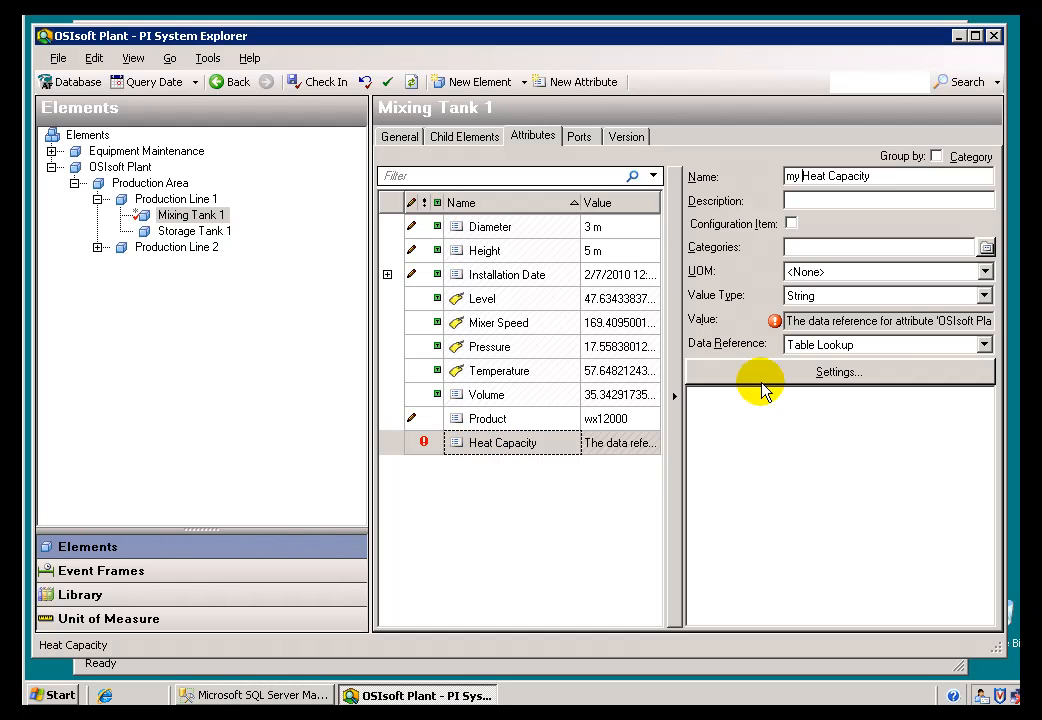
{"action": "left_click", "coordinate": [838, 372]}
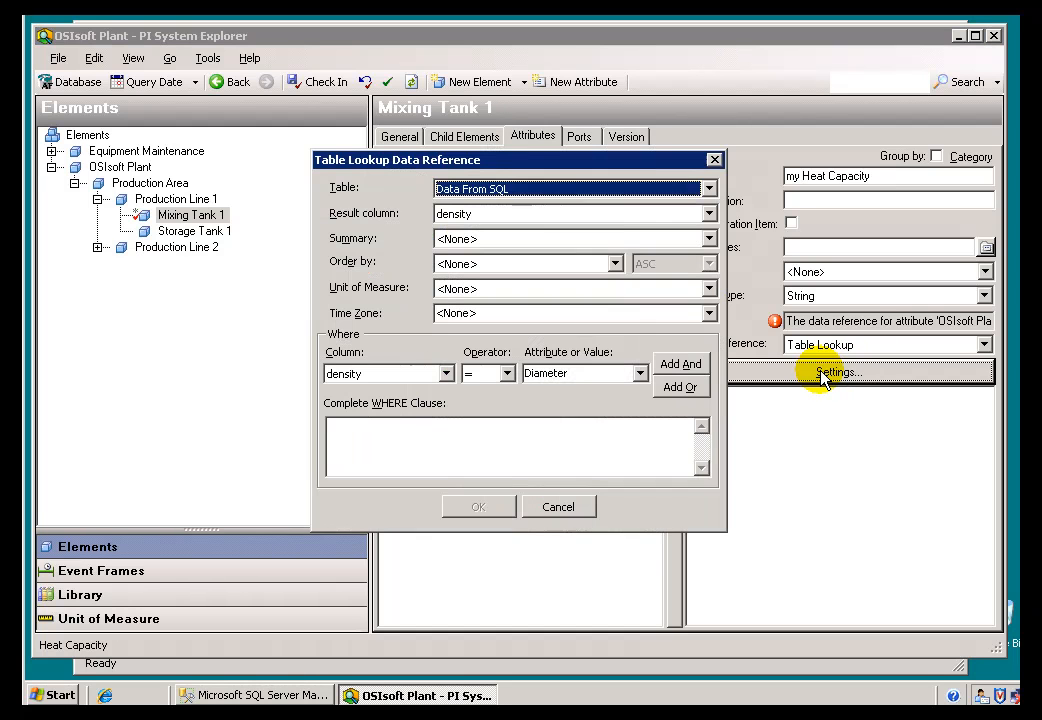
Choose 'Table still in SQL' as the lookup table, returning the heat capacity column
{"action": "left_click", "coordinate": [706, 189]}
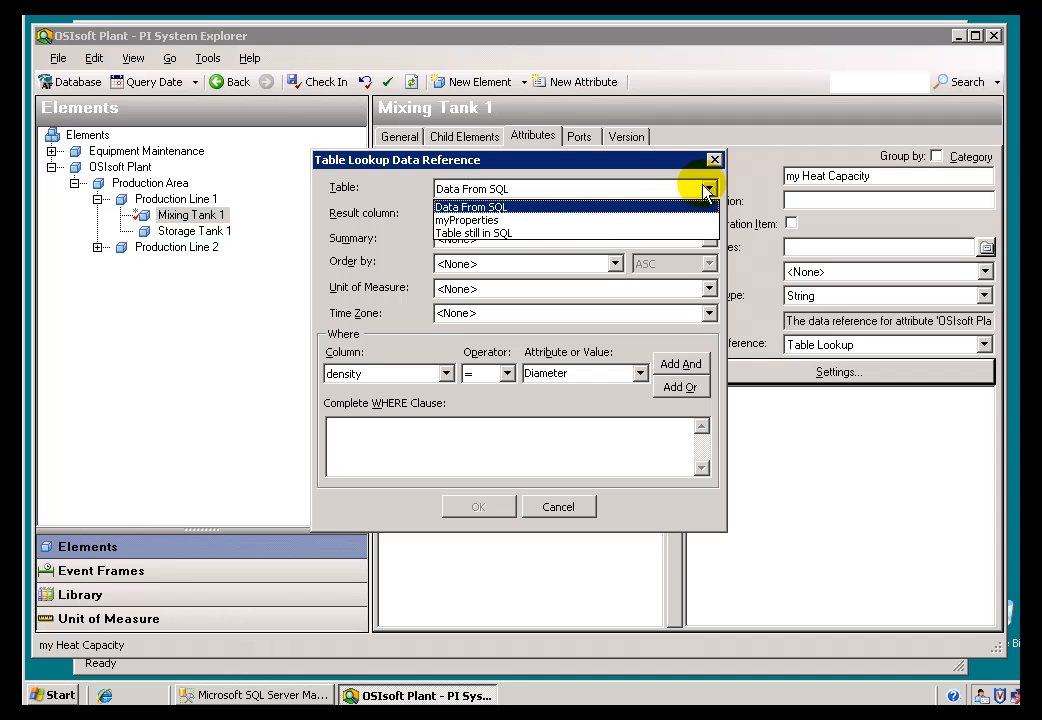
{"action": "left_click", "coordinate": [474, 232]}
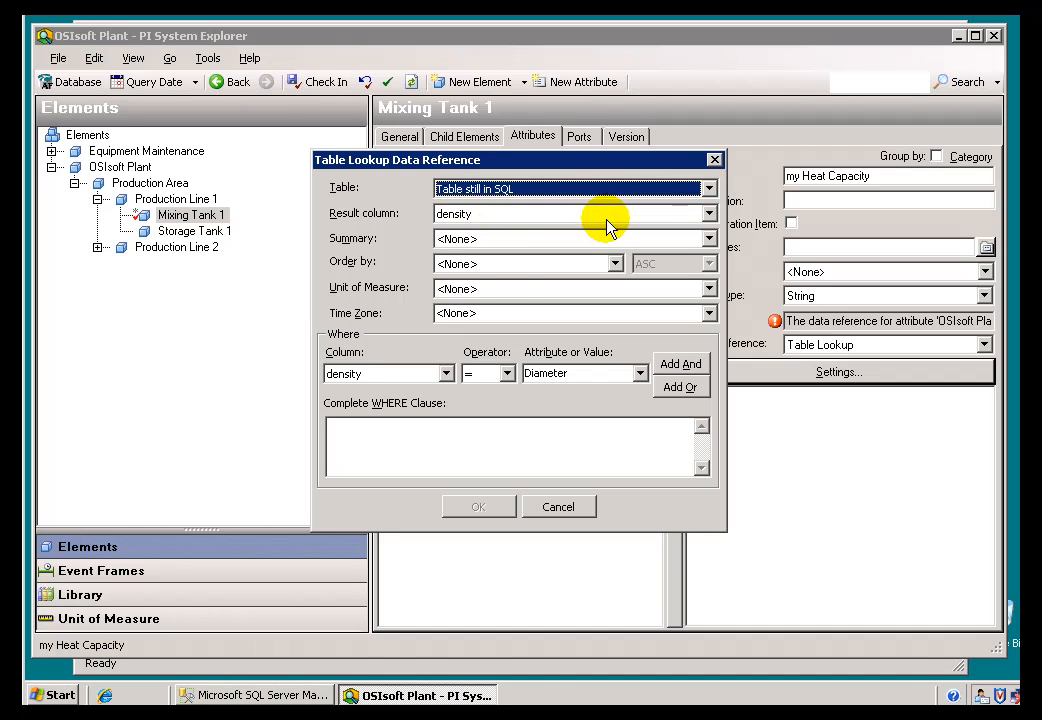
{"action": "left_click", "coordinate": [706, 213]}
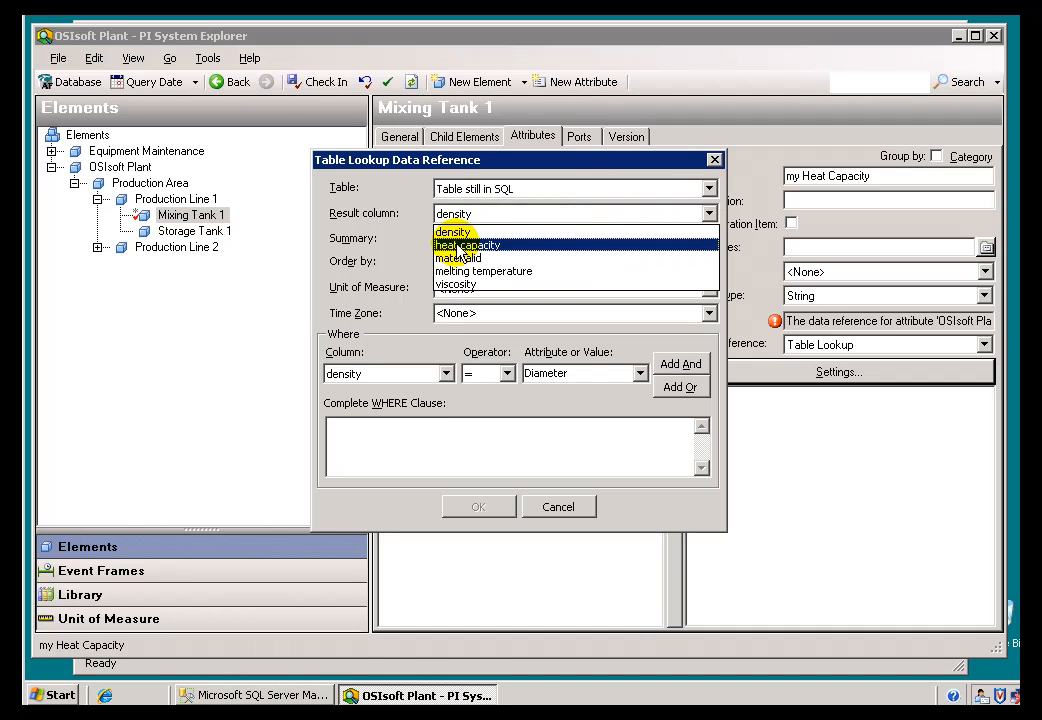
{"action": "left_click", "coordinate": [468, 244]}
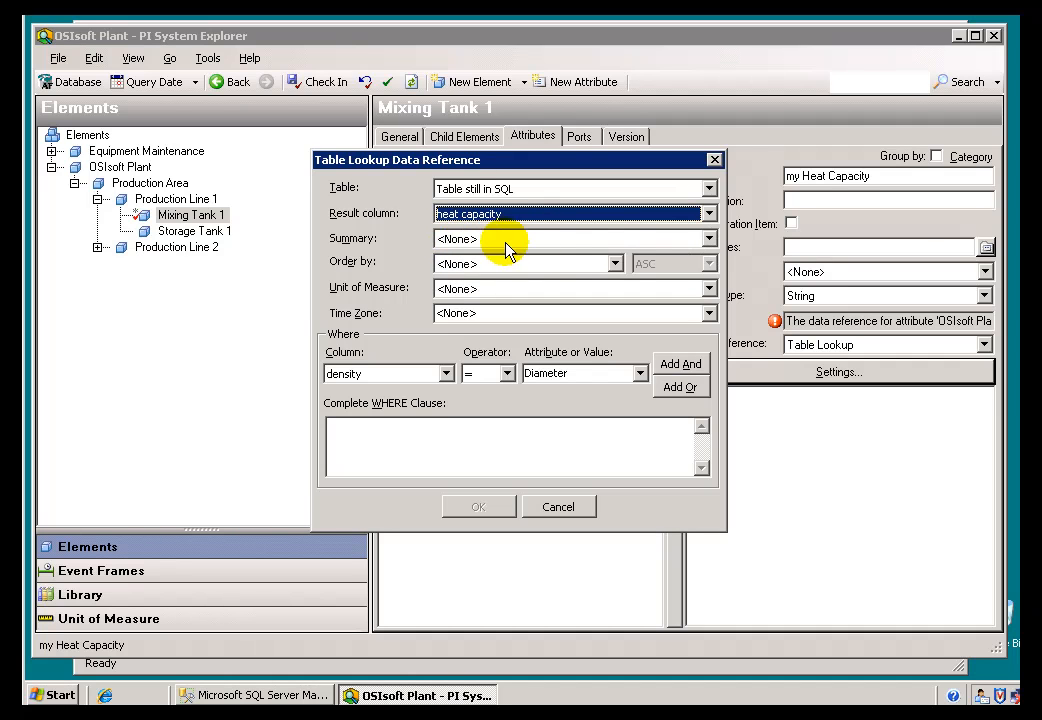
{"action": "mouse_move", "coordinate": [515, 254]}
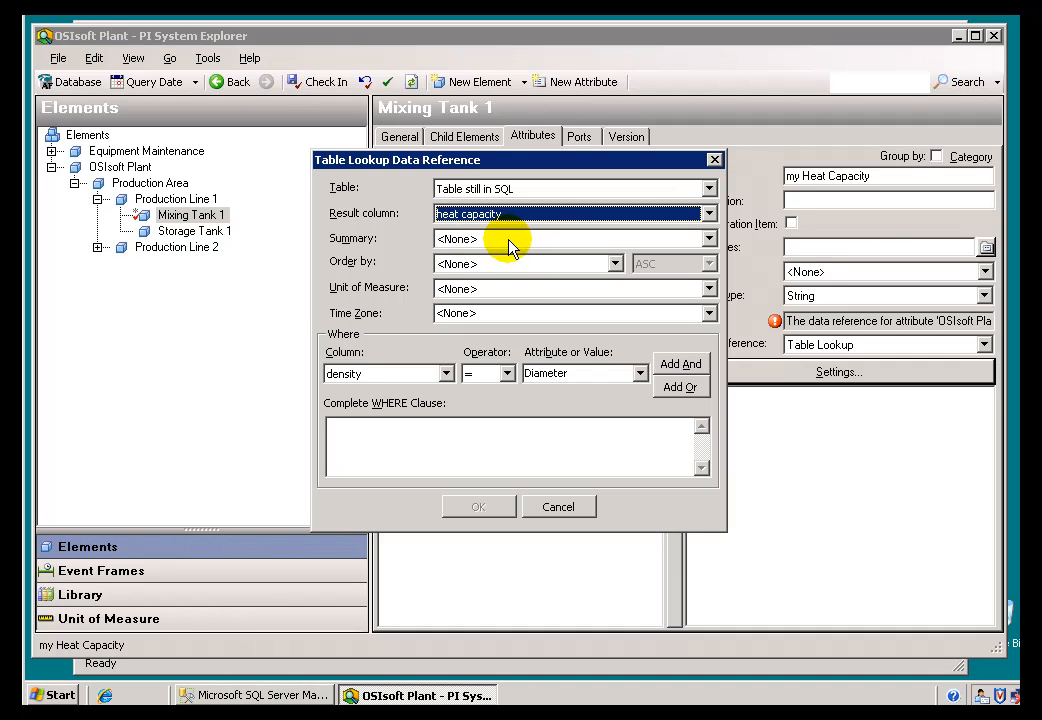
{"action": "mouse_move", "coordinate": [496, 312]}
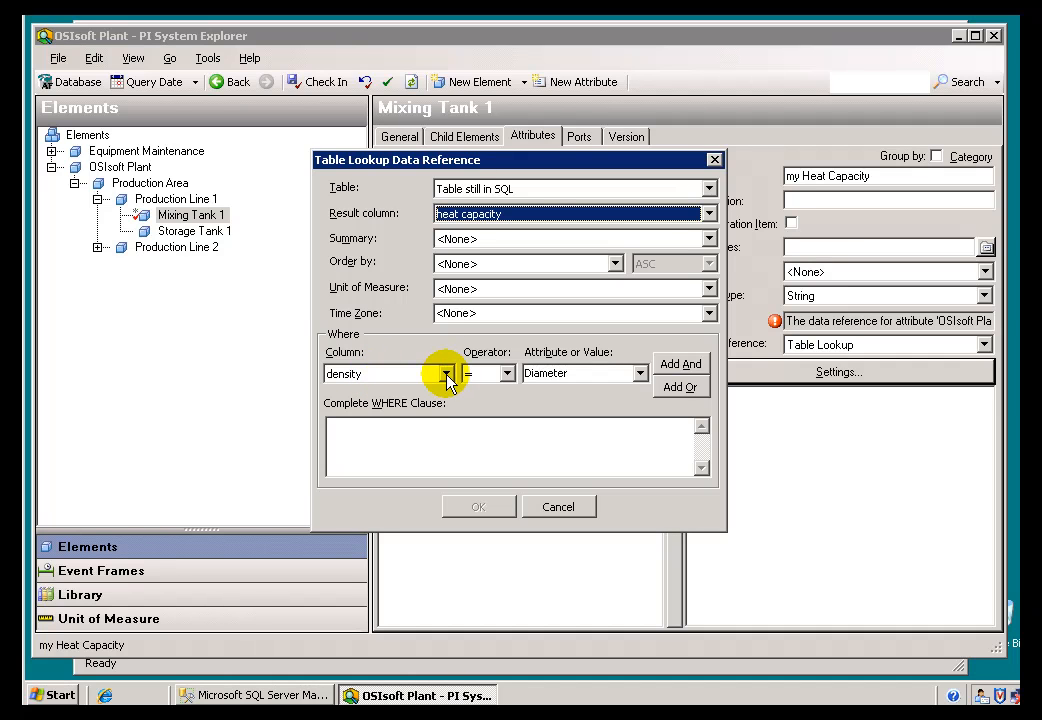
{"action": "left_click", "coordinate": [450, 373]}
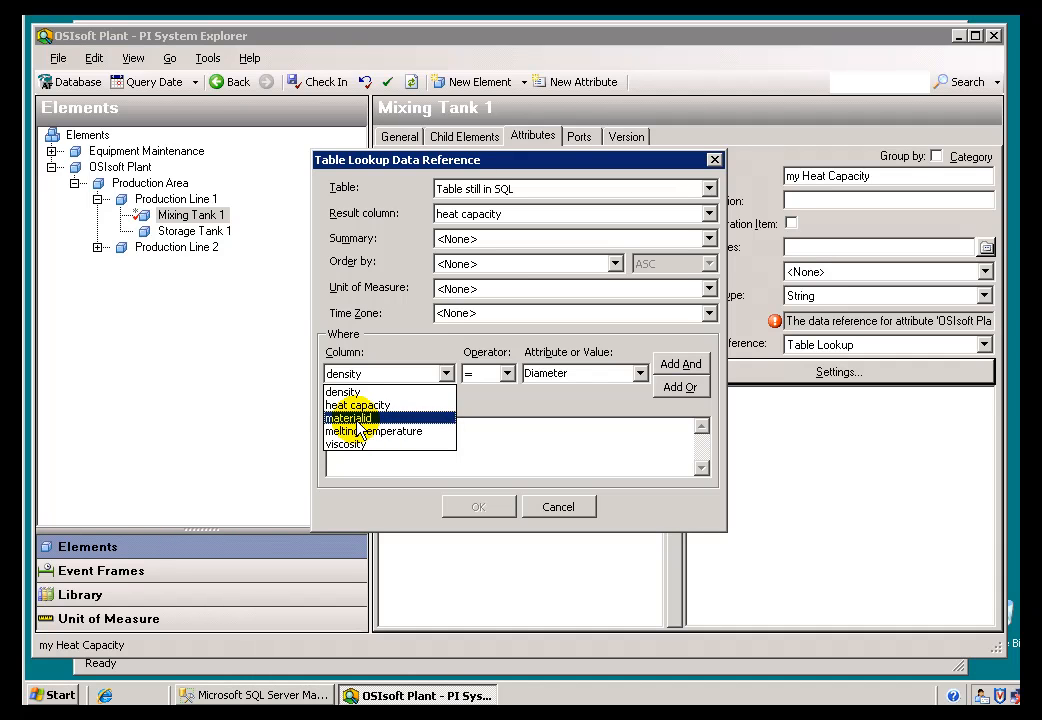
{"action": "left_click", "coordinate": [347, 418]}
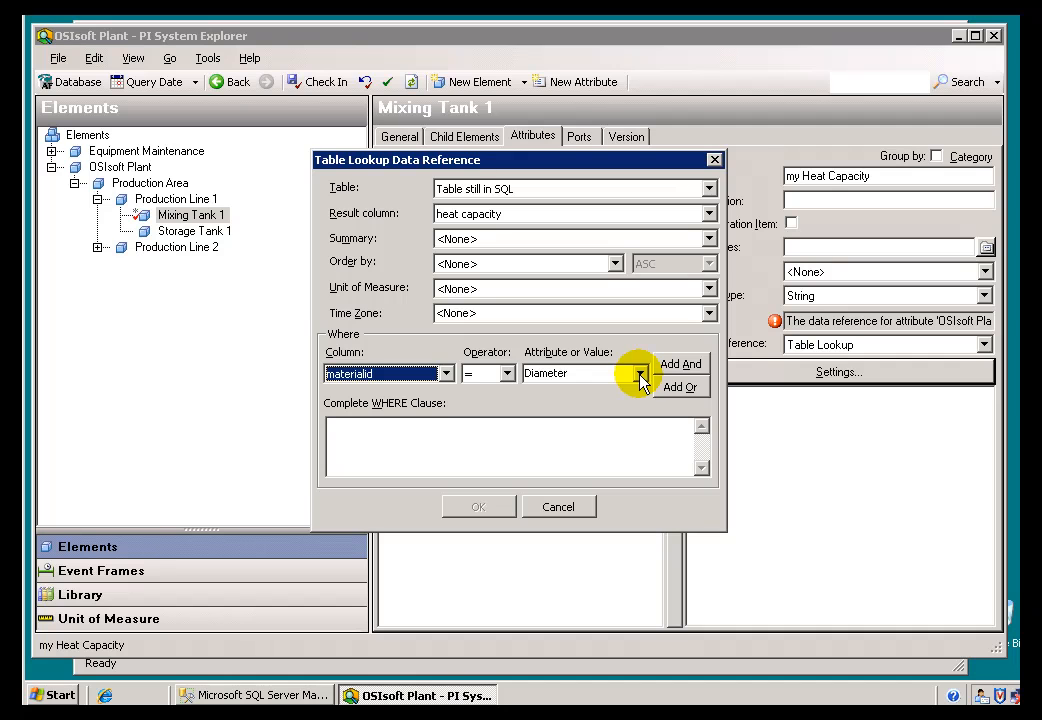
{"action": "left_click", "coordinate": [640, 373]}
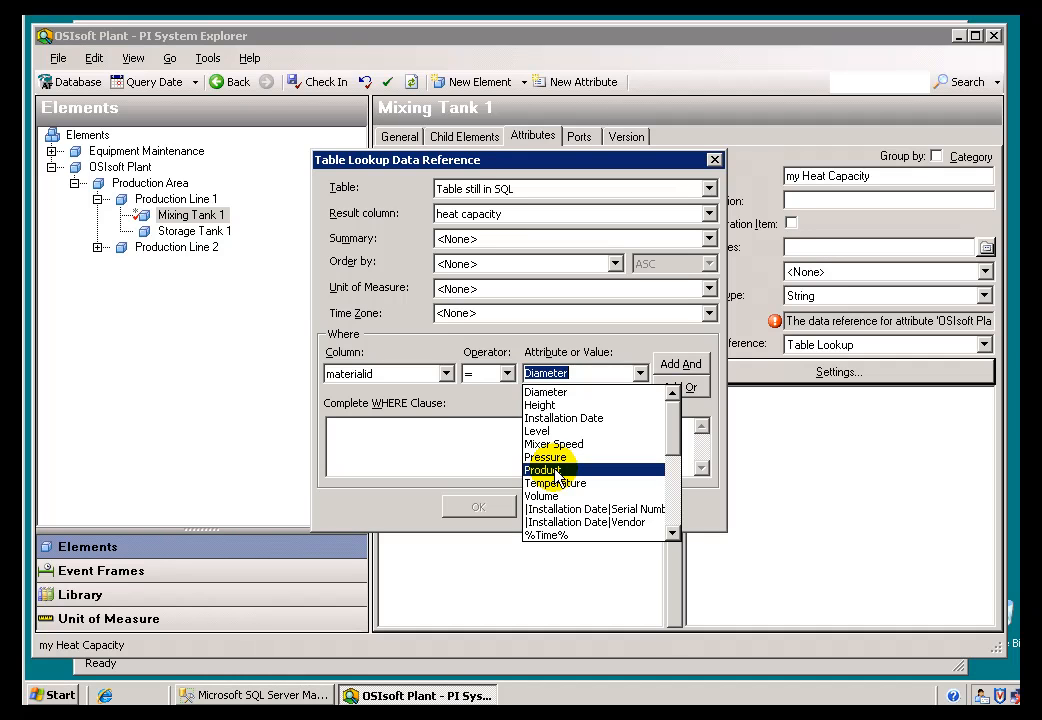
{"action": "left_click", "coordinate": [543, 470]}
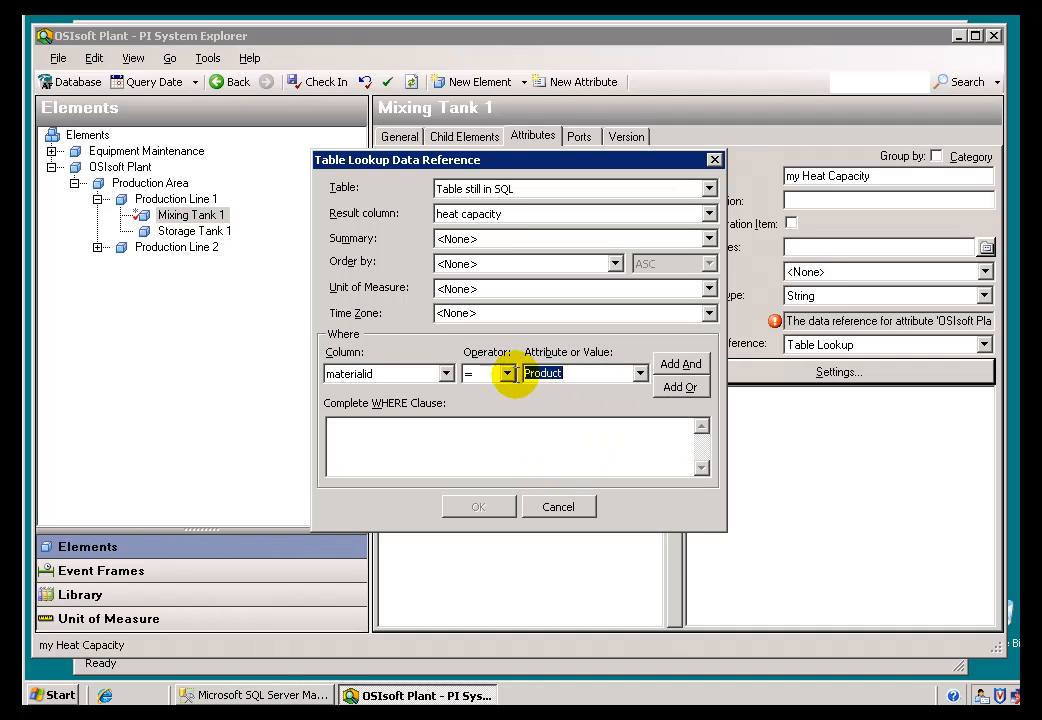
{"action": "mouse_move", "coordinate": [577, 374]}
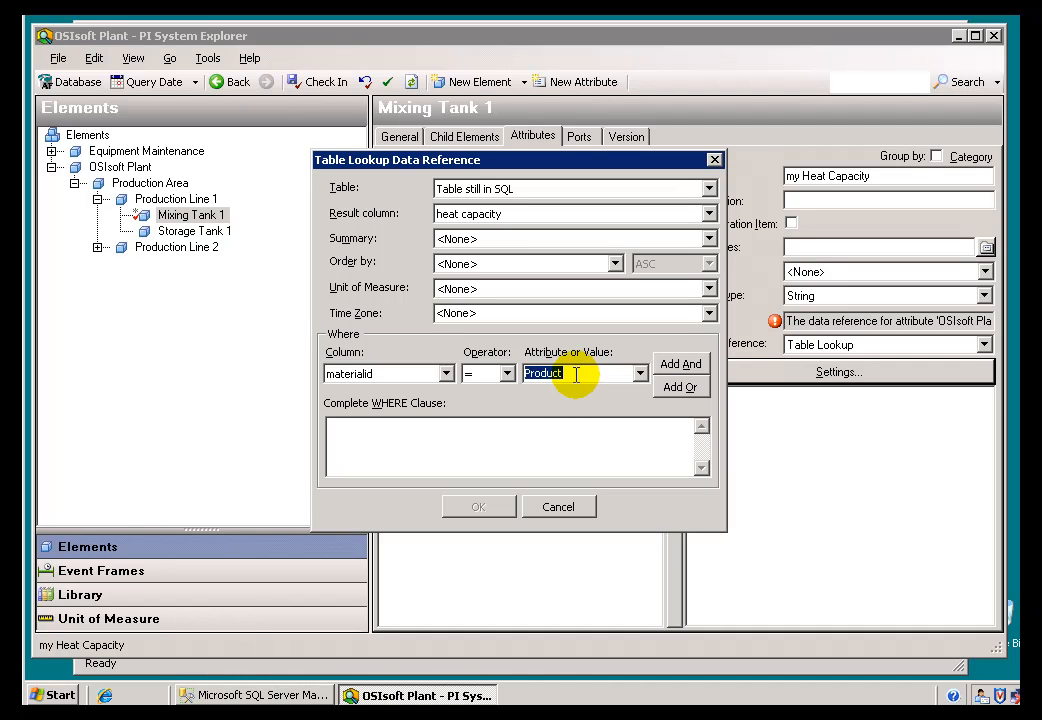
{"action": "mouse_move", "coordinate": [515, 223]}
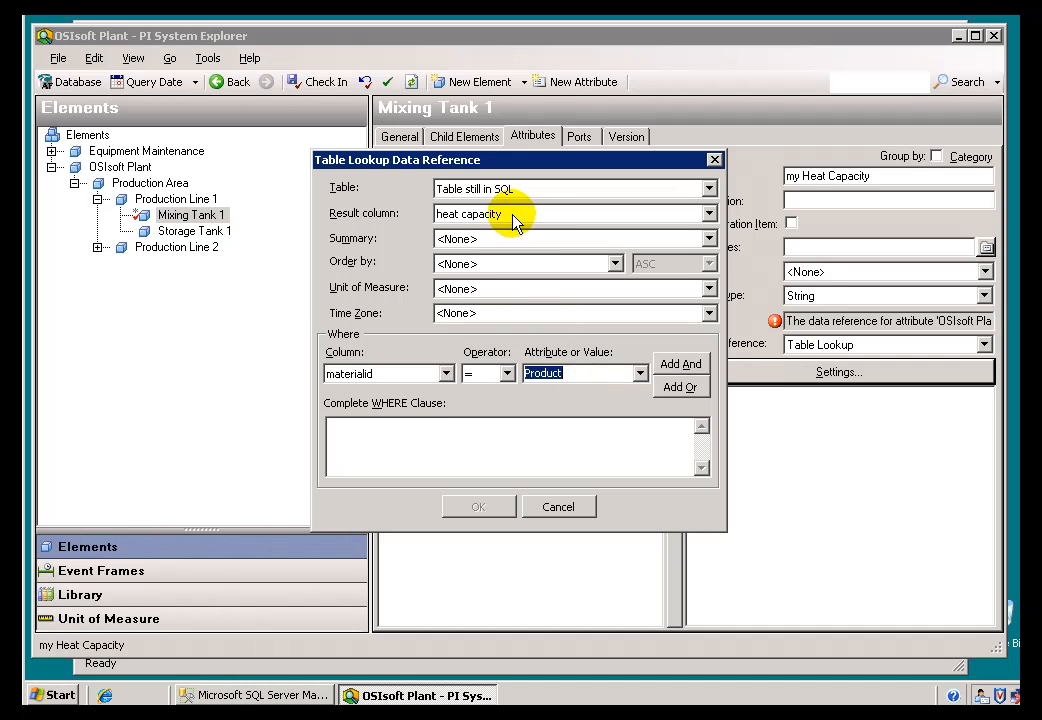
{"action": "mouse_move", "coordinate": [678, 399]}
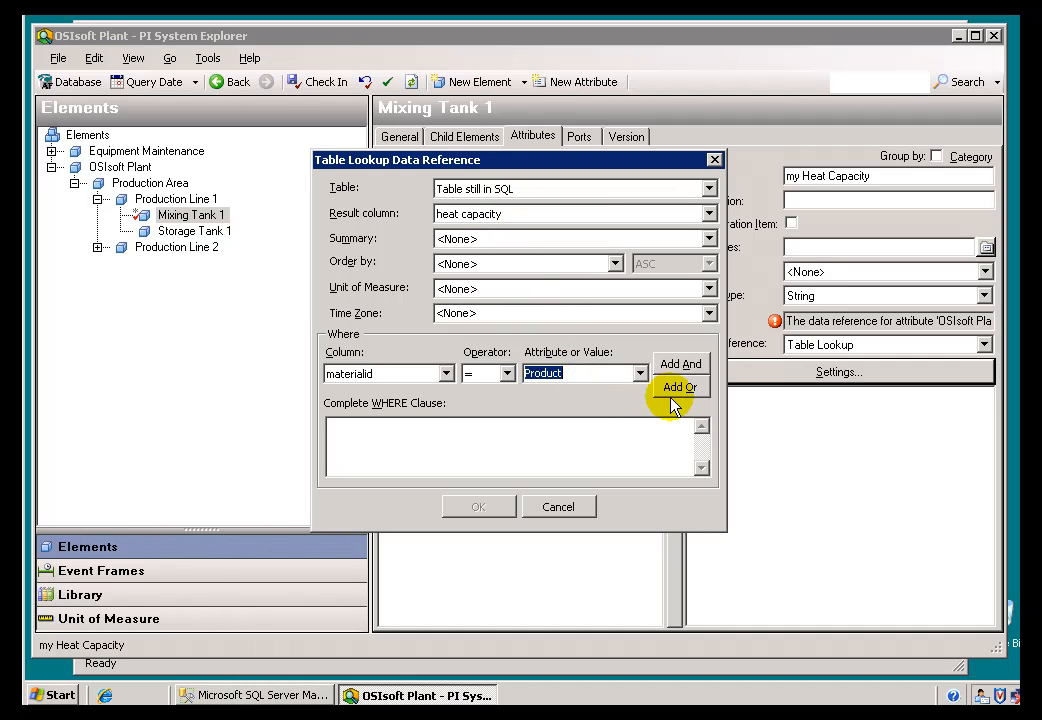
{"action": "left_click", "coordinate": [681, 363]}
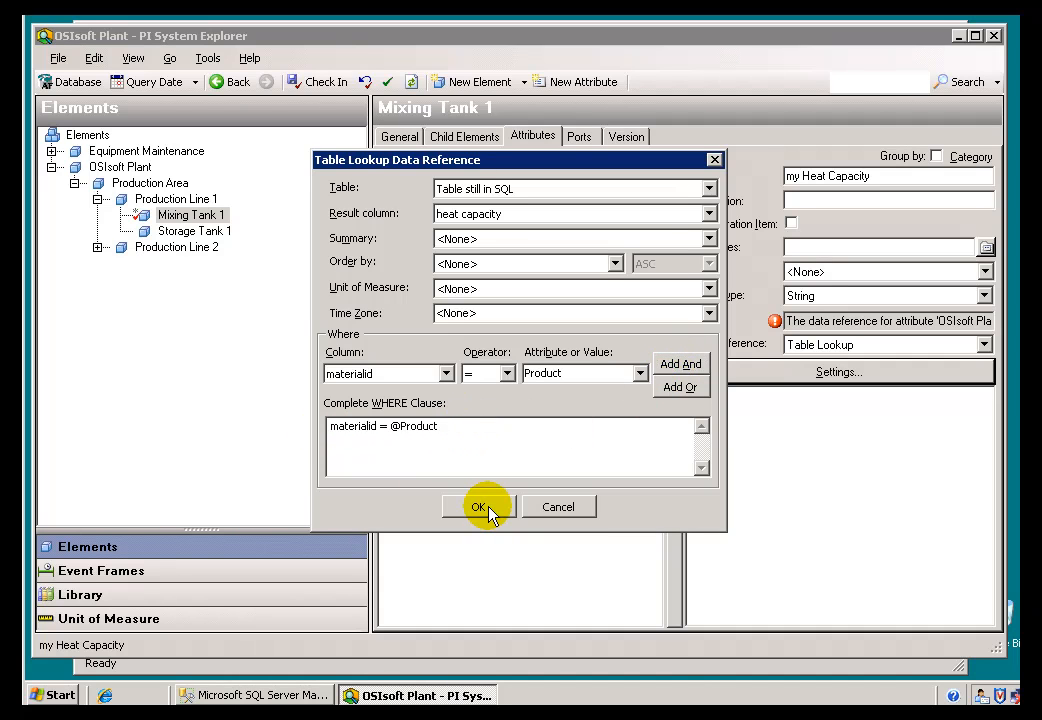
{"action": "left_click", "coordinate": [479, 506]}
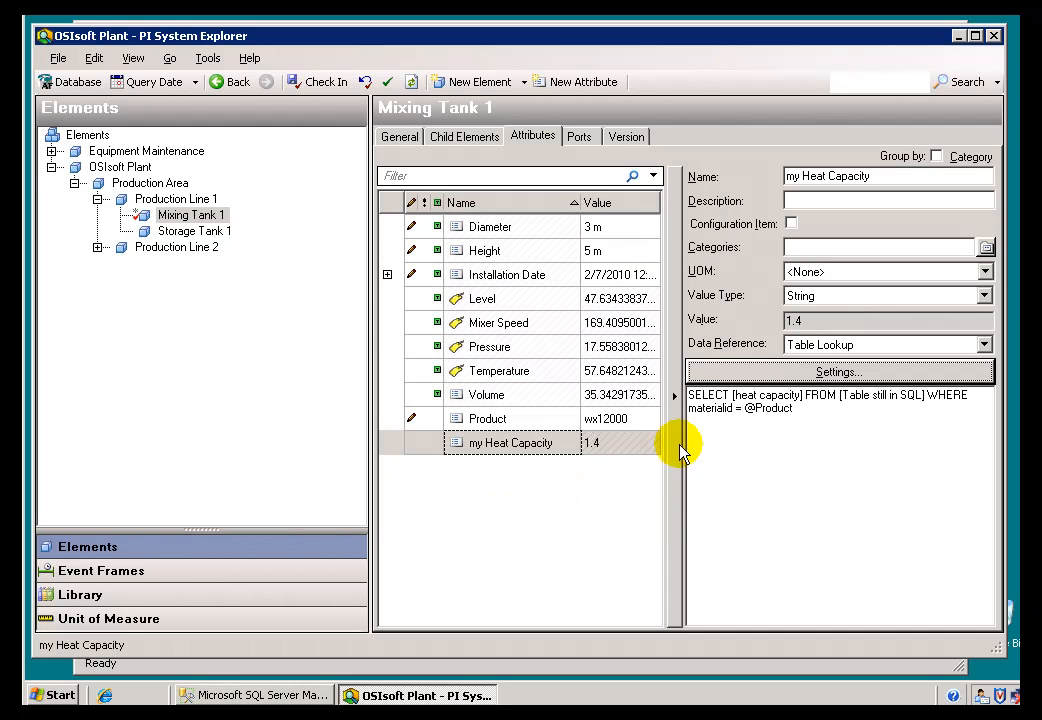
{"action": "mouse_move", "coordinate": [600, 457]}
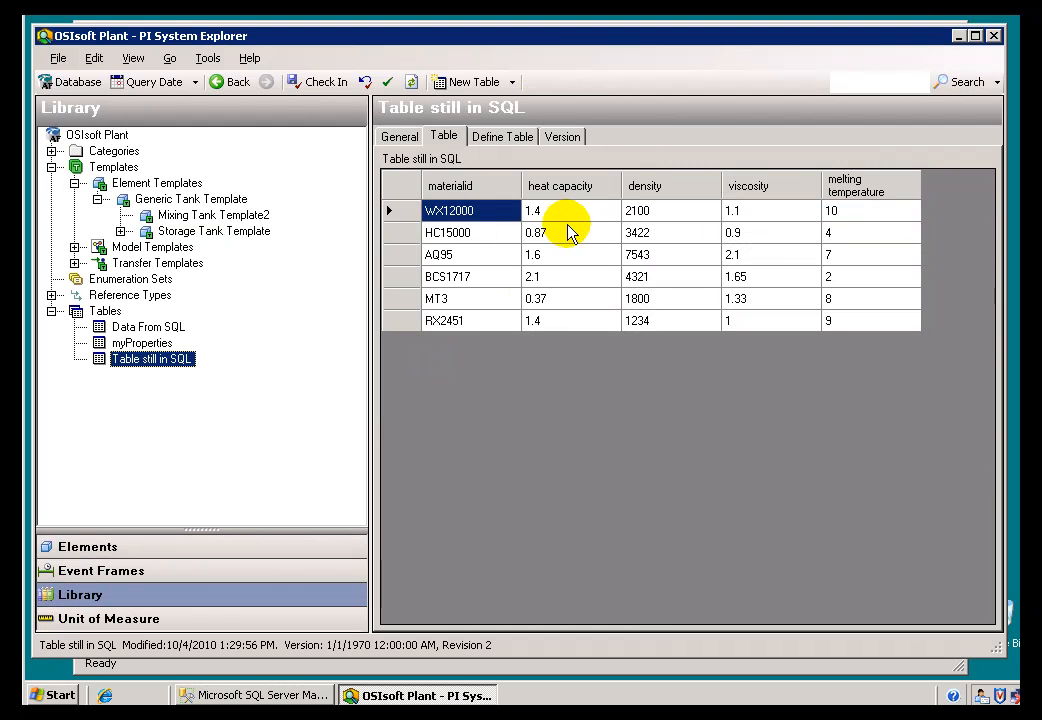
{"action": "left_click", "coordinate": [465, 211]}
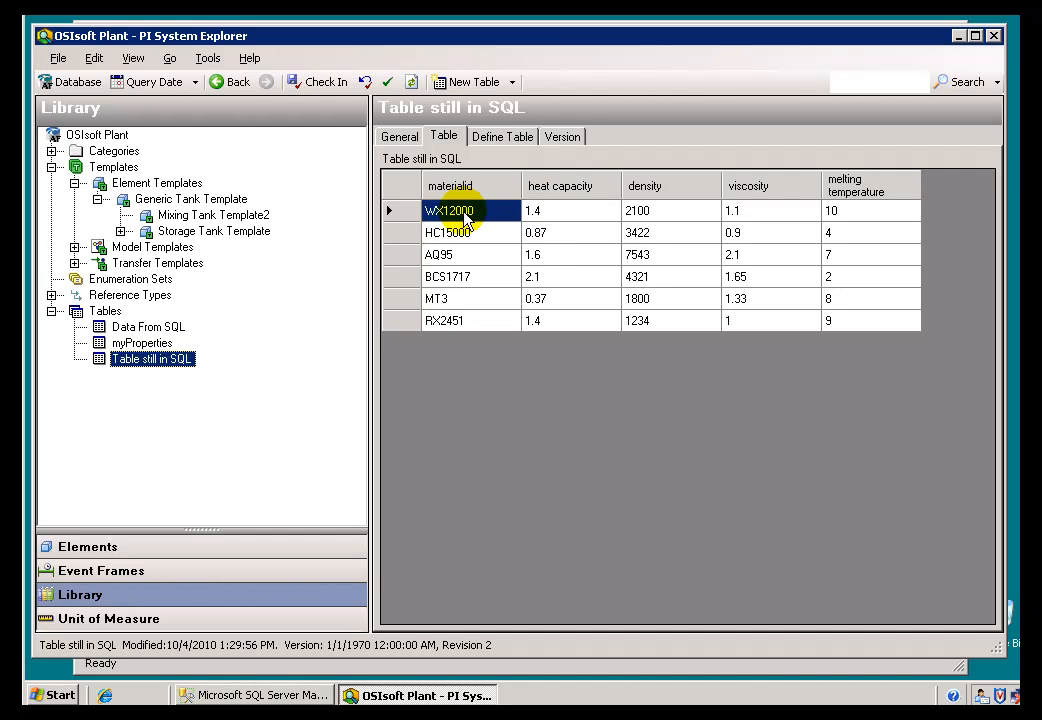
{"action": "mouse_move", "coordinate": [96, 558]}
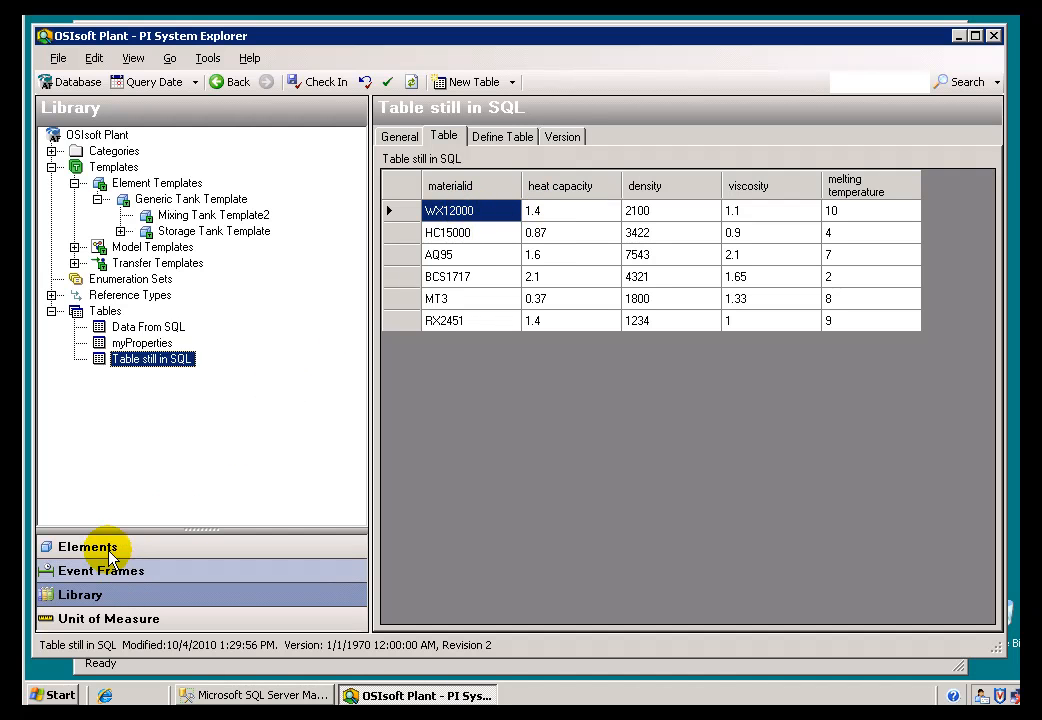
{"action": "mouse_move", "coordinate": [477, 245]}
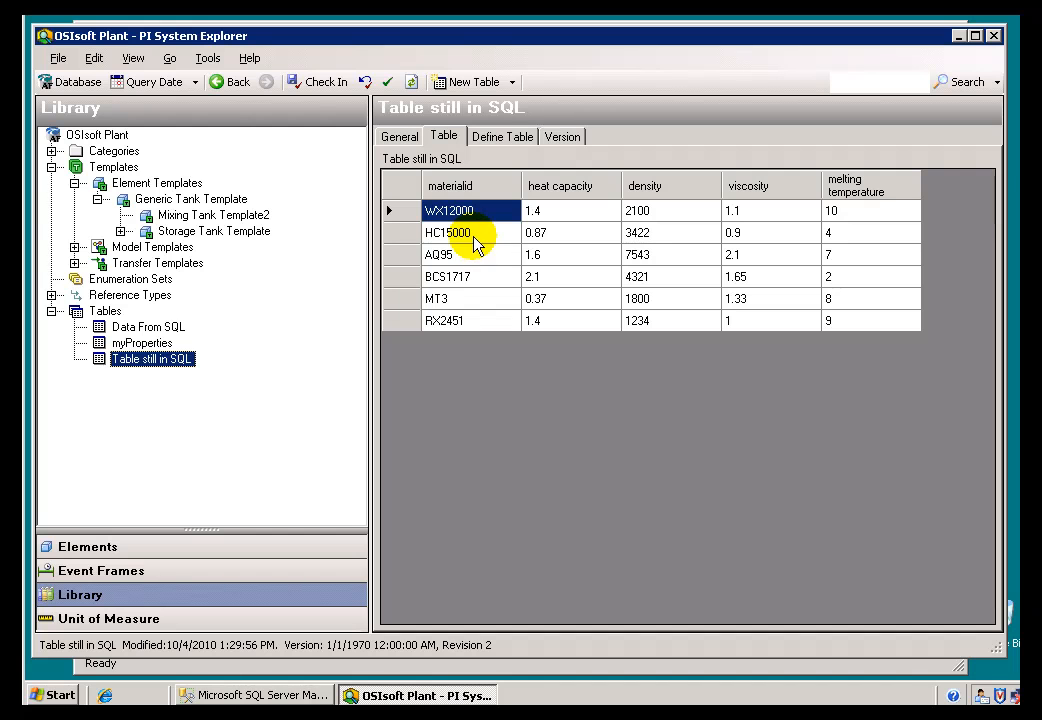
{"action": "mouse_move", "coordinate": [210, 455]}
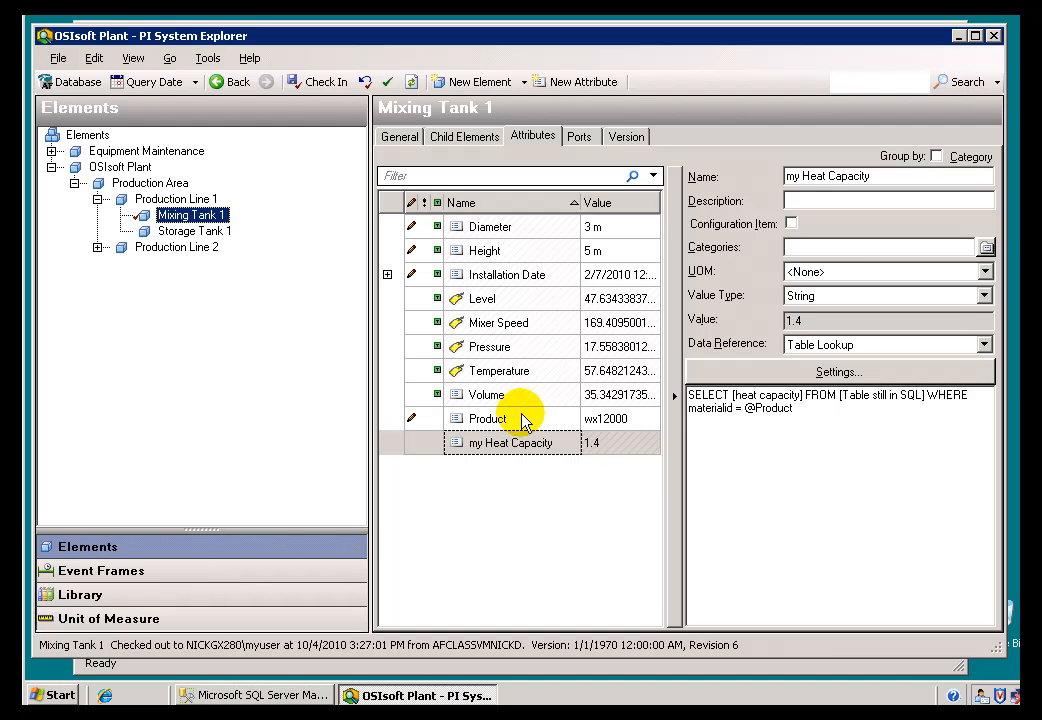
Change Mixing Tank 1's Product to hc15000 and refresh so my Heat Capacity reads 0.87
{"action": "left_click", "coordinate": [484, 418]}
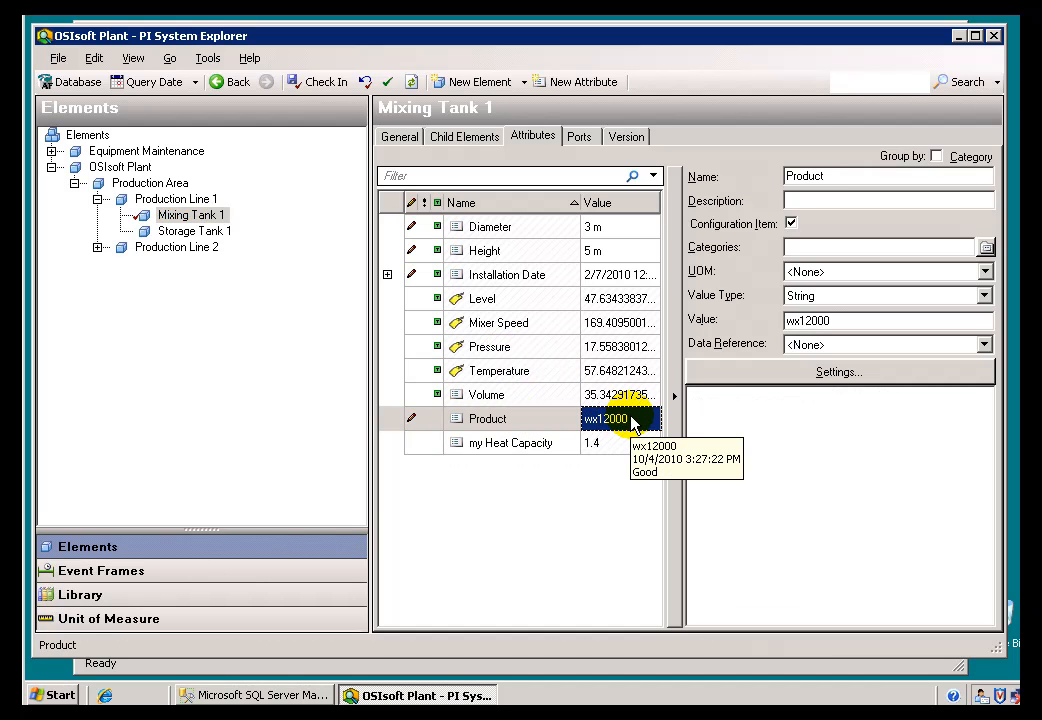
{"action": "type", "text": "hc15"}
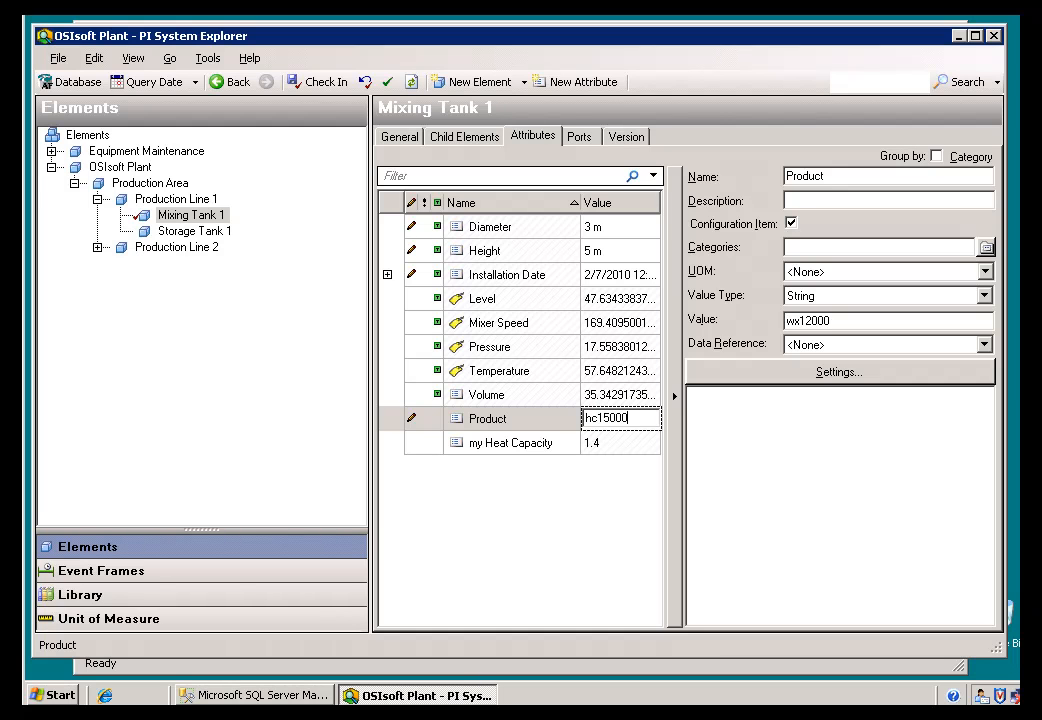
{"action": "left_click", "coordinate": [510, 418]}
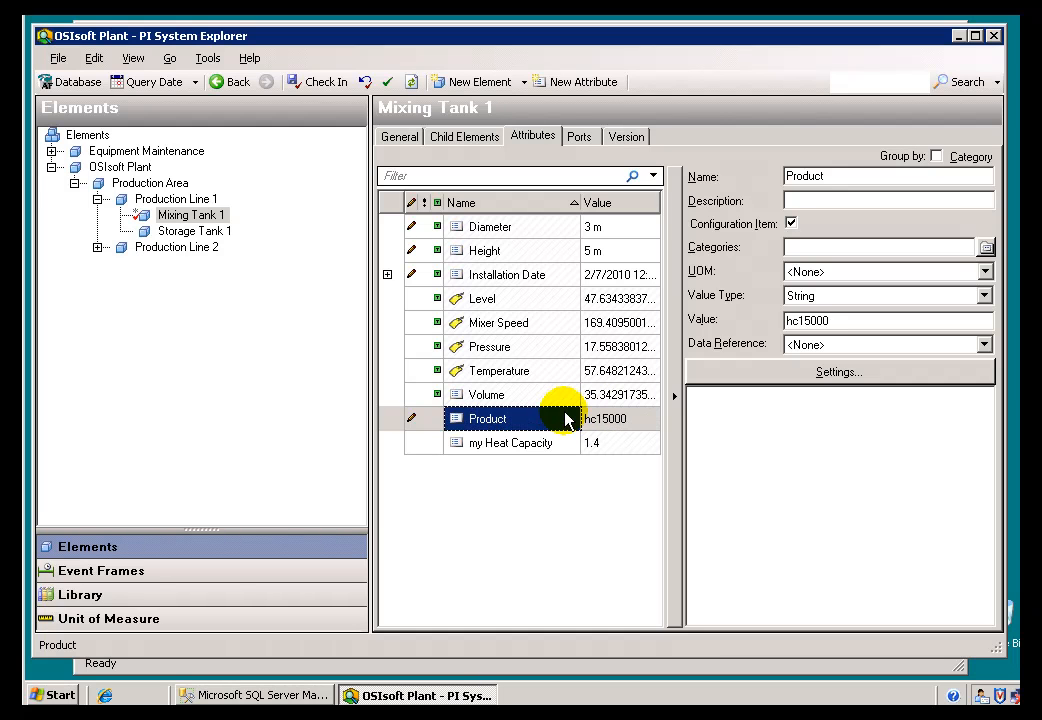
{"action": "left_click", "coordinate": [511, 442]}
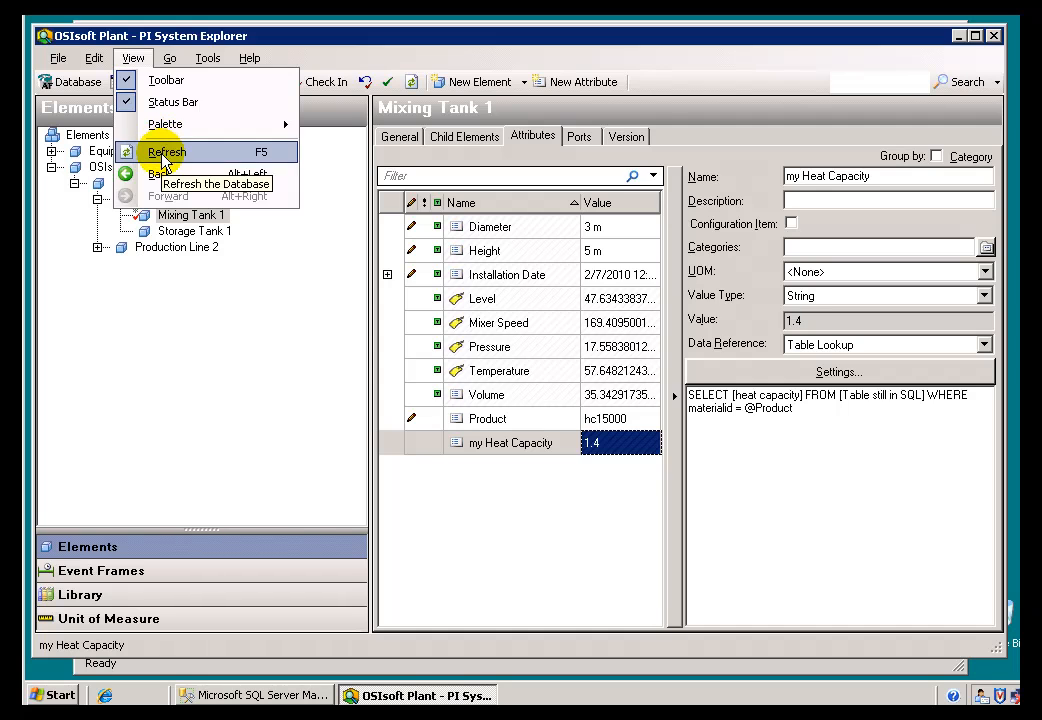
{"action": "left_click", "coordinate": [168, 152]}
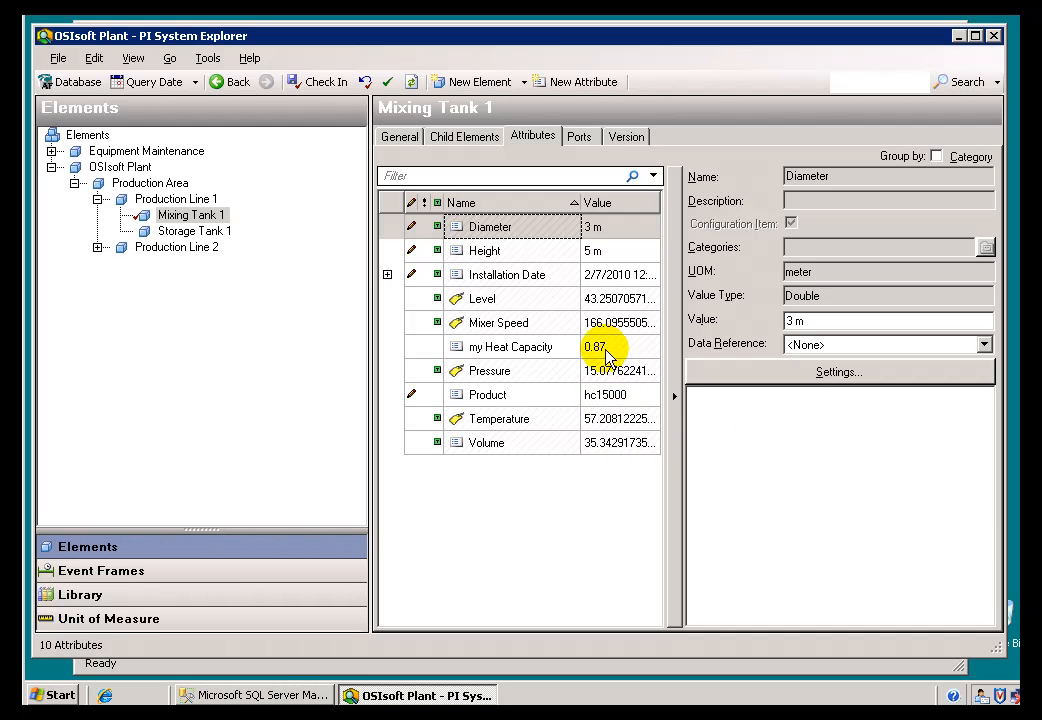
{"action": "mouse_move", "coordinate": [605, 352]}
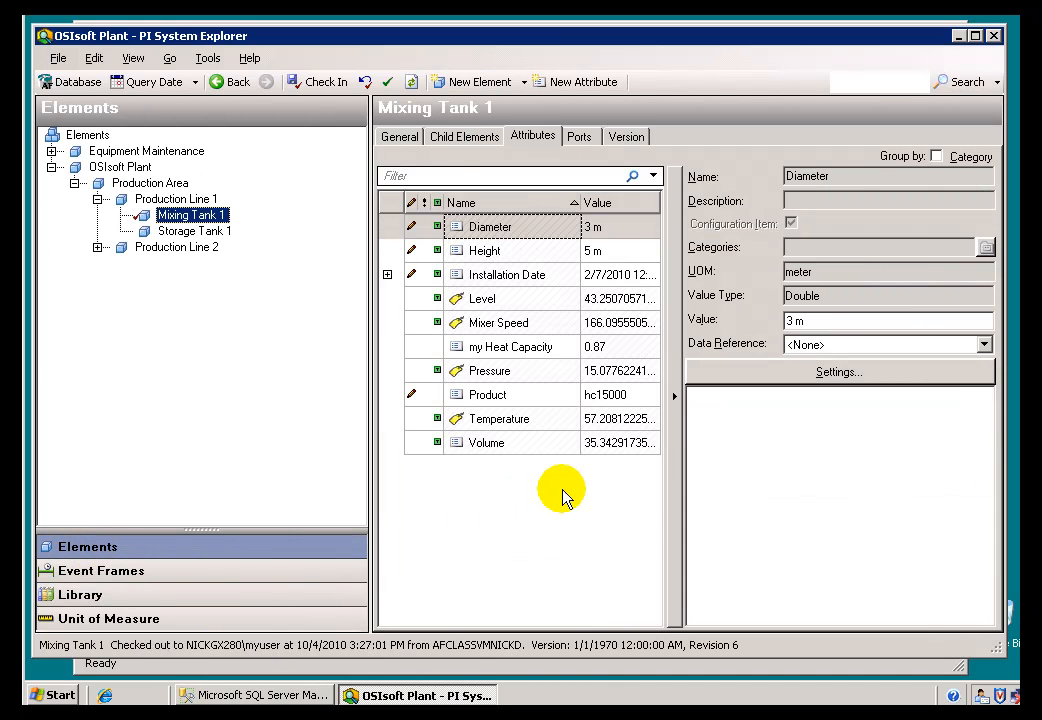
{"action": "mouse_move", "coordinate": [793, 380]}
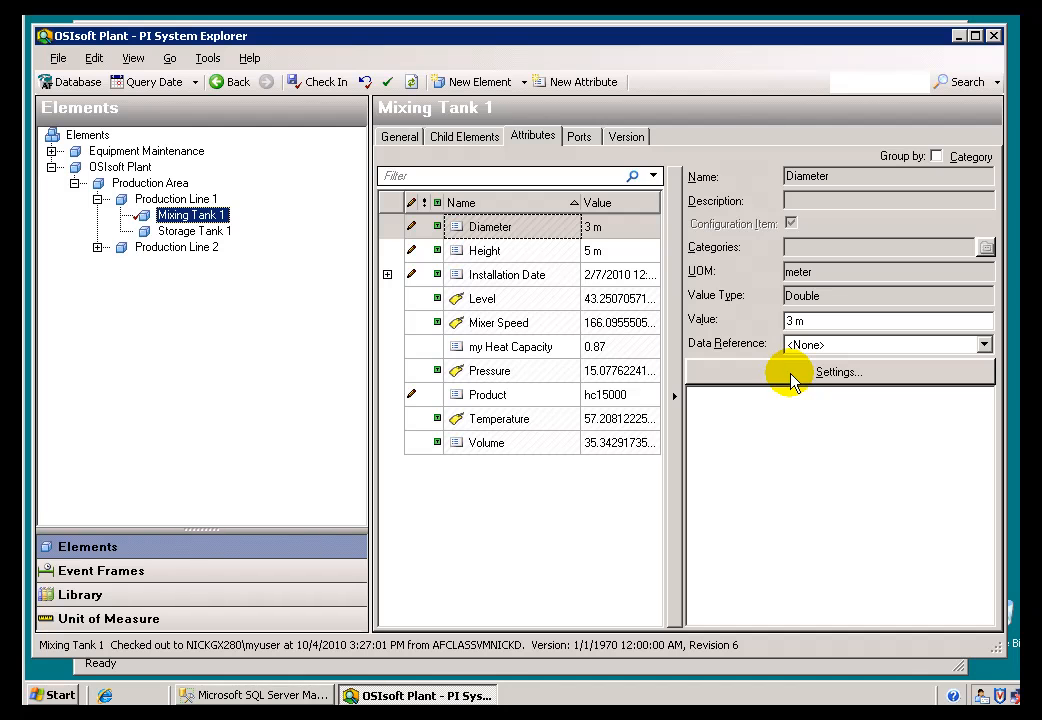
{"action": "mouse_move", "coordinate": [492, 292]}
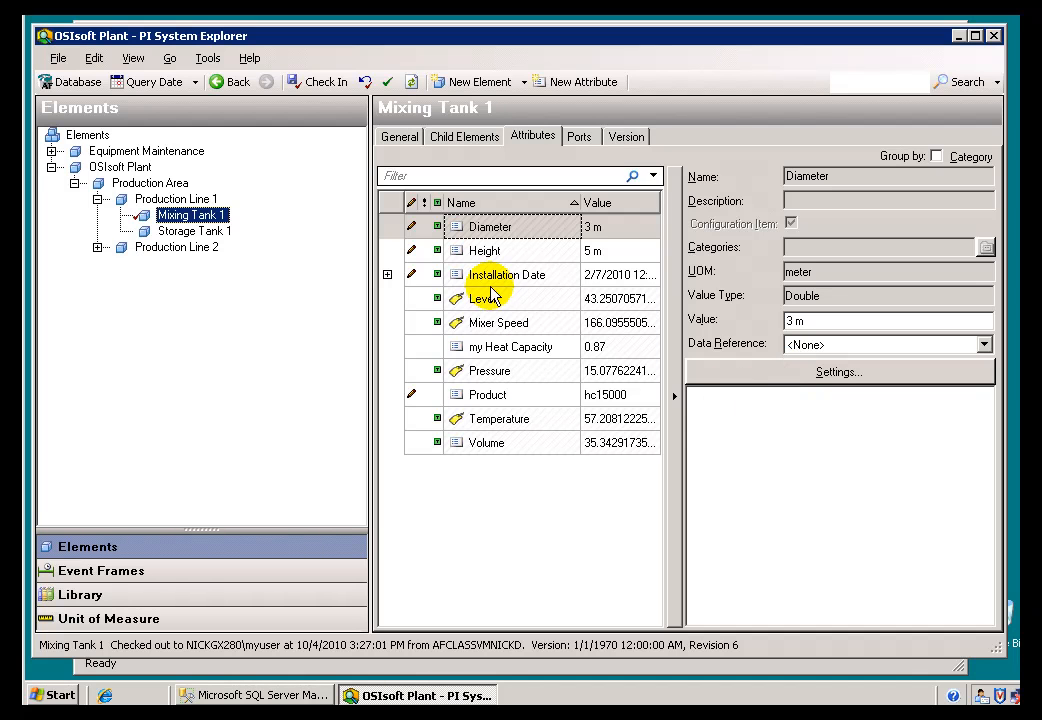
{"action": "left_click", "coordinate": [510, 346]}
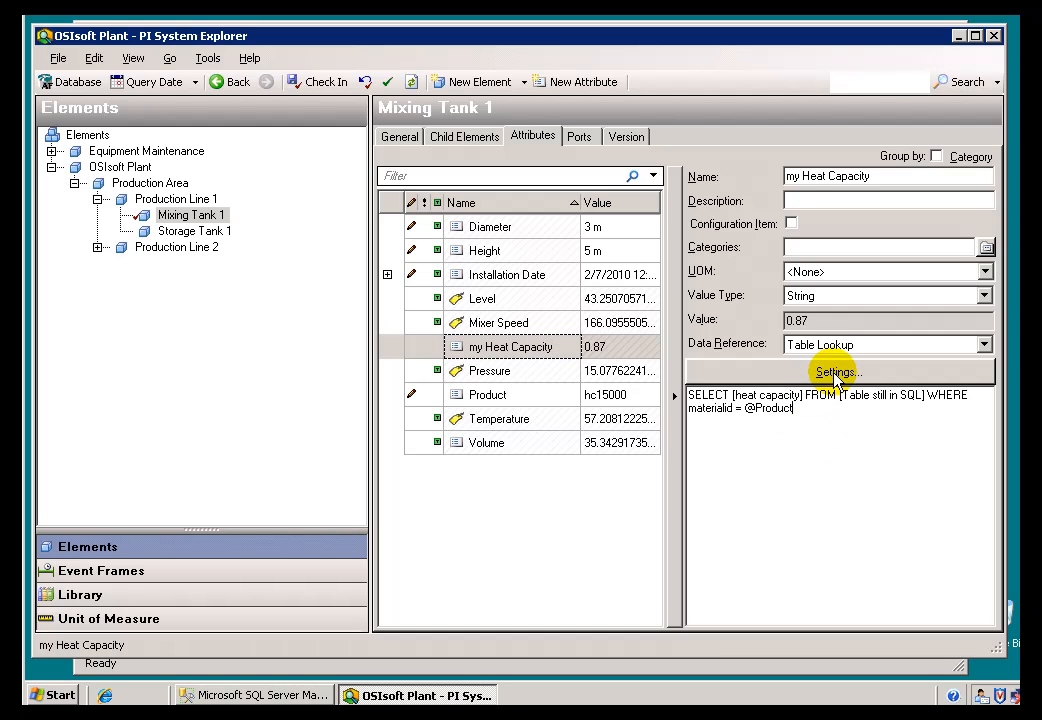
{"action": "left_click", "coordinate": [835, 372]}
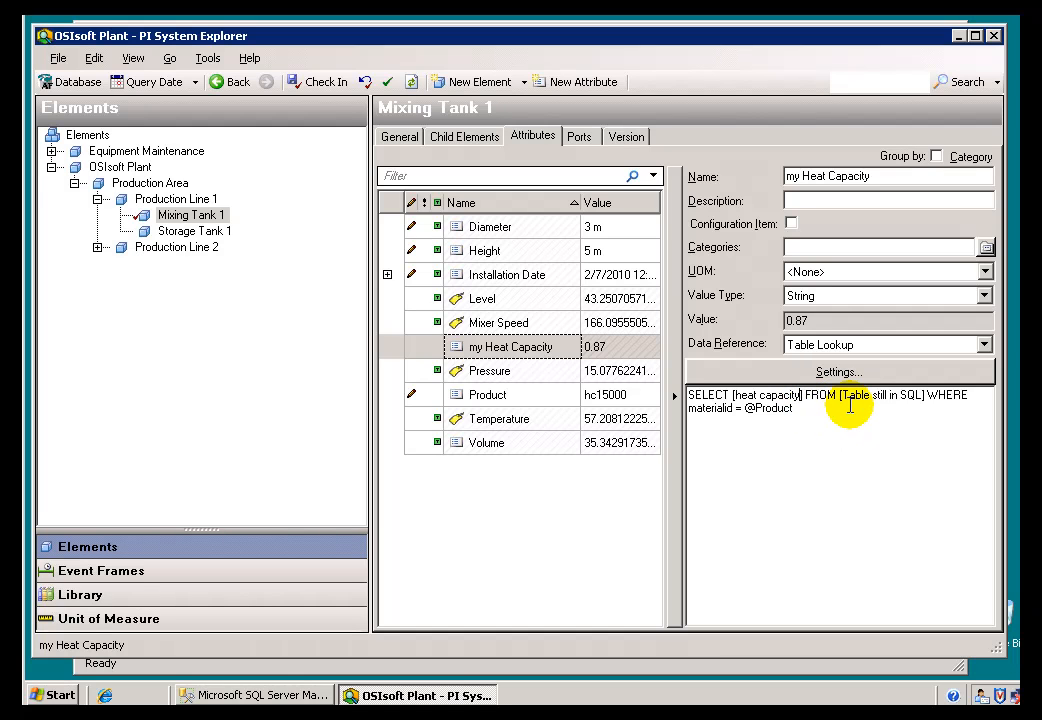
{"action": "double_click", "coordinate": [757, 395]}
{"action": "type", "text": "d"}
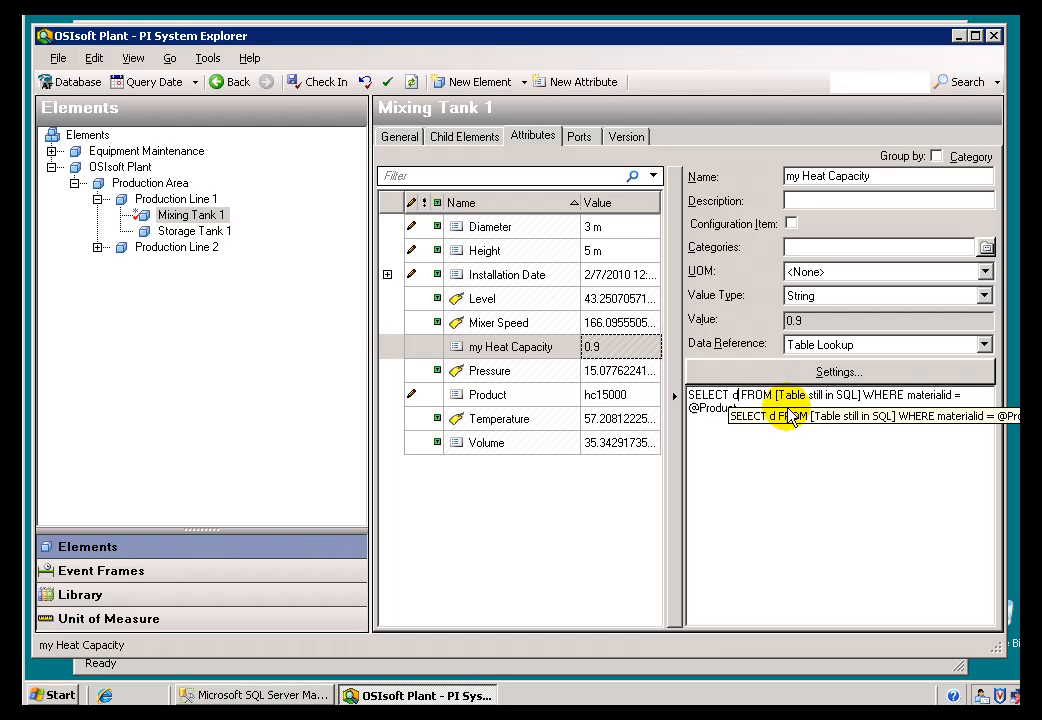
{"action": "type", "text": "ensity"}
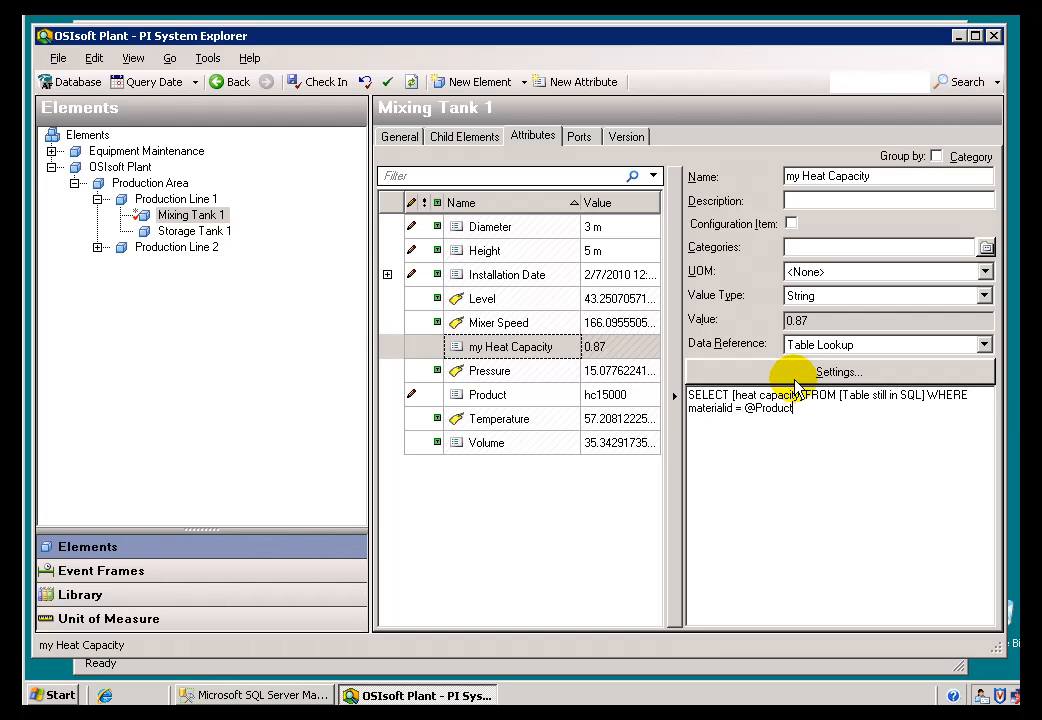
{"action": "mouse_move", "coordinate": [798, 378]}
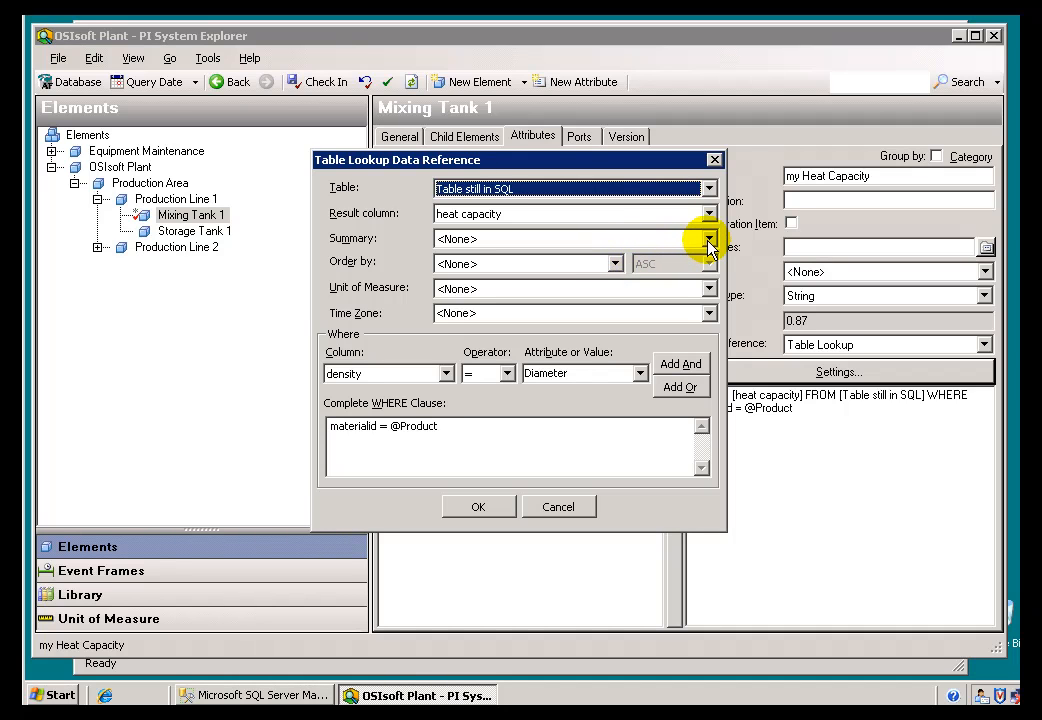
{"action": "mouse_move", "coordinate": [683, 245]}
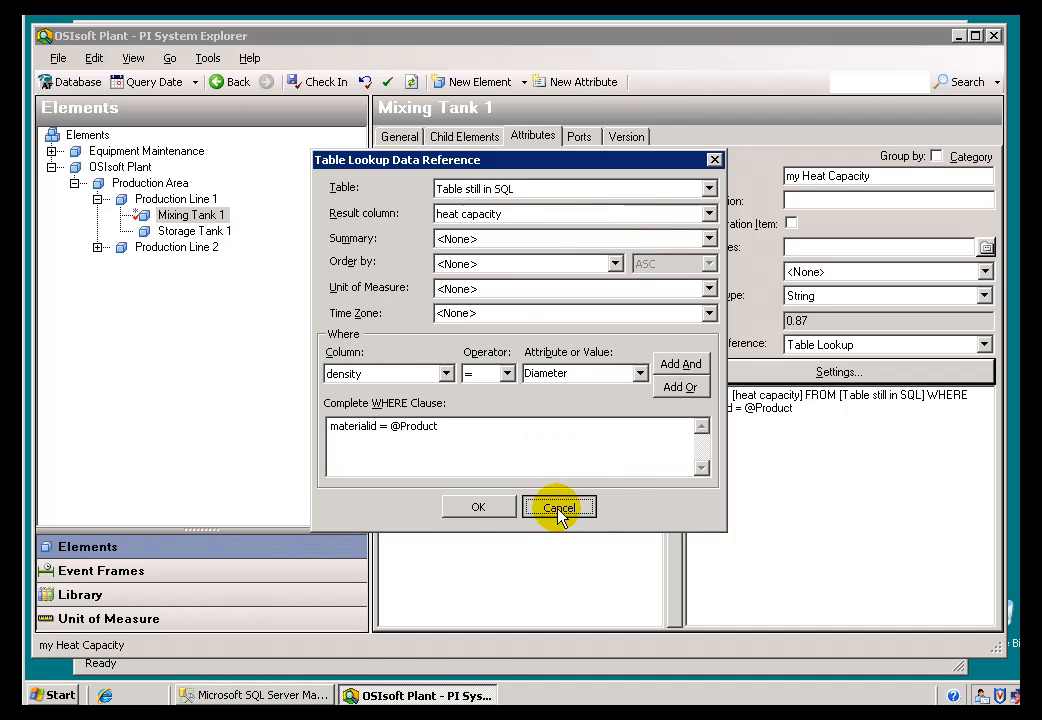
{"action": "left_click", "coordinate": [559, 507]}
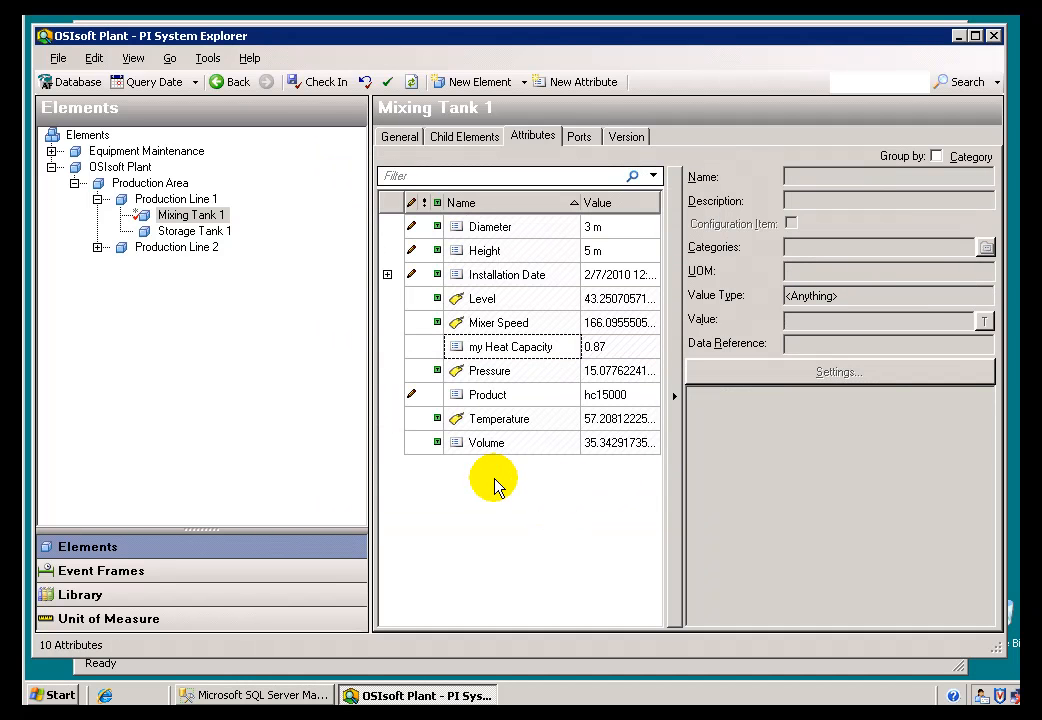
{"action": "mouse_move", "coordinate": [538, 474]}
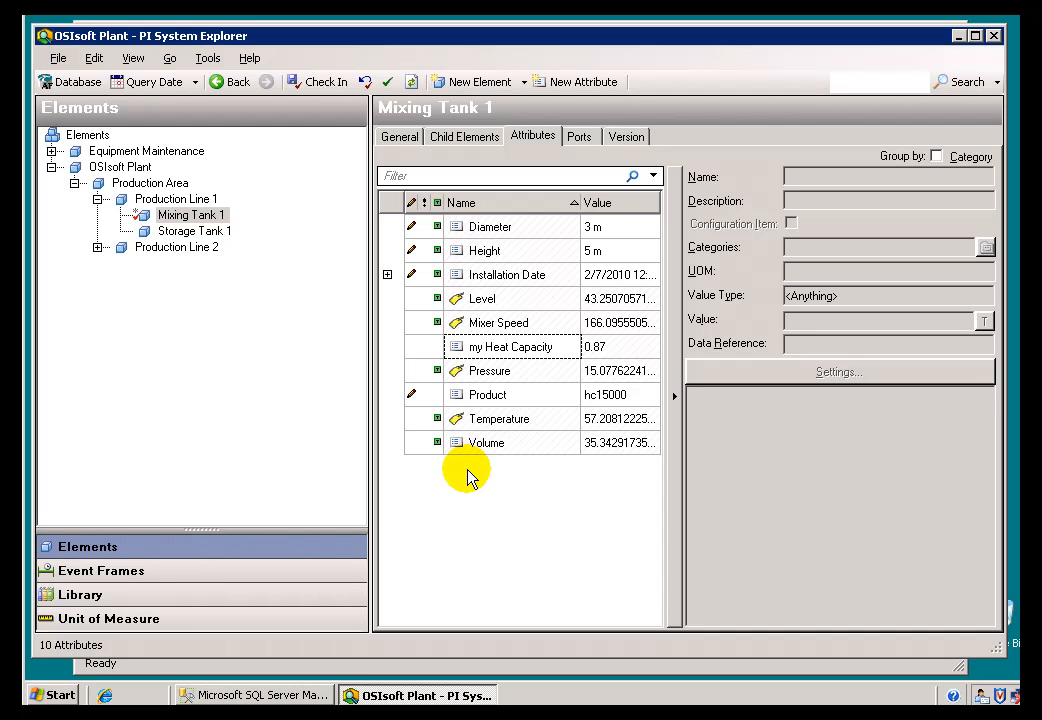
Add a new attribute to Mixing Tank 1 named AvgViscosity
{"action": "right_click", "coordinate": [467, 475]}
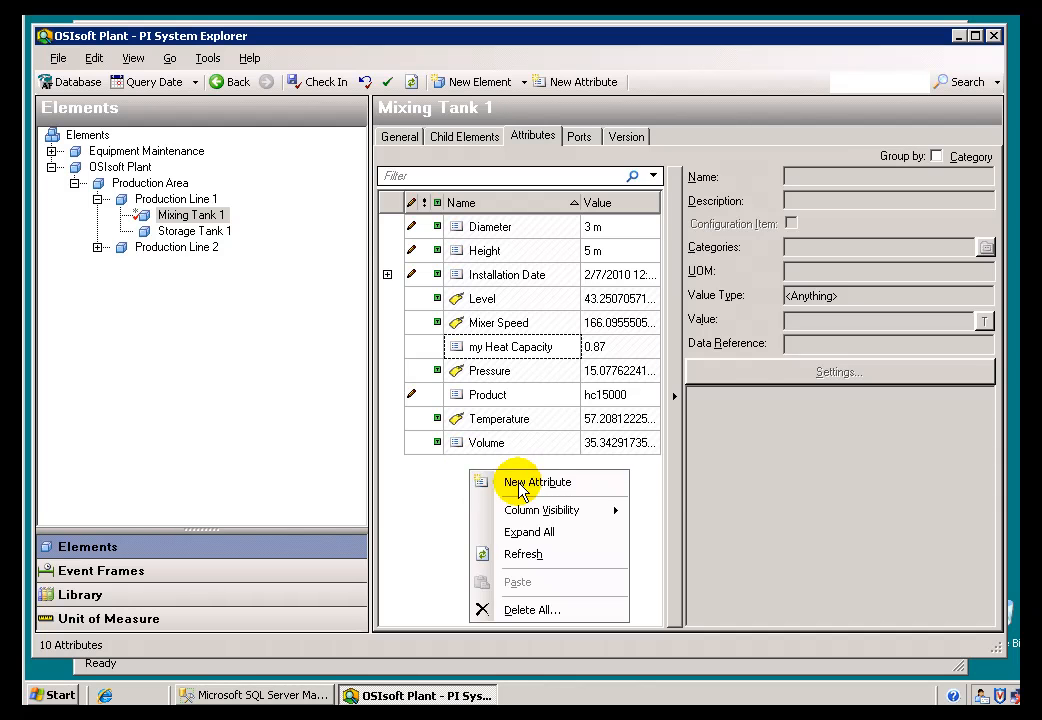
{"action": "left_click", "coordinate": [537, 481]}
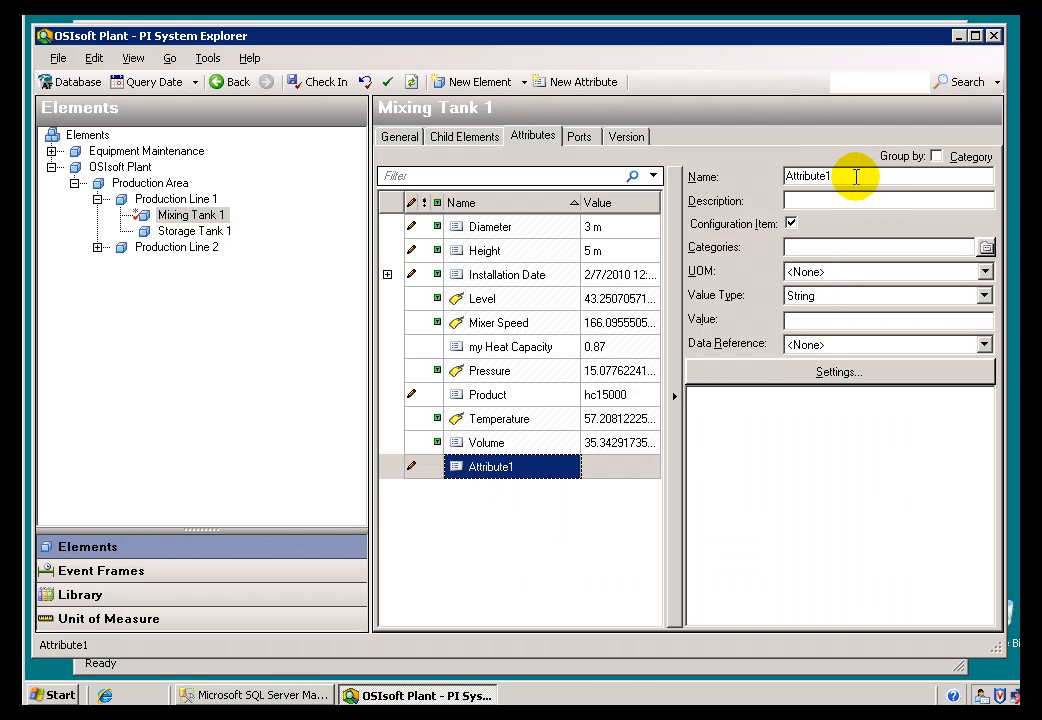
{"action": "double_click", "coordinate": [808, 176]}
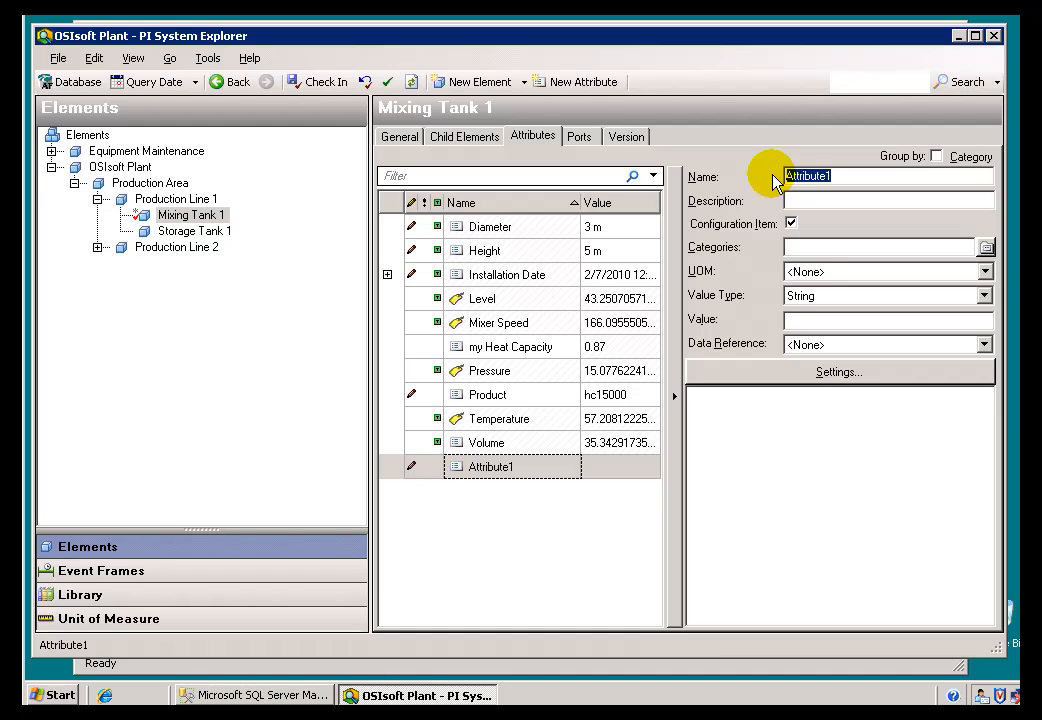
{"action": "type", "text": "AvgViscosity"}
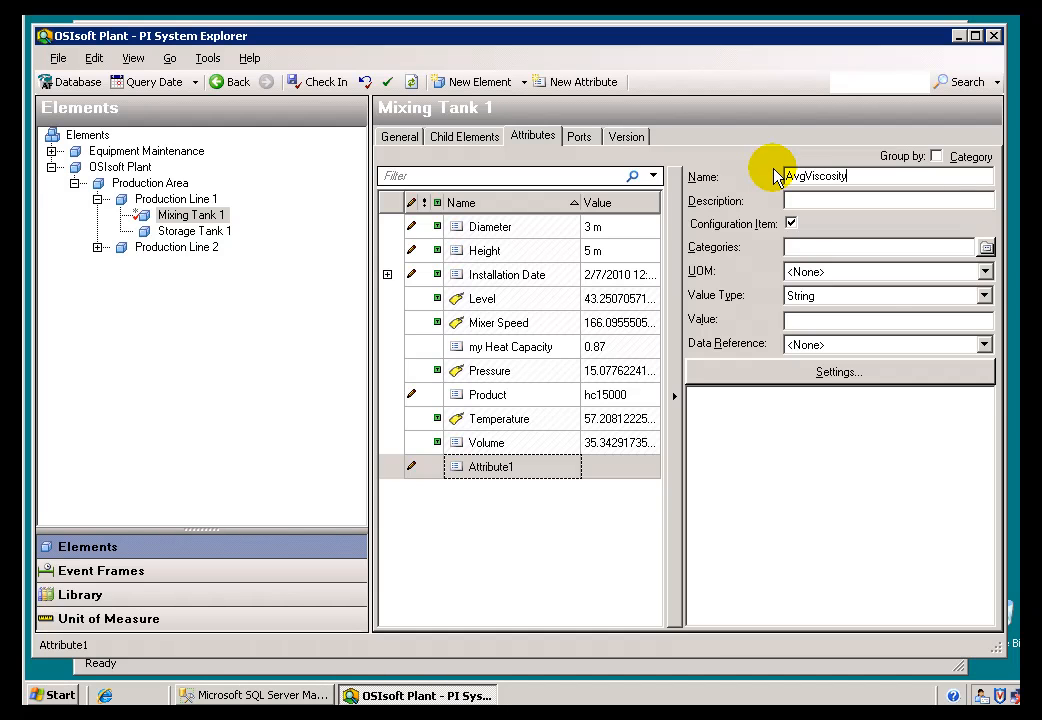
Give AvgViscosity value type Single and a Table Lookup data reference
{"action": "left_click", "coordinate": [985, 295]}
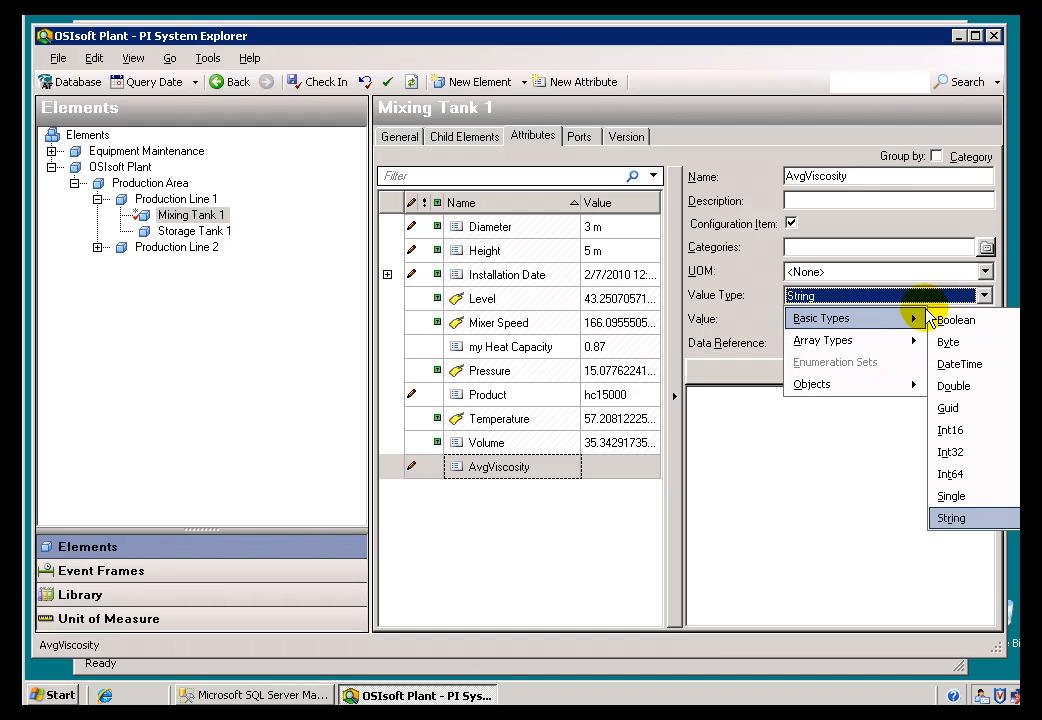
{"action": "mouse_move", "coordinate": [958, 450]}
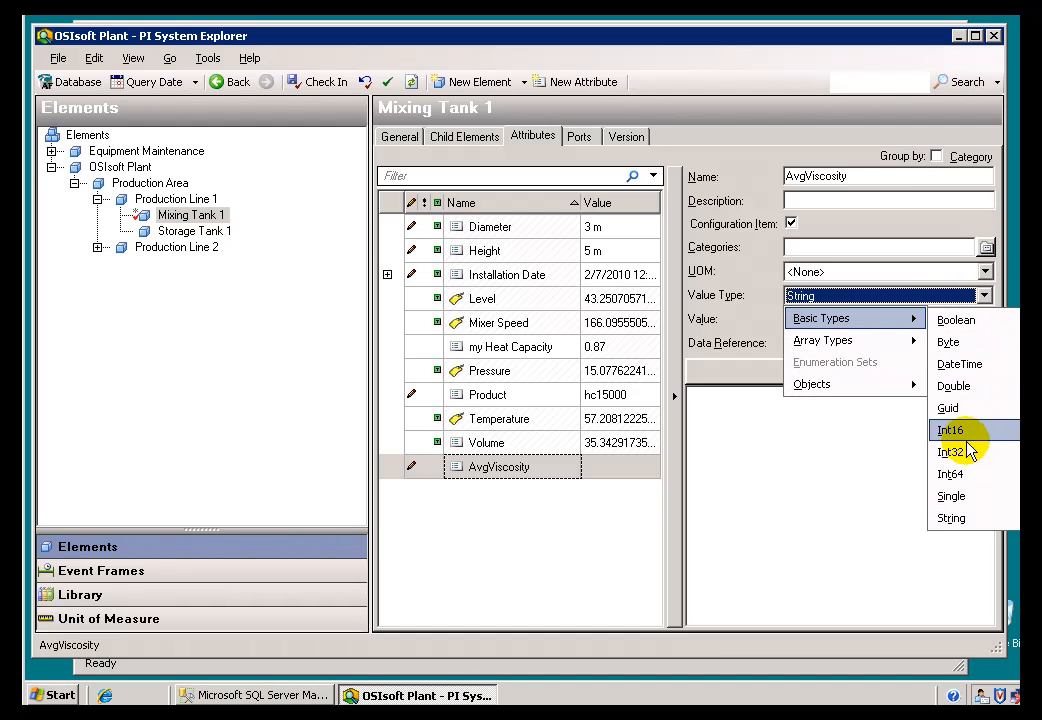
{"action": "left_click", "coordinate": [952, 496]}
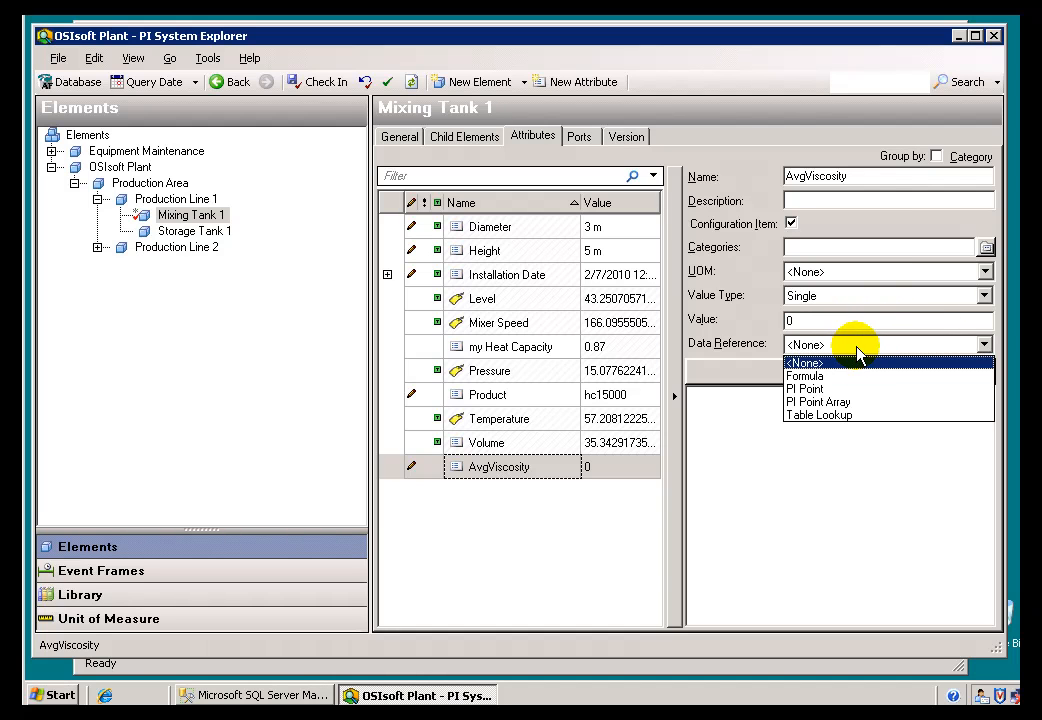
{"action": "left_click", "coordinate": [819, 415]}
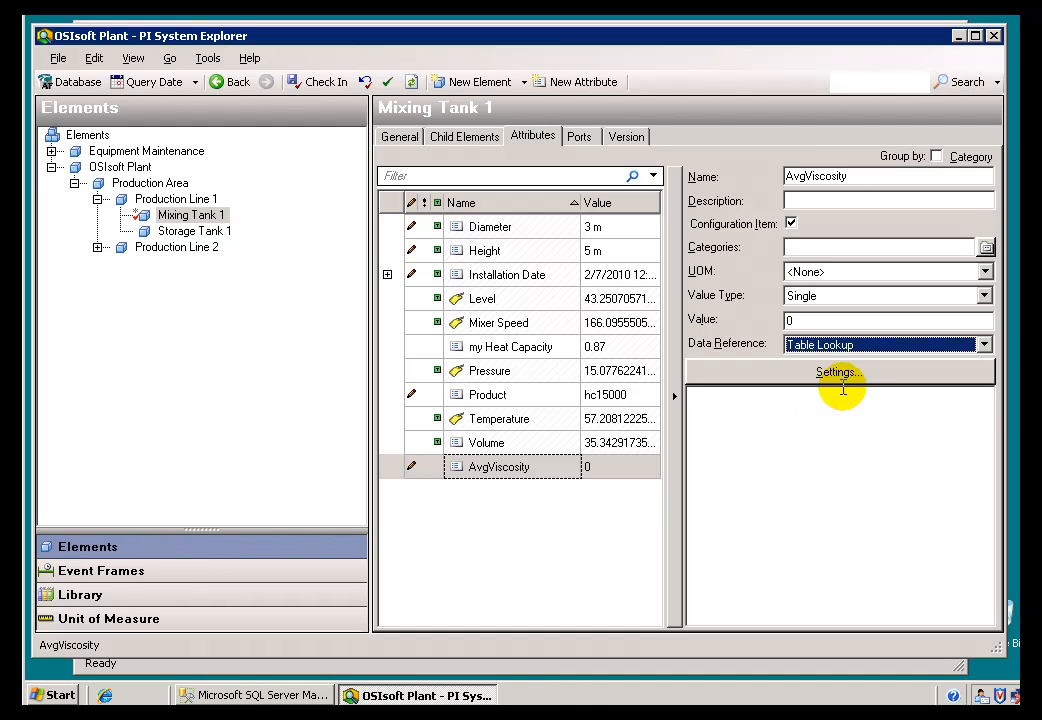
Configure the lookup to return the average viscosity from Table still in SQL
{"action": "left_click", "coordinate": [835, 372]}
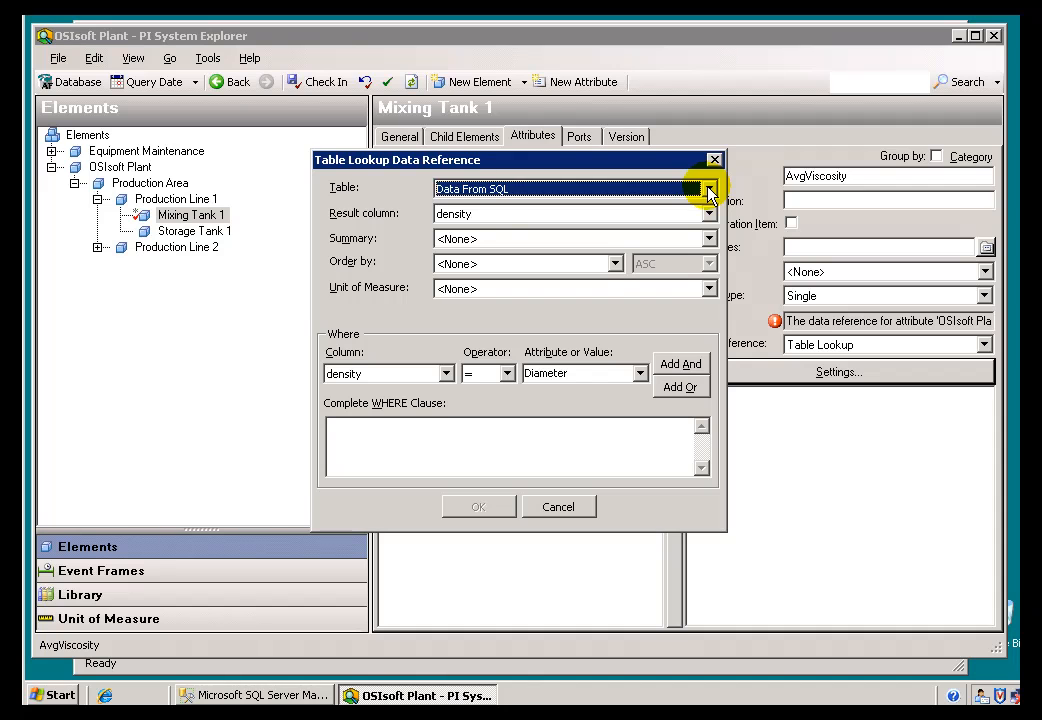
{"action": "left_click", "coordinate": [708, 189]}
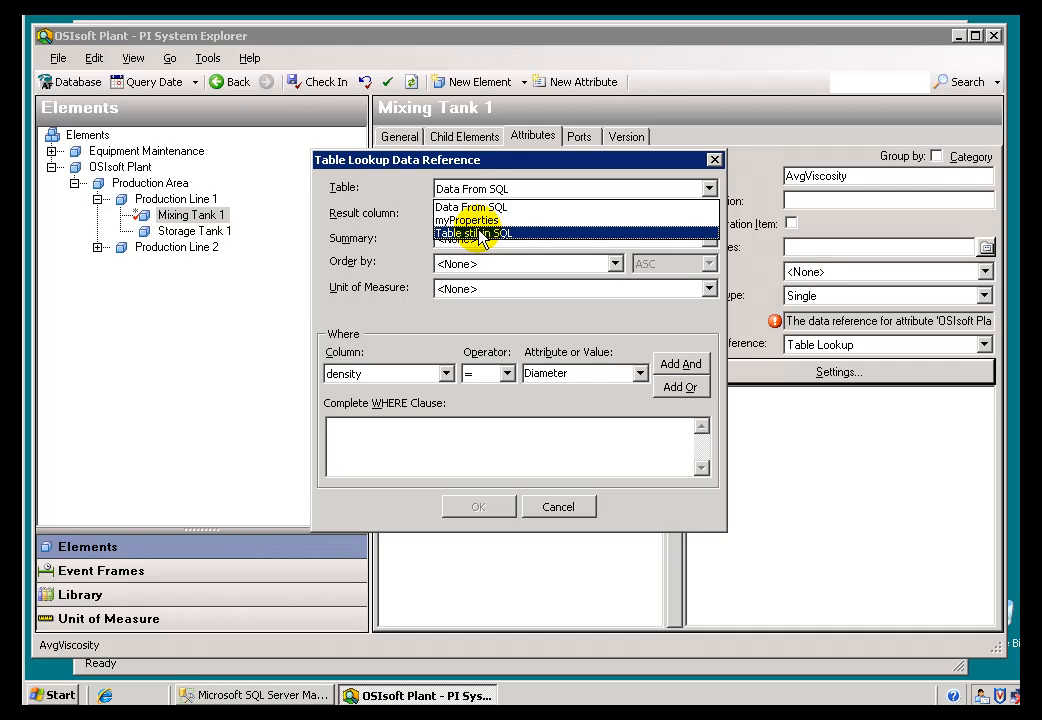
{"action": "left_click", "coordinate": [474, 233]}
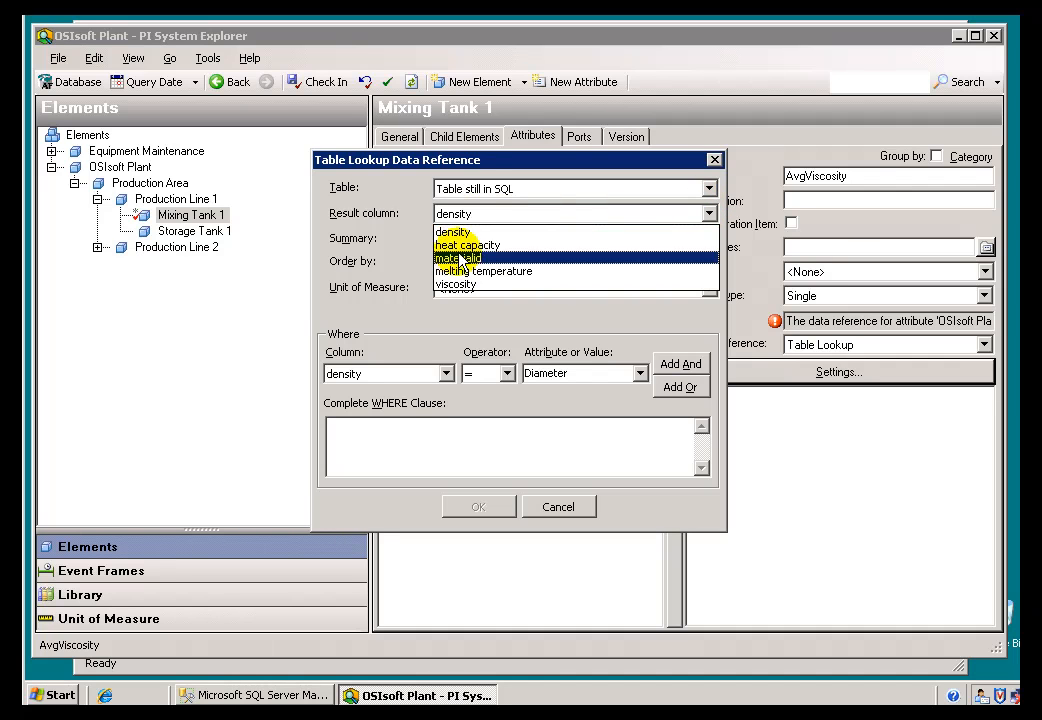
{"action": "mouse_move", "coordinate": [456, 284]}
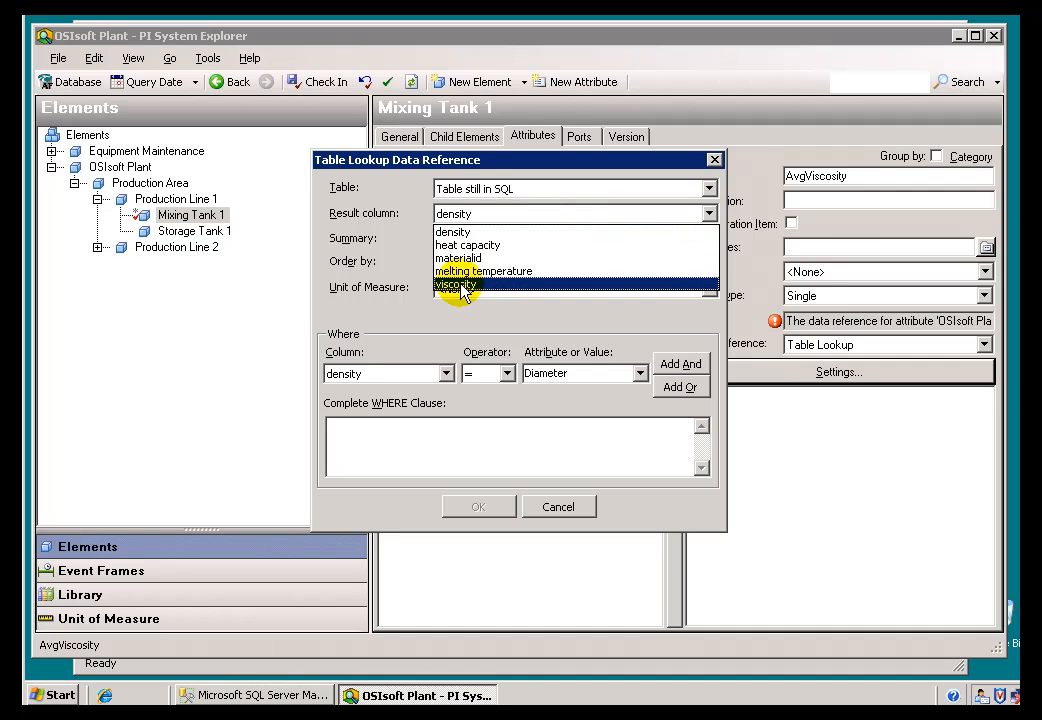
{"action": "left_click", "coordinate": [457, 284]}
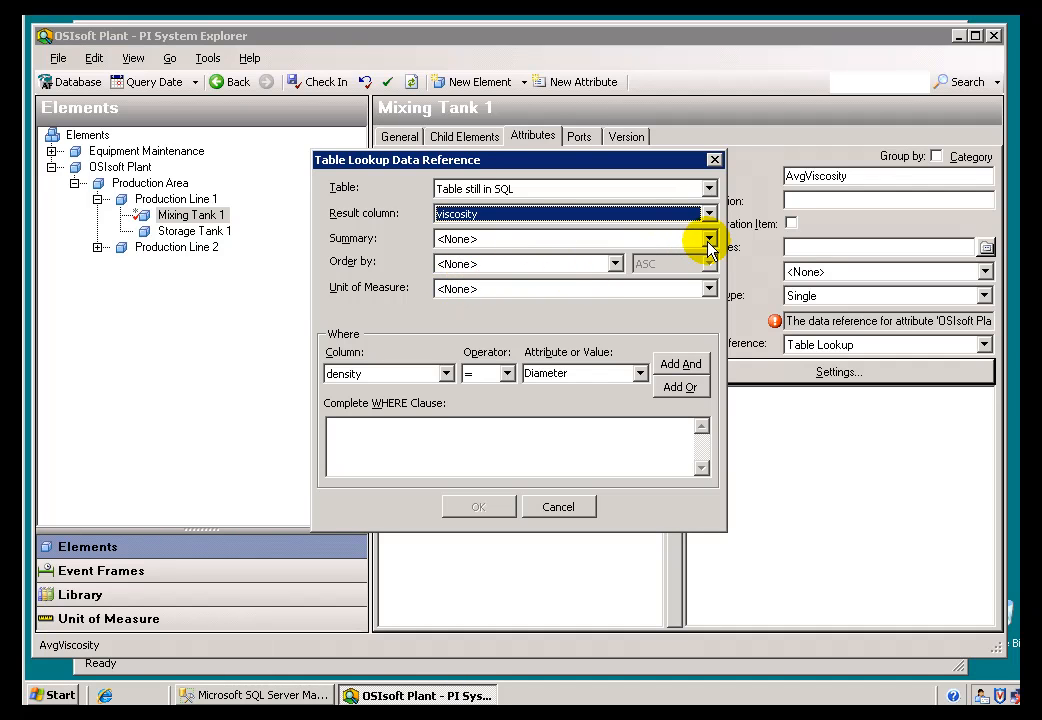
{"action": "left_click", "coordinate": [708, 239]}
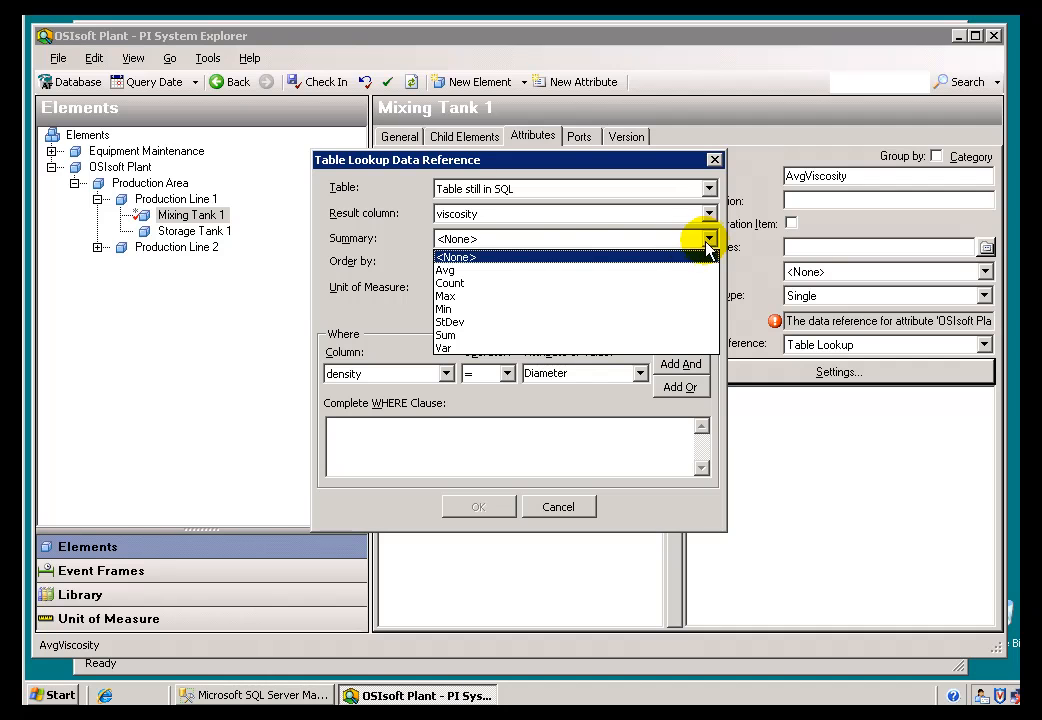
{"action": "left_click", "coordinate": [445, 270]}
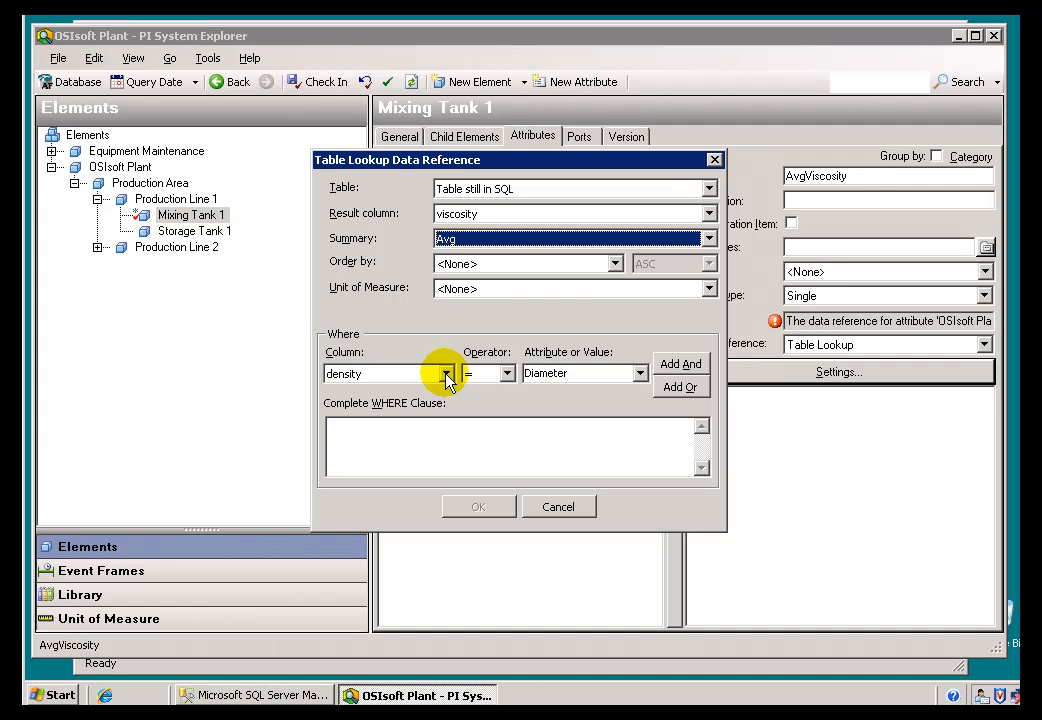
Add the WHERE condition materialid LIKE '*' and apply the lookup settings
{"action": "left_click", "coordinate": [448, 373]}
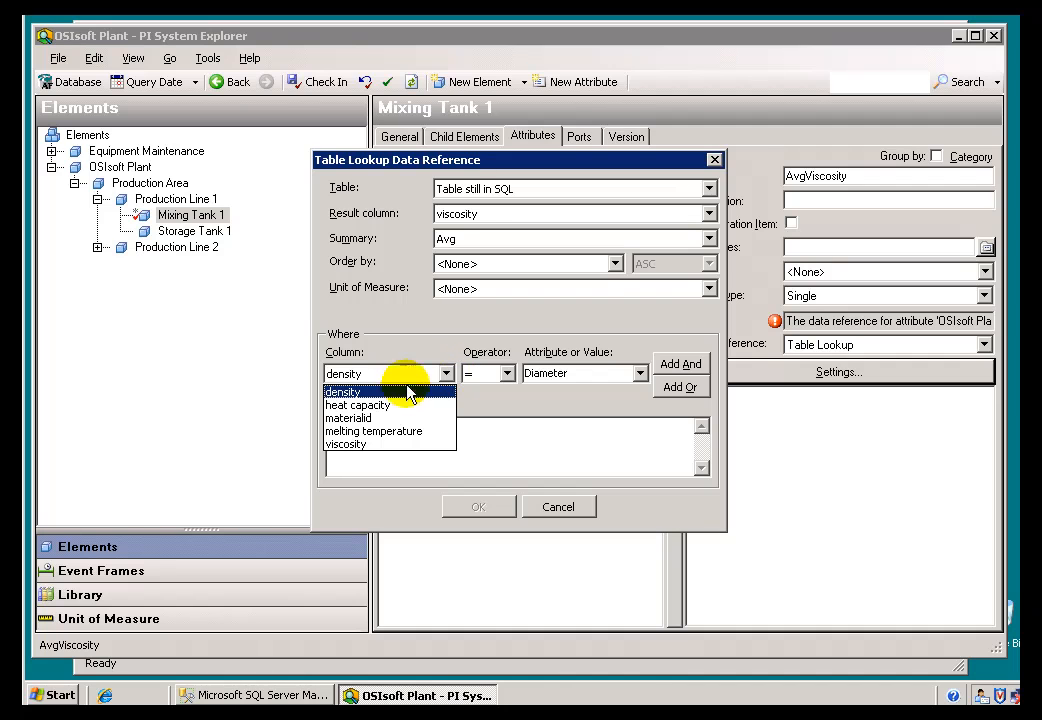
{"action": "mouse_move", "coordinate": [360, 418]}
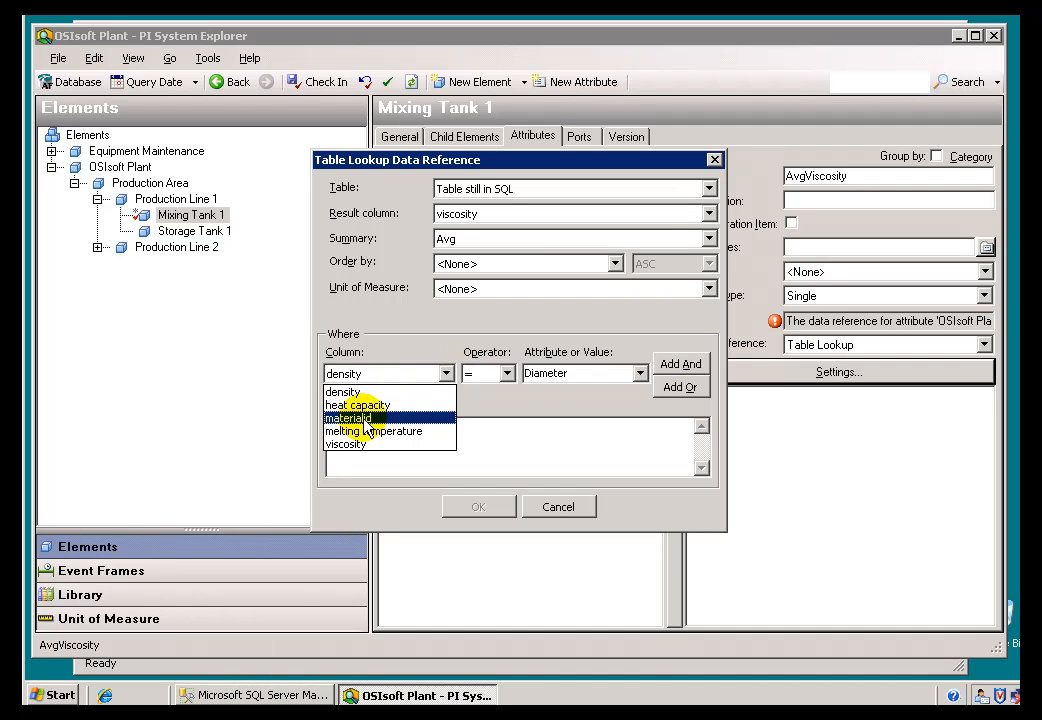
{"action": "left_click", "coordinate": [505, 373]}
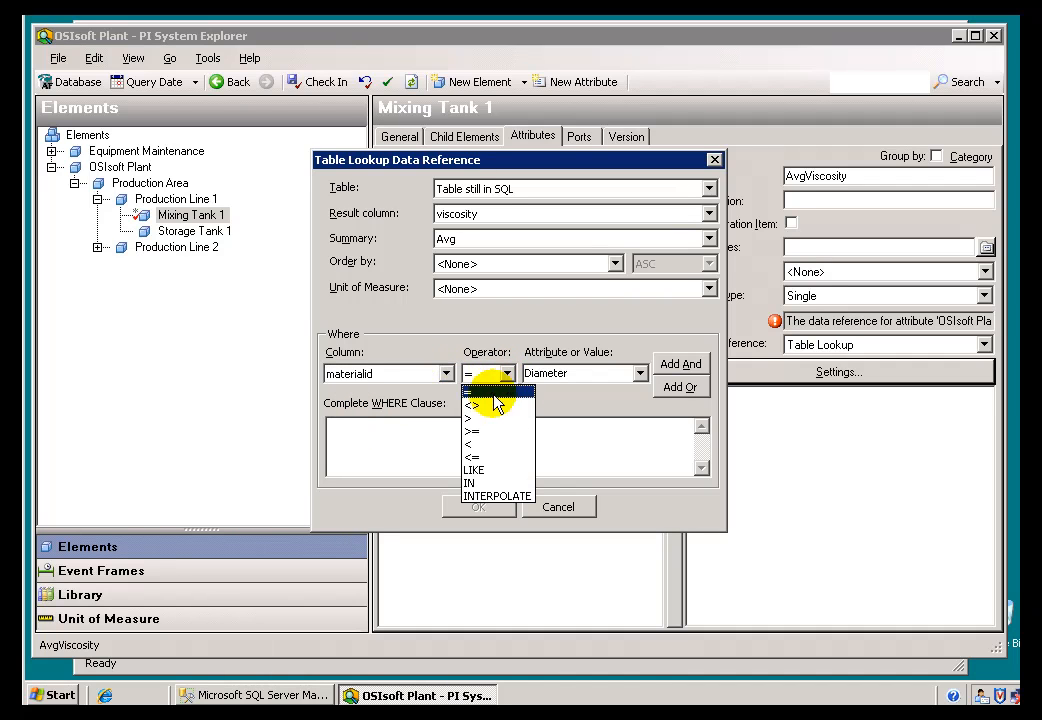
{"action": "left_click", "coordinate": [472, 469]}
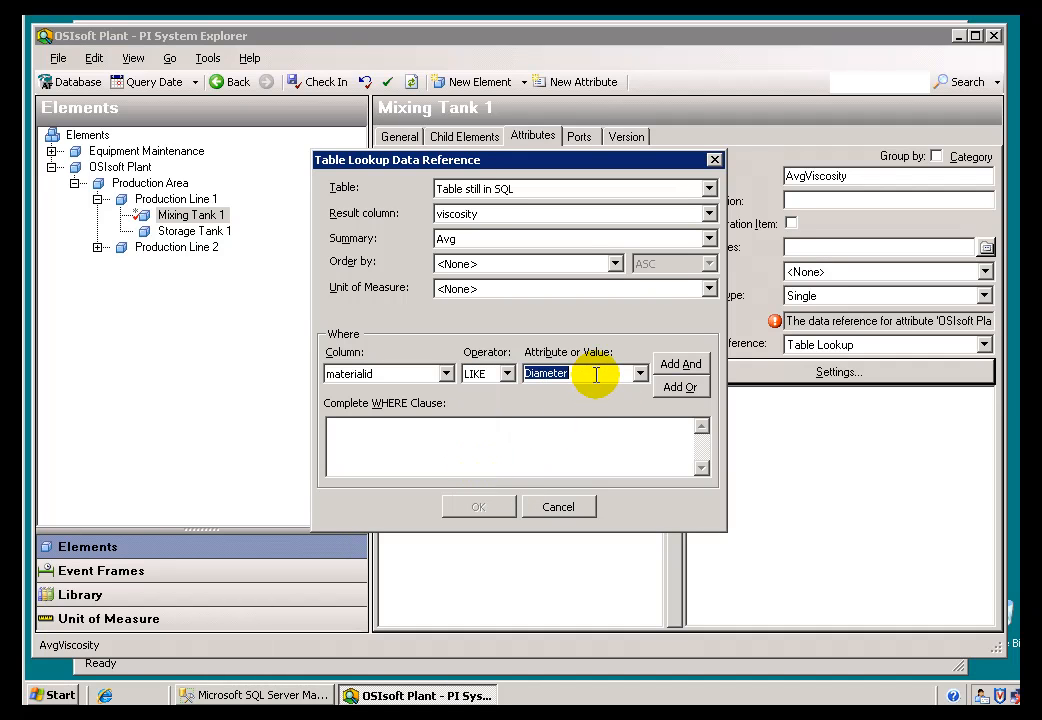
{"action": "type", "text": "*"}
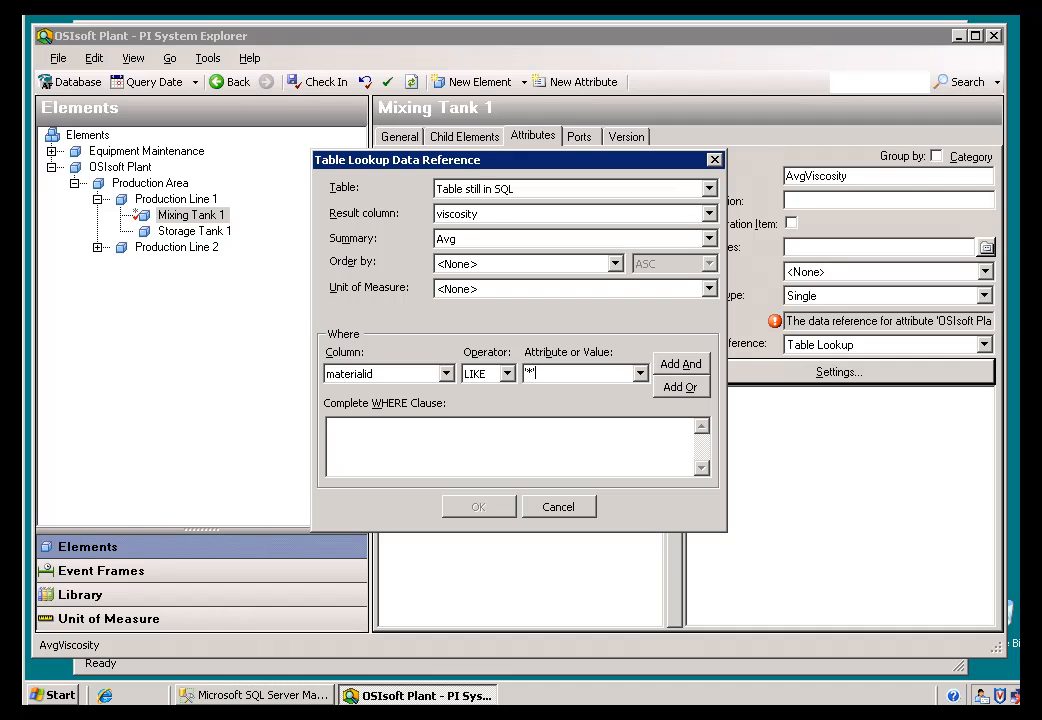
{"action": "mouse_move", "coordinate": [618, 373]}
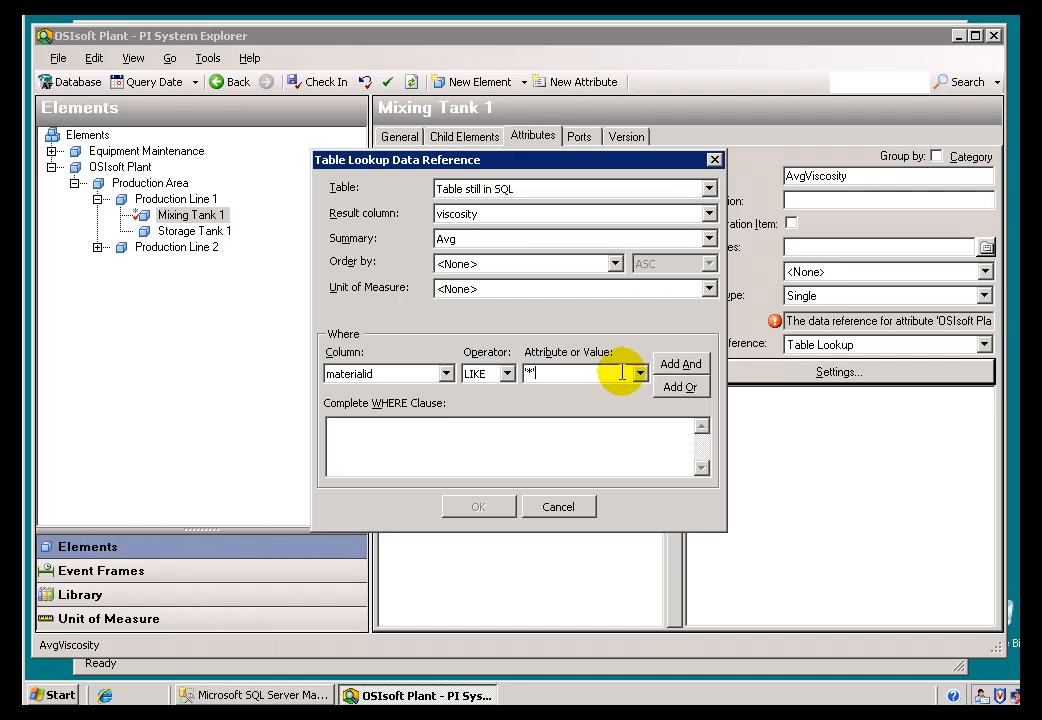
{"action": "left_click", "coordinate": [680, 363]}
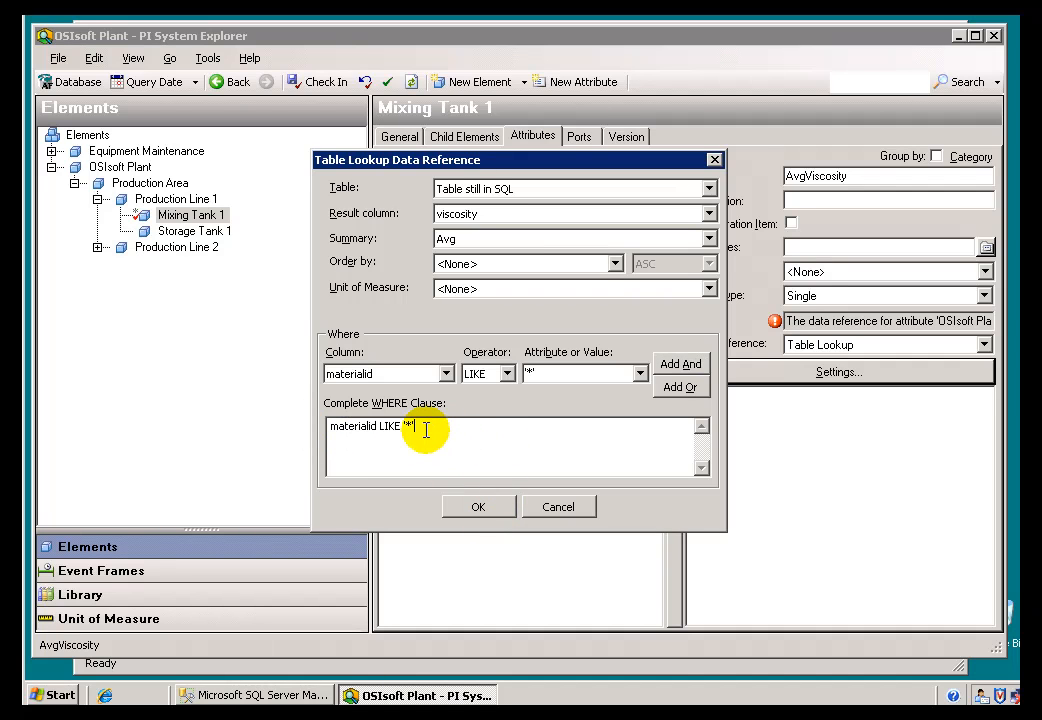
{"action": "mouse_move", "coordinate": [478, 507]}
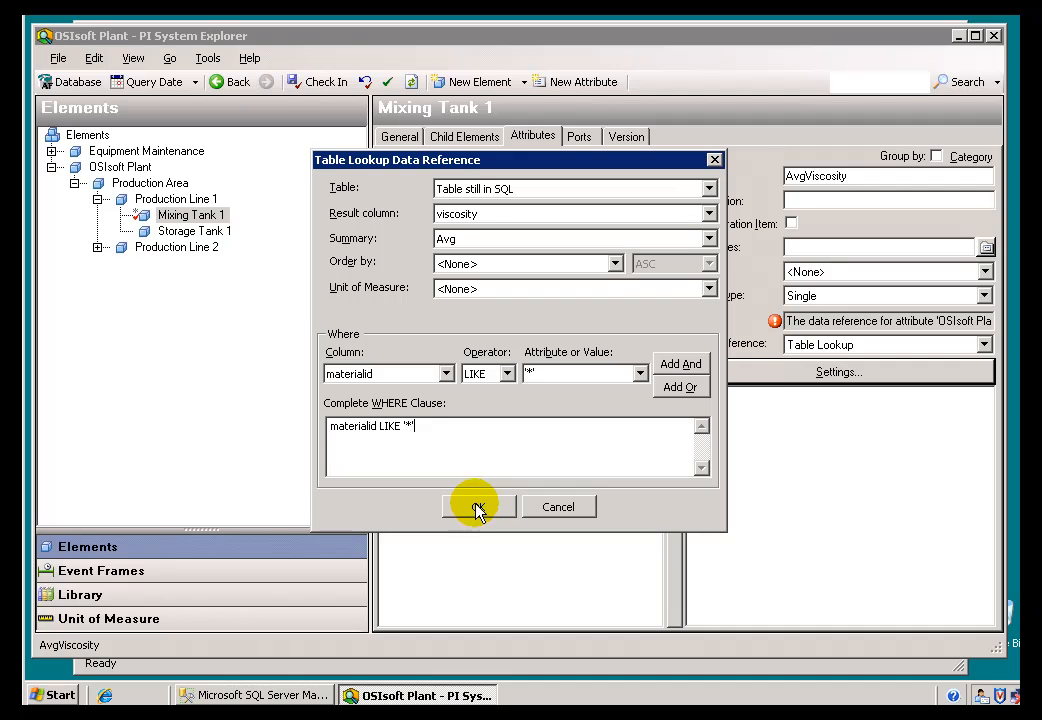
{"action": "mouse_move", "coordinate": [593, 385]}
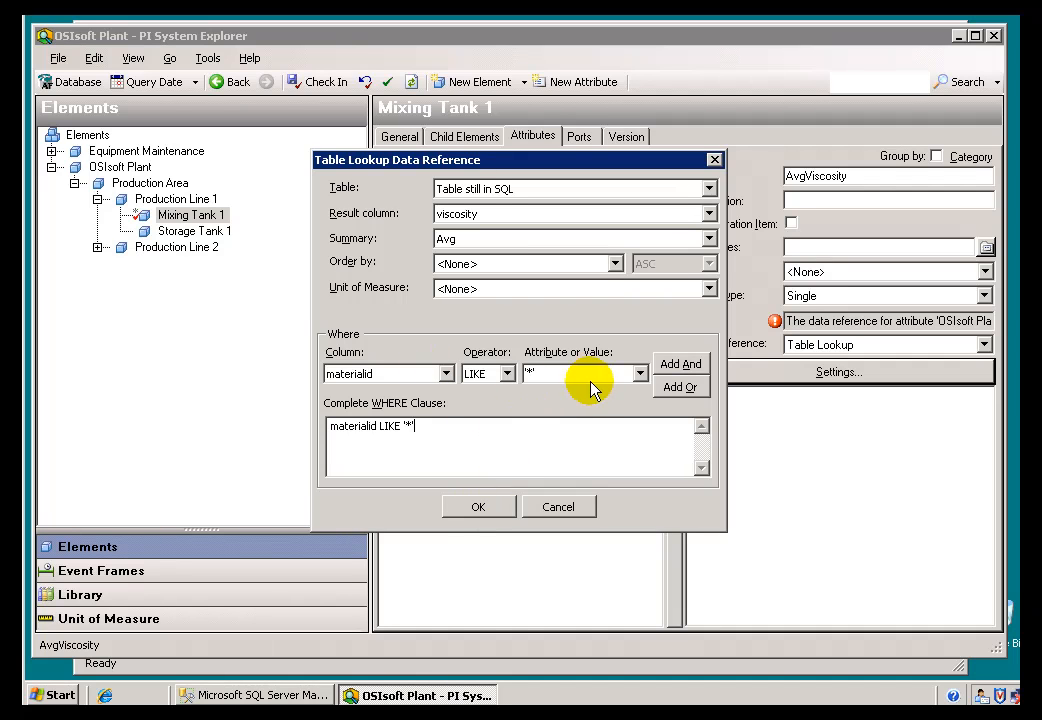
{"action": "mouse_move", "coordinate": [495, 223]}
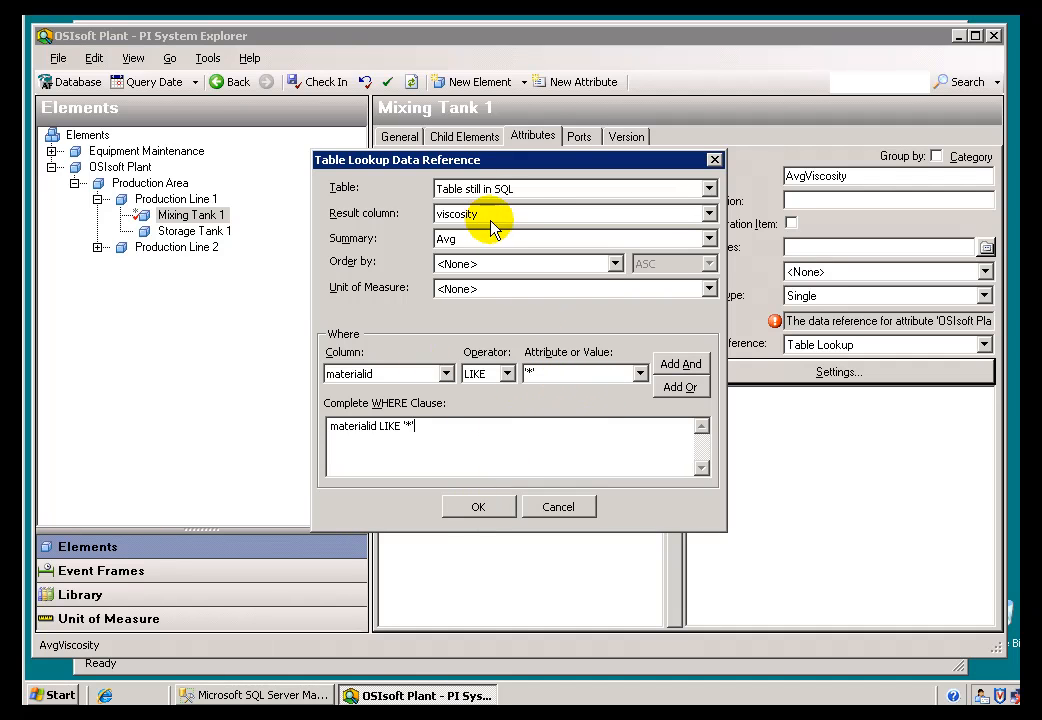
{"action": "mouse_move", "coordinate": [498, 225]}
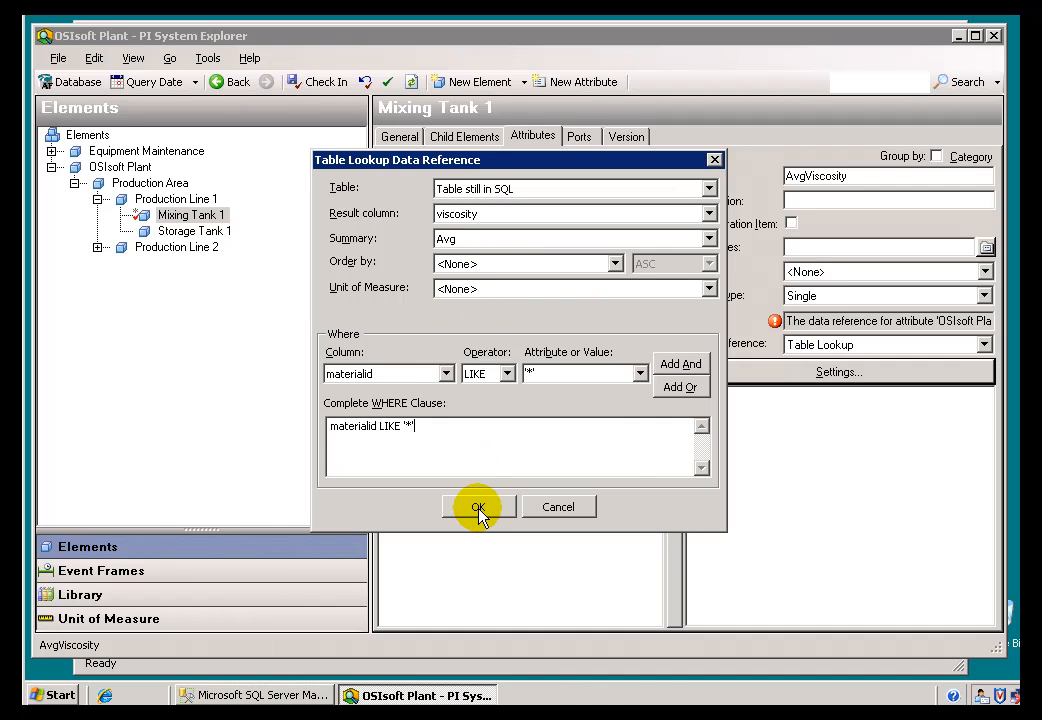
{"action": "left_click", "coordinate": [478, 506]}
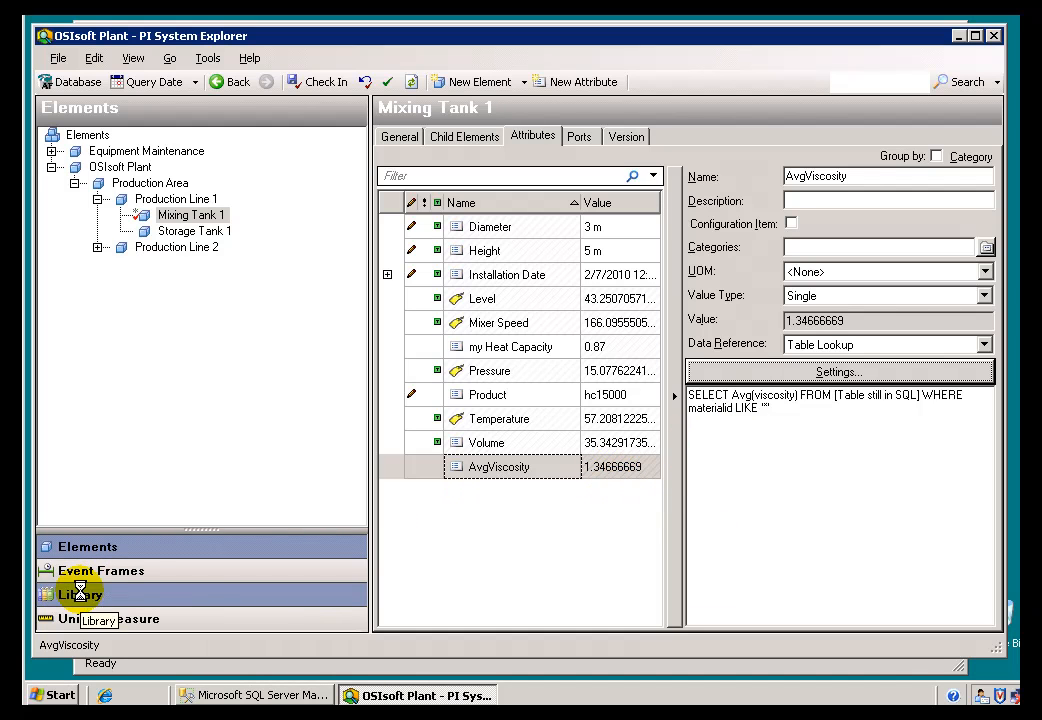
Open Table still in SQL in the Library to inspect material density and viscosity values
{"action": "left_click", "coordinate": [78, 594]}
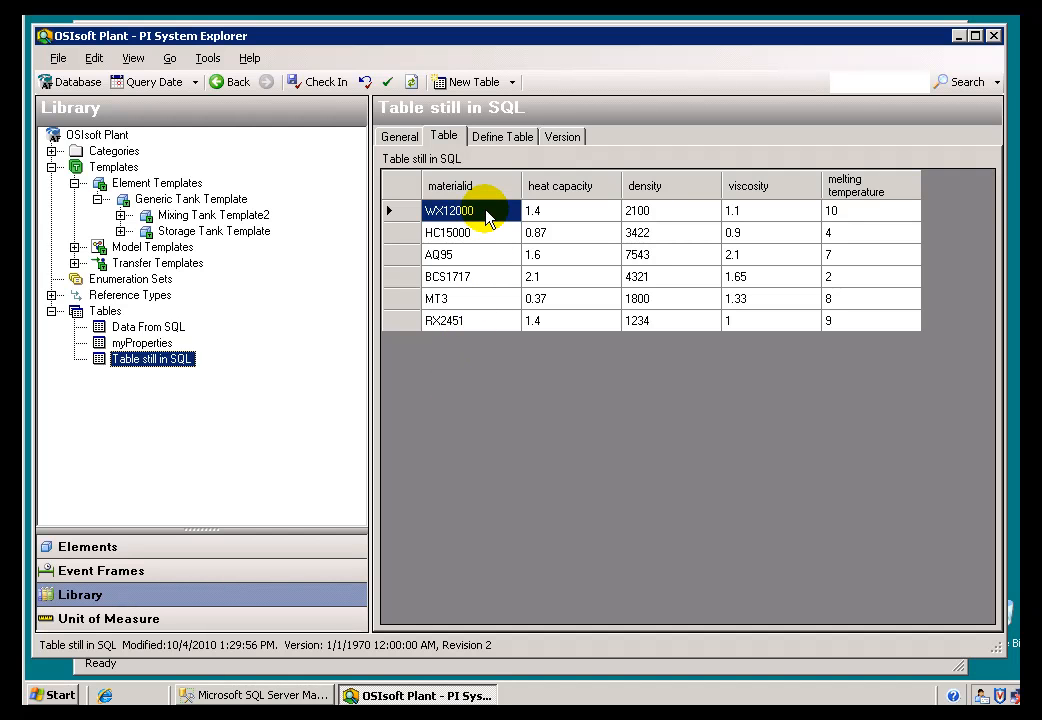
{"action": "mouse_move", "coordinate": [481, 313]}
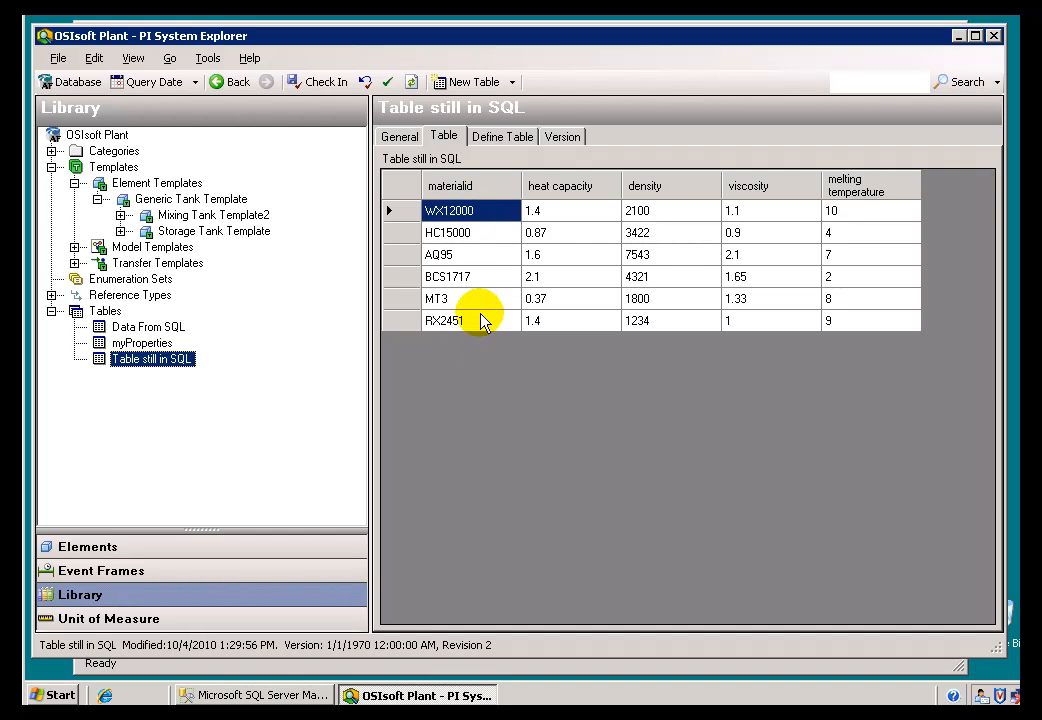
{"action": "mouse_move", "coordinate": [770, 290]}
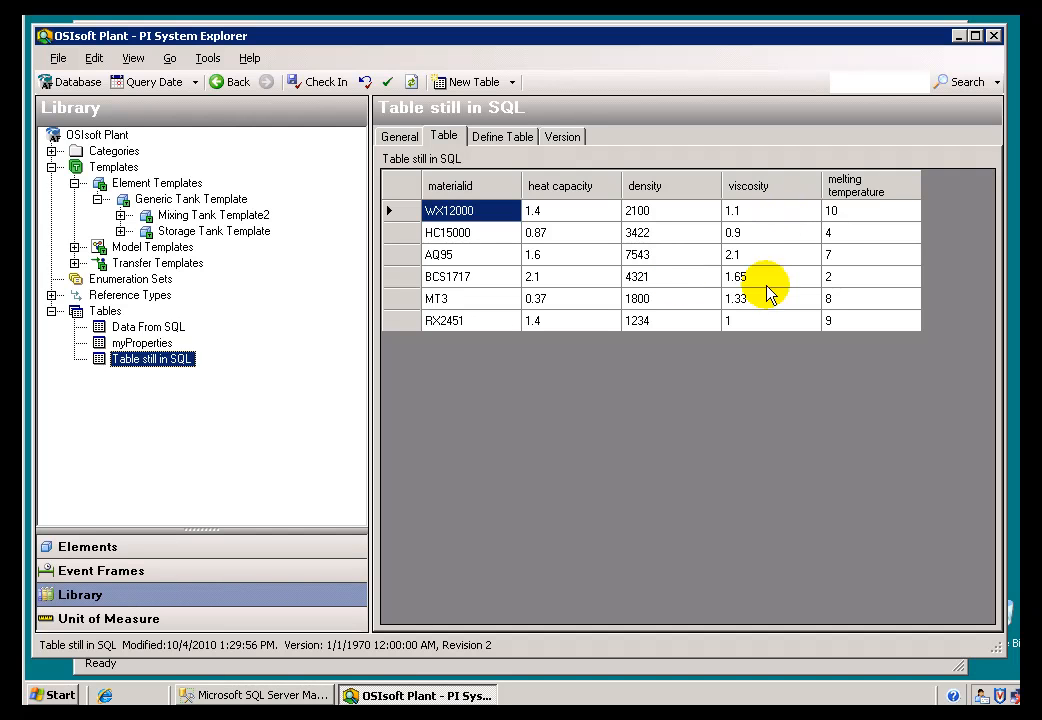
{"action": "mouse_move", "coordinate": [765, 335]}
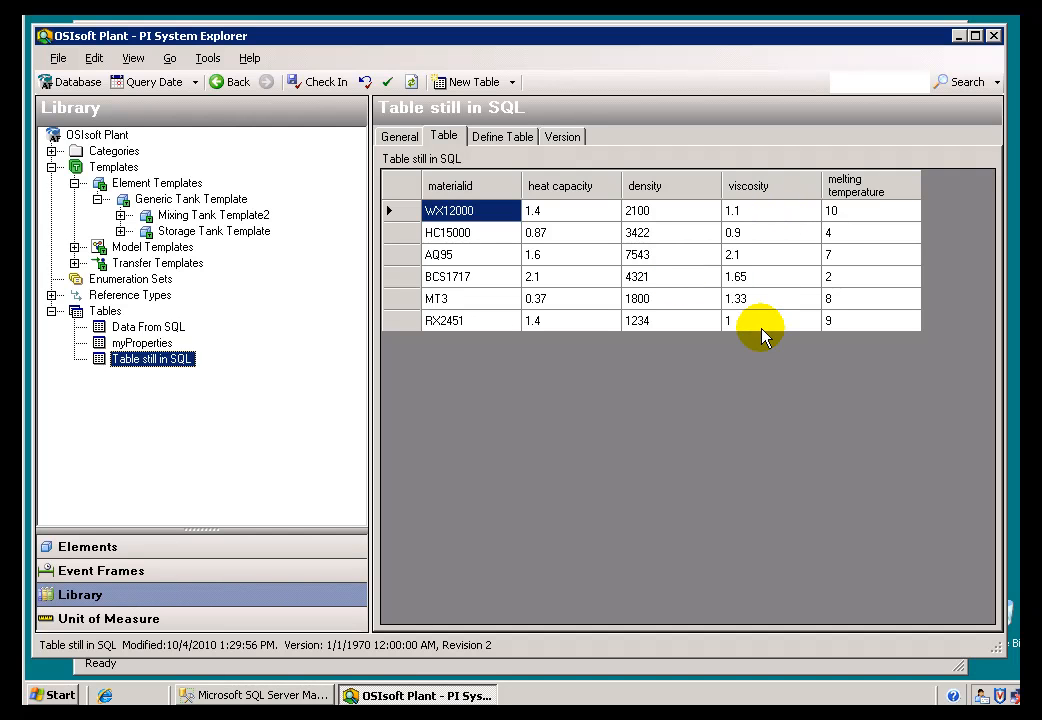
{"action": "left_click", "coordinate": [640, 210]}
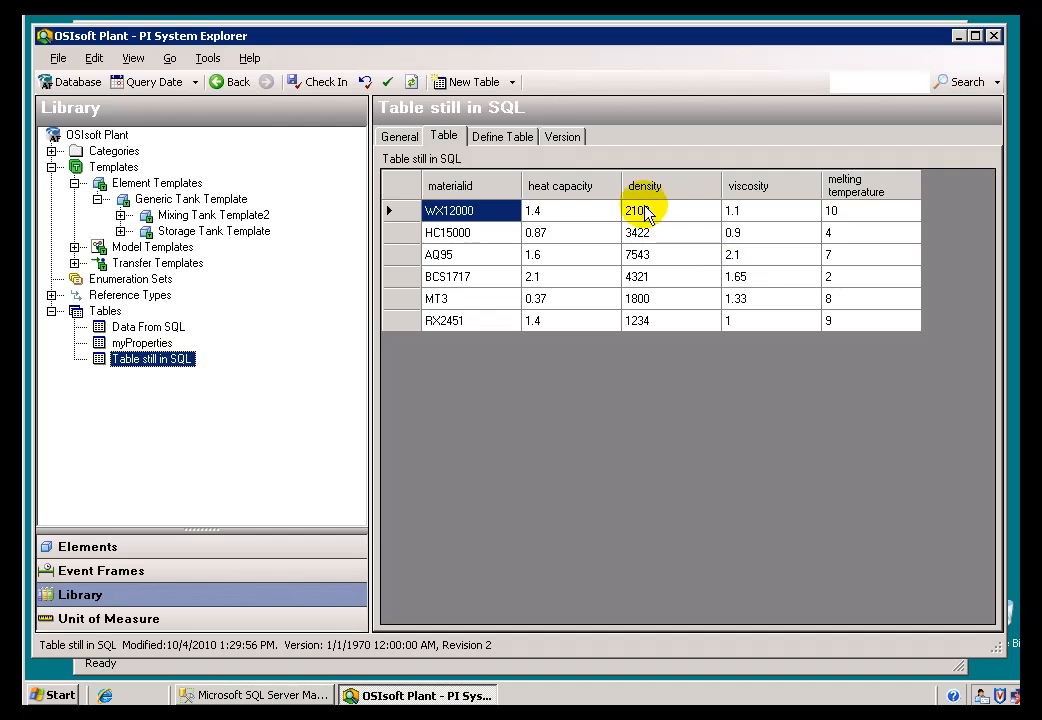
{"action": "left_click", "coordinate": [533, 211]}
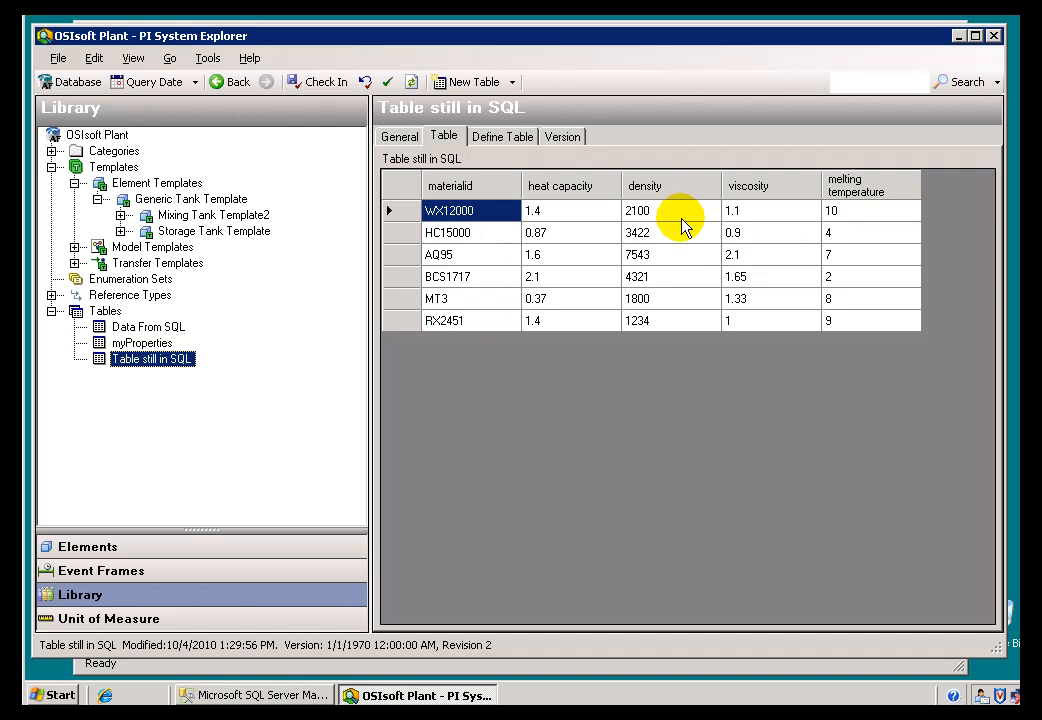
{"action": "mouse_move", "coordinate": [668, 213]}
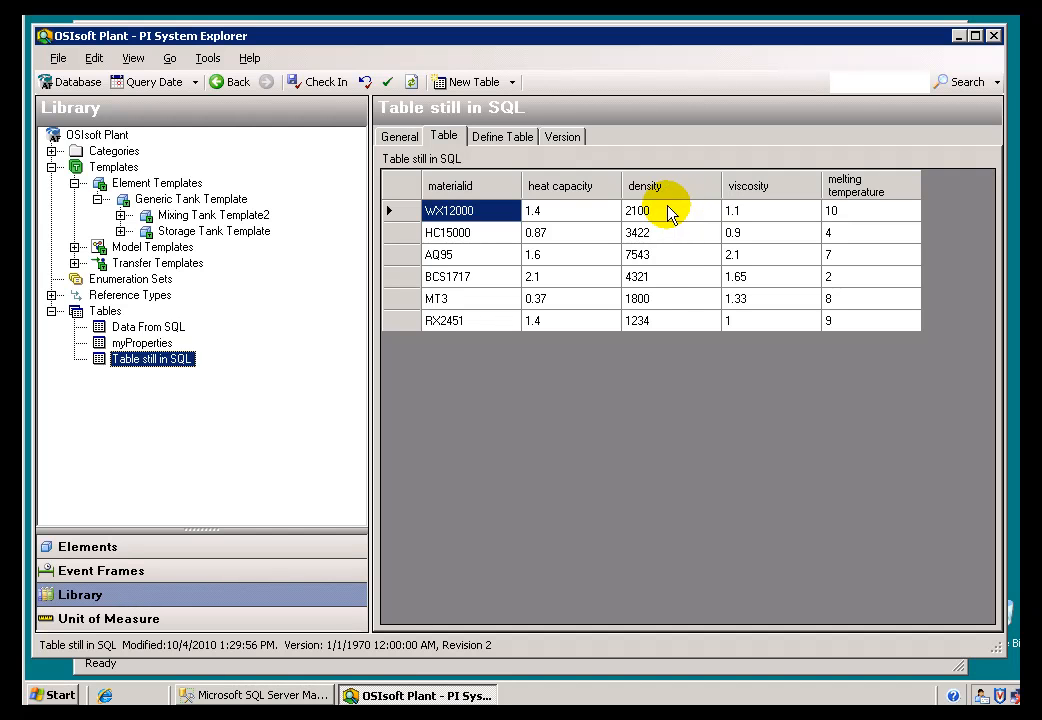
{"action": "mouse_move", "coordinate": [680, 221]}
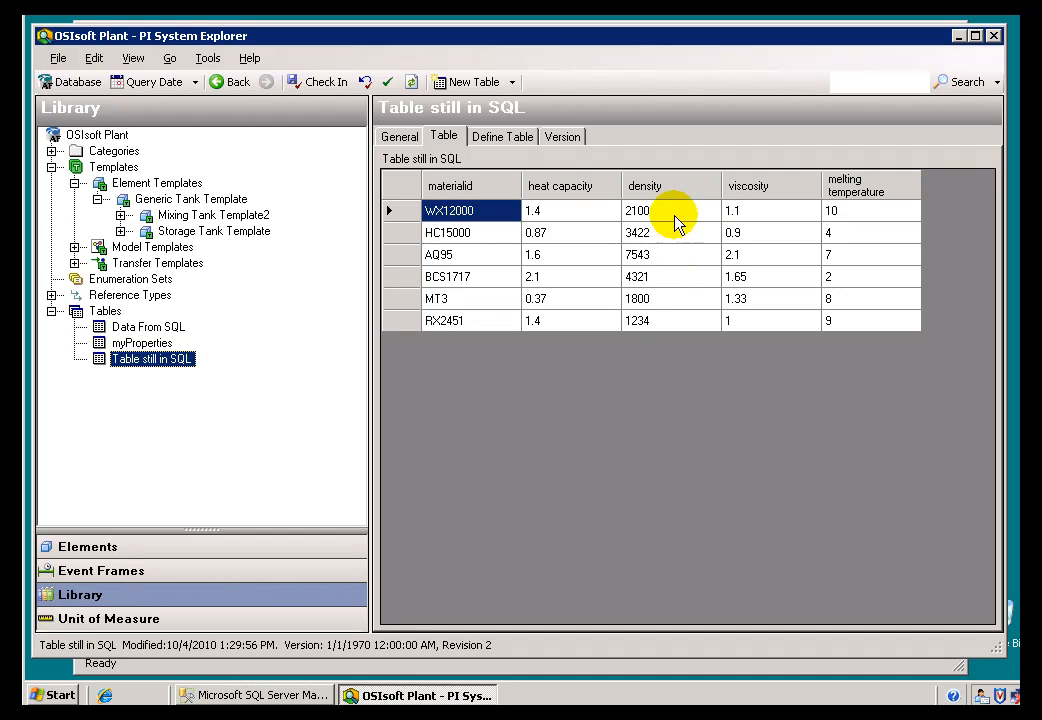
{"action": "mouse_move", "coordinate": [364, 210]}
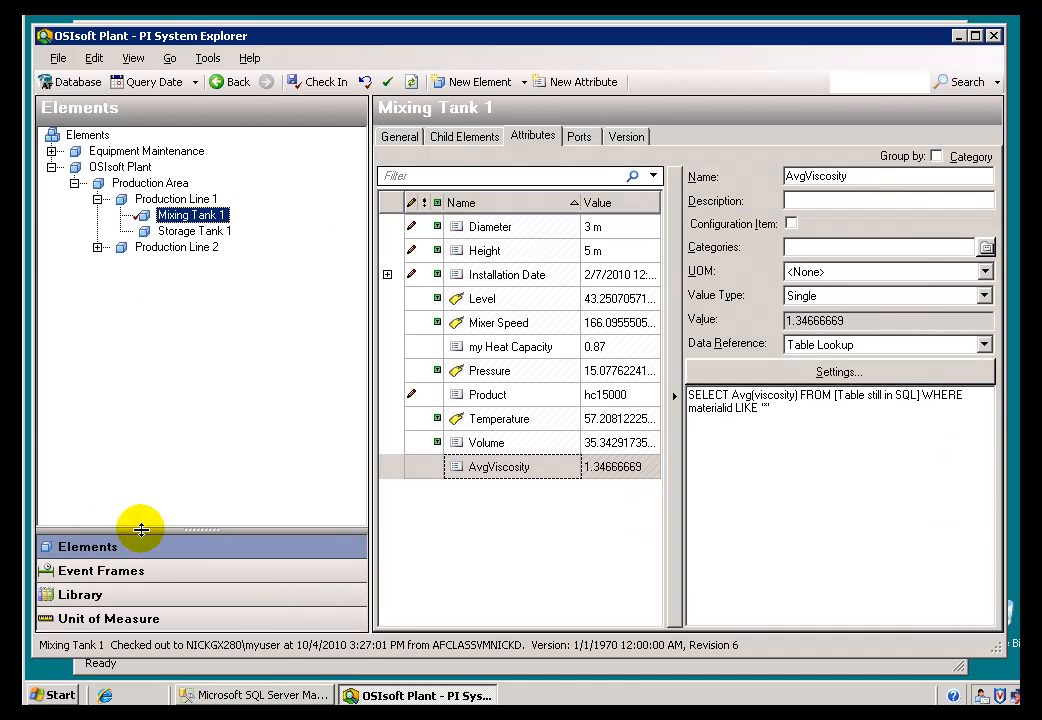
{"action": "mouse_move", "coordinate": [762, 408]}
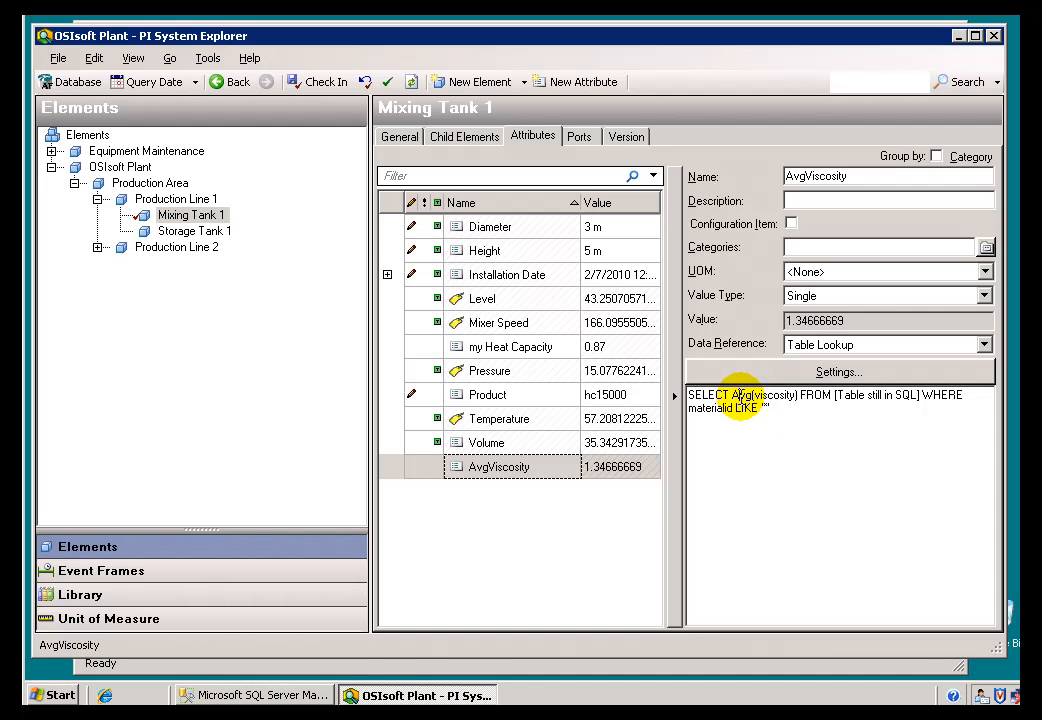
Add the condition density > 3000 to AvgViscosity's lookup and delete the materialid LIKE condition
{"action": "left_click", "coordinate": [836, 372]}
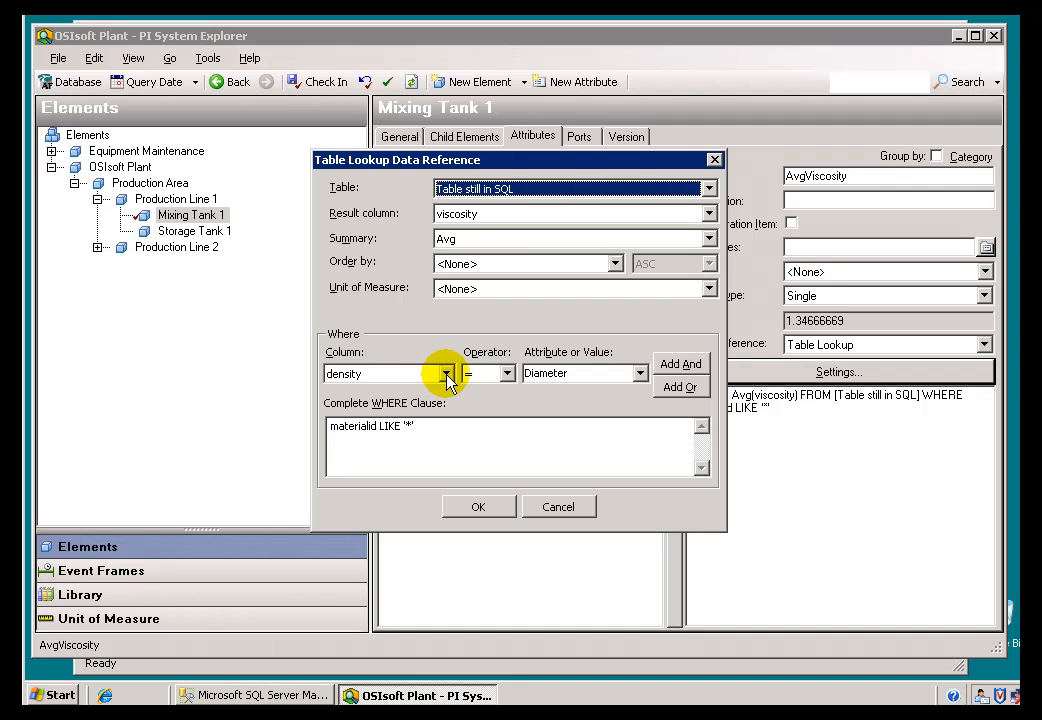
{"action": "left_click", "coordinate": [505, 373]}
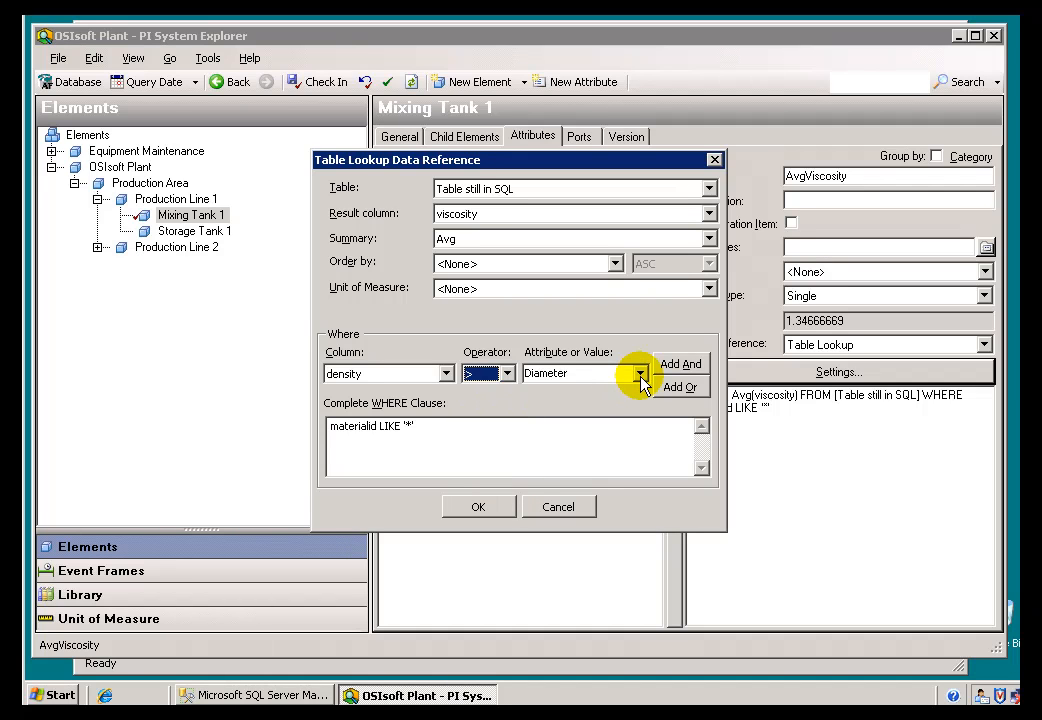
{"action": "type", "text": "3"}
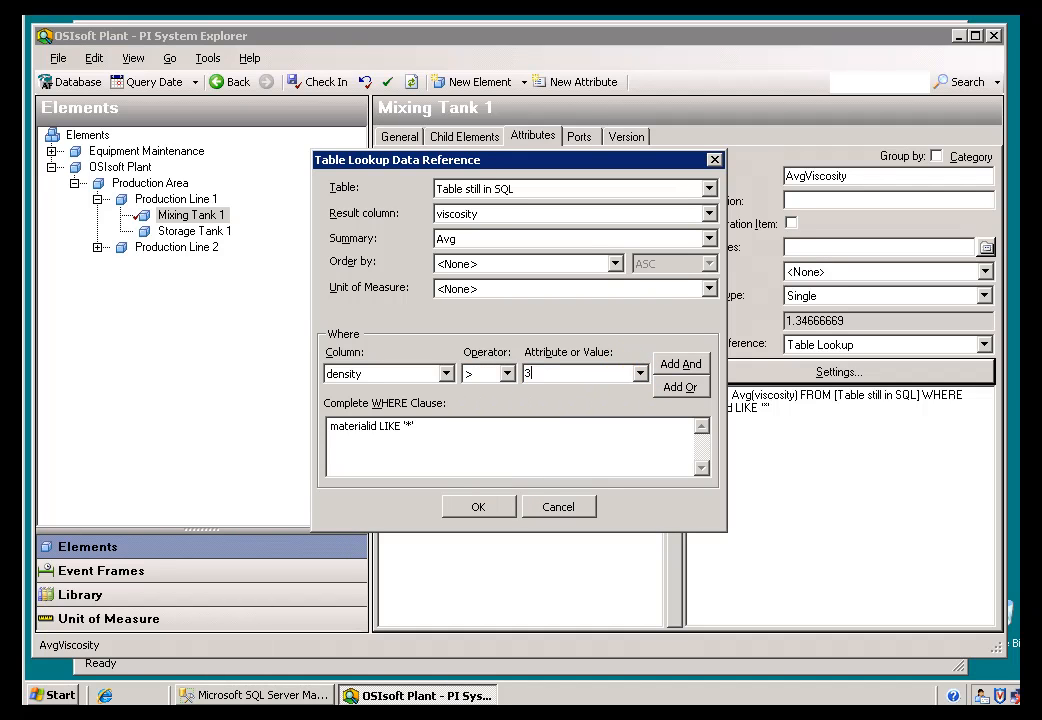
{"action": "type", "text": "000"}
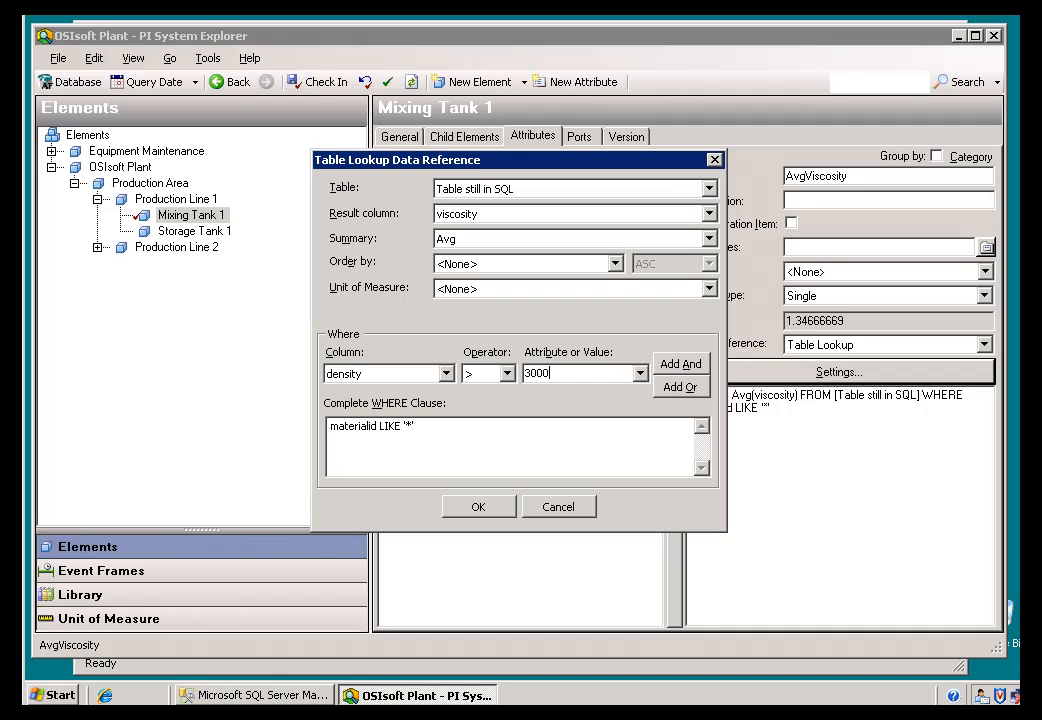
{"action": "left_click", "coordinate": [680, 363]}
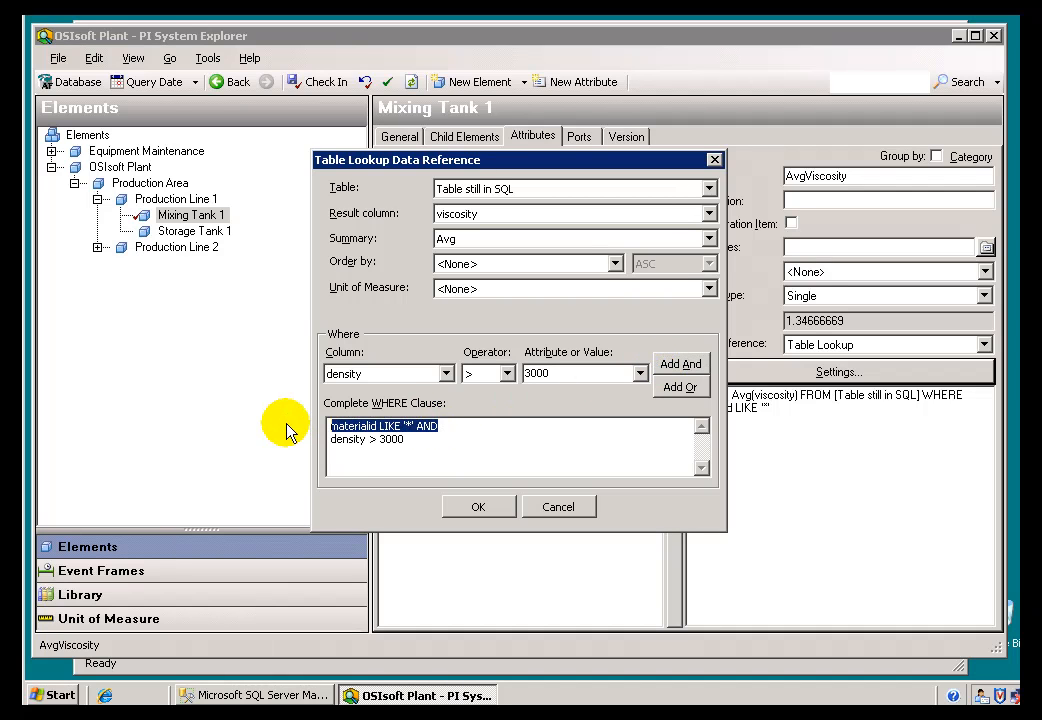
{"action": "key", "text": "Delete"}
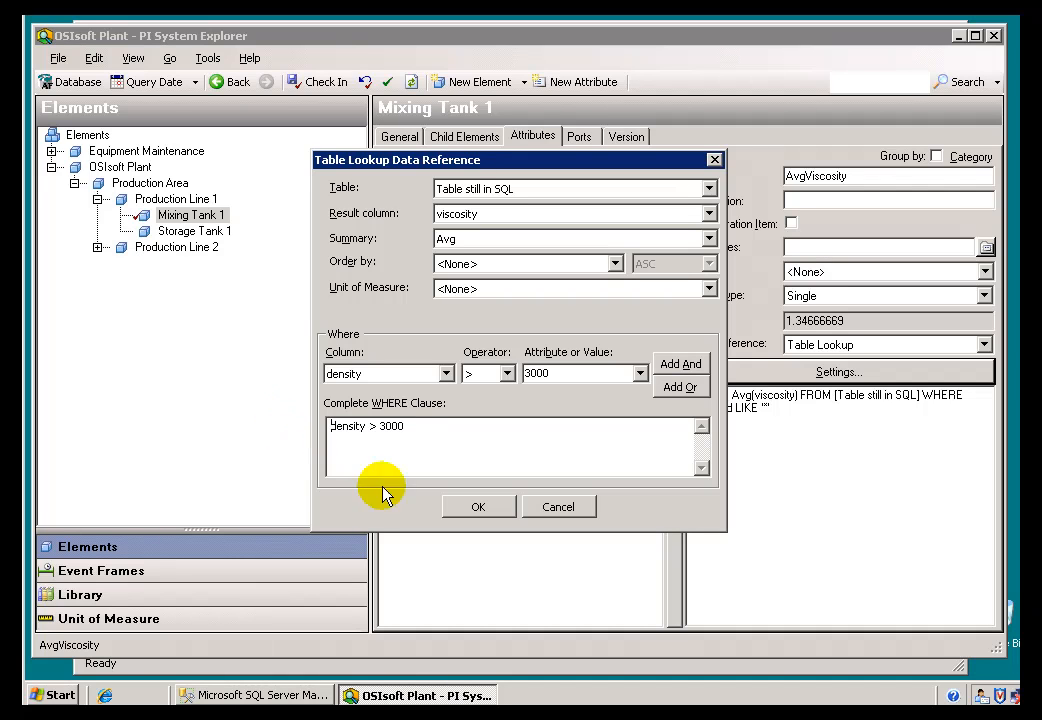
{"action": "mouse_move", "coordinate": [559, 507]}
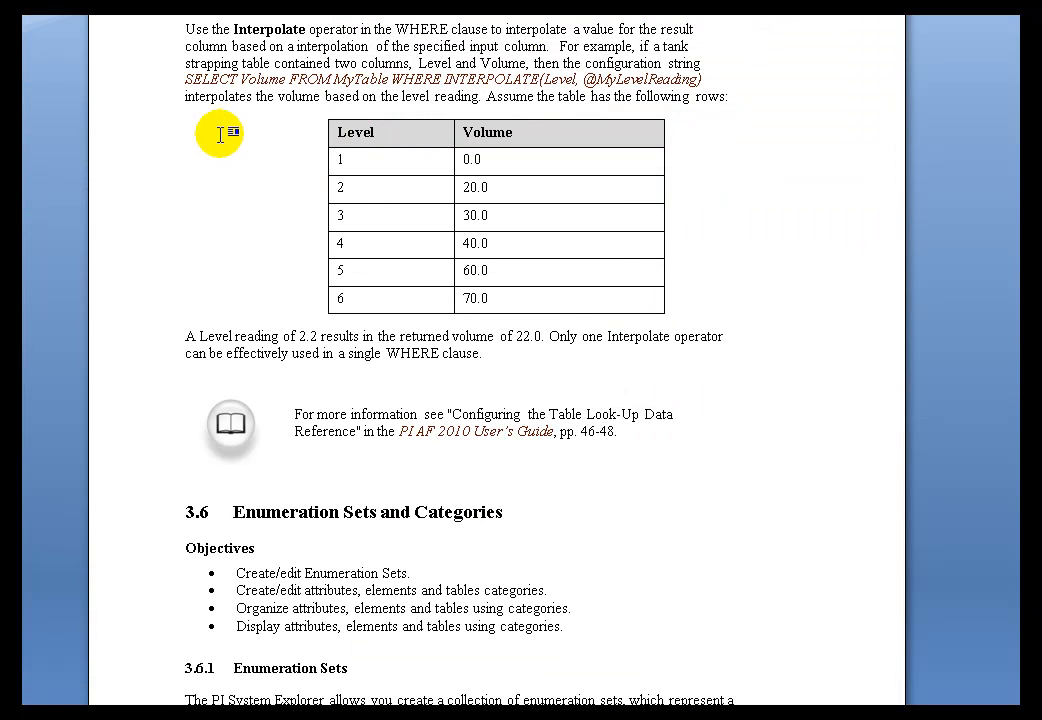
{"action": "mouse_move", "coordinate": [291, 160]}
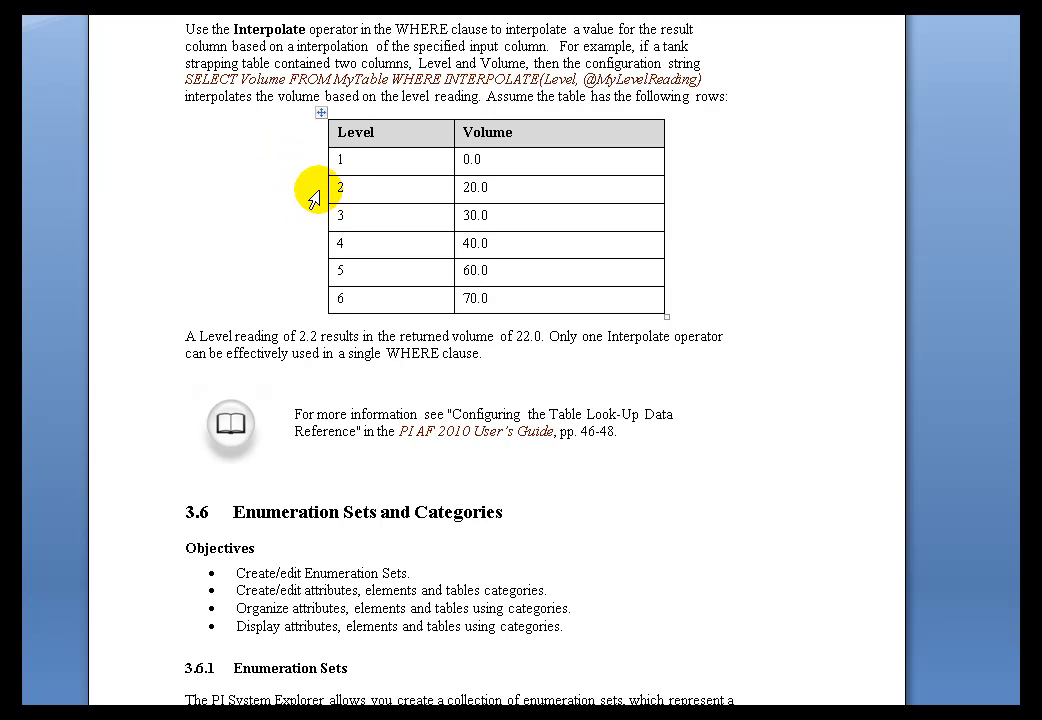
{"action": "mouse_move", "coordinate": [311, 164]}
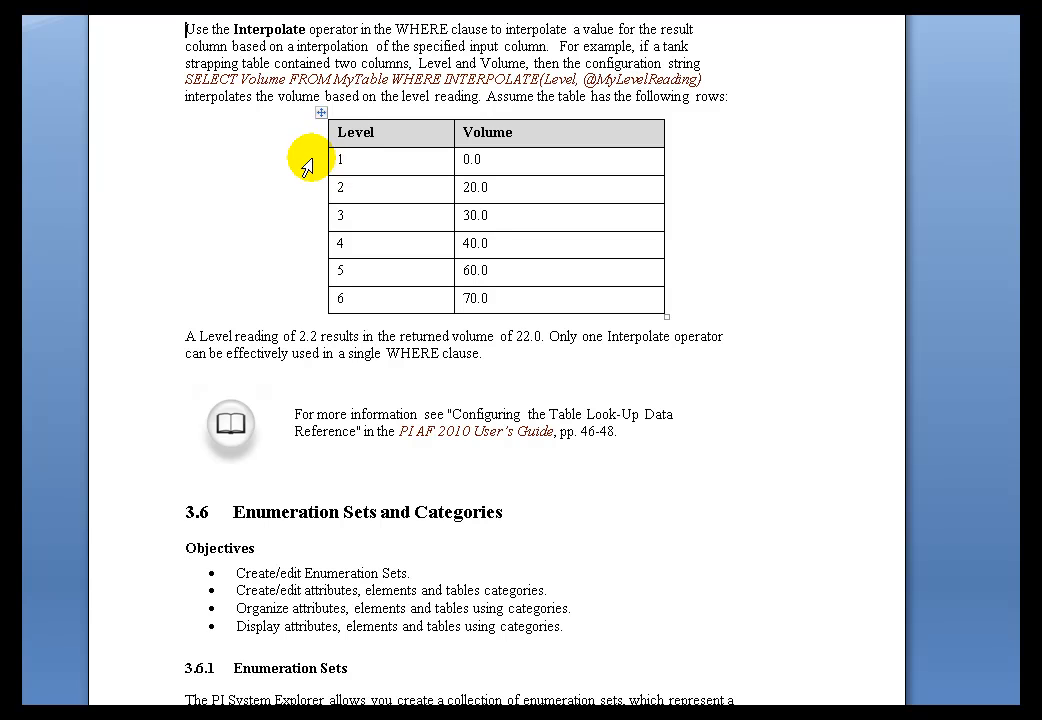
{"action": "mouse_move", "coordinate": [300, 293]}
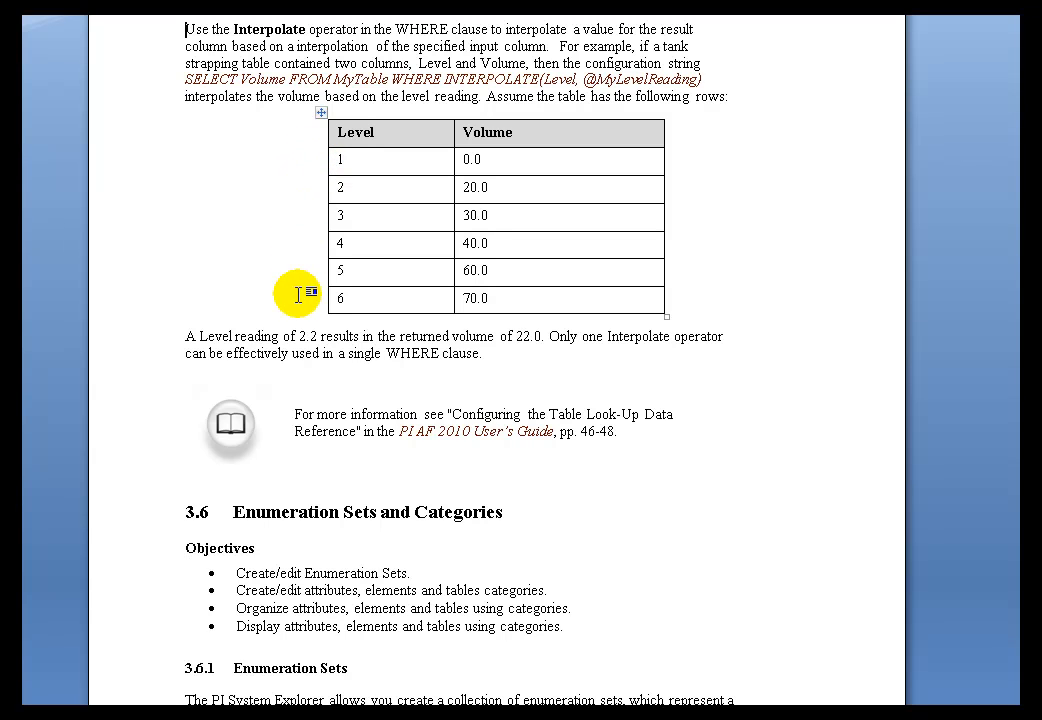
{"action": "mouse_move", "coordinate": [674, 298]}
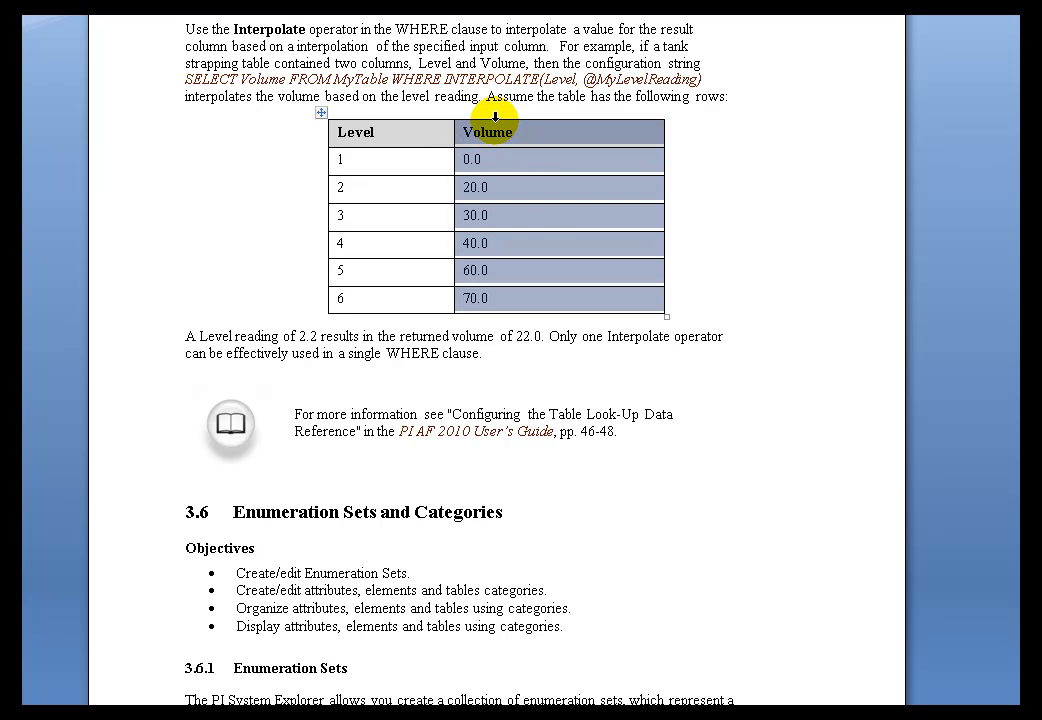
{"action": "mouse_move", "coordinate": [368, 200]}
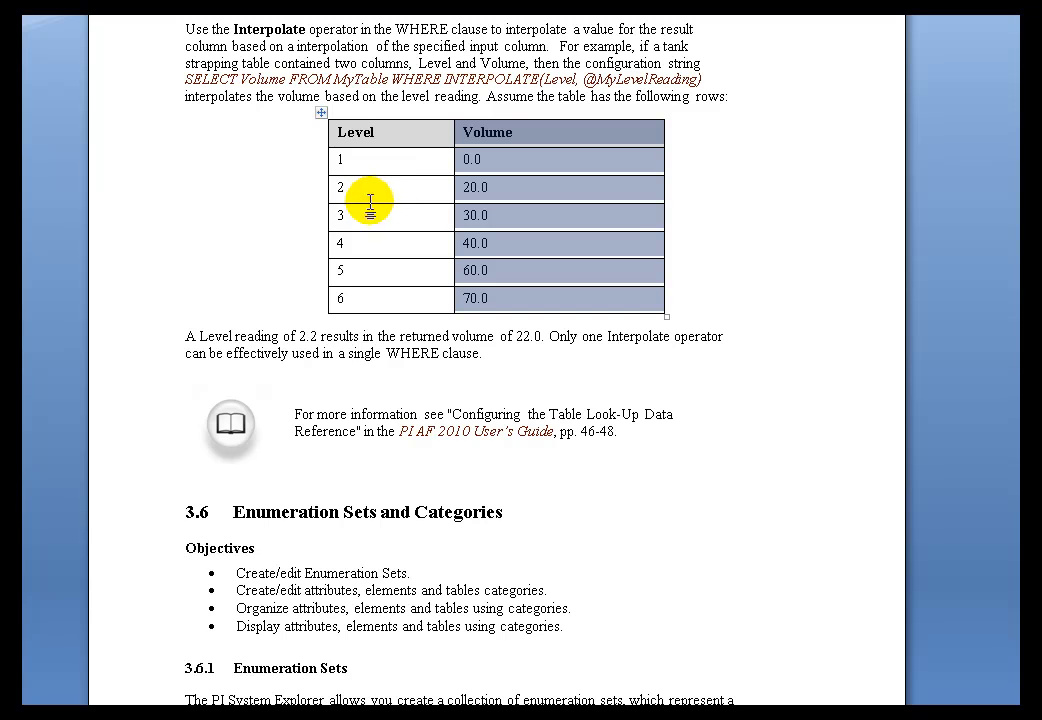